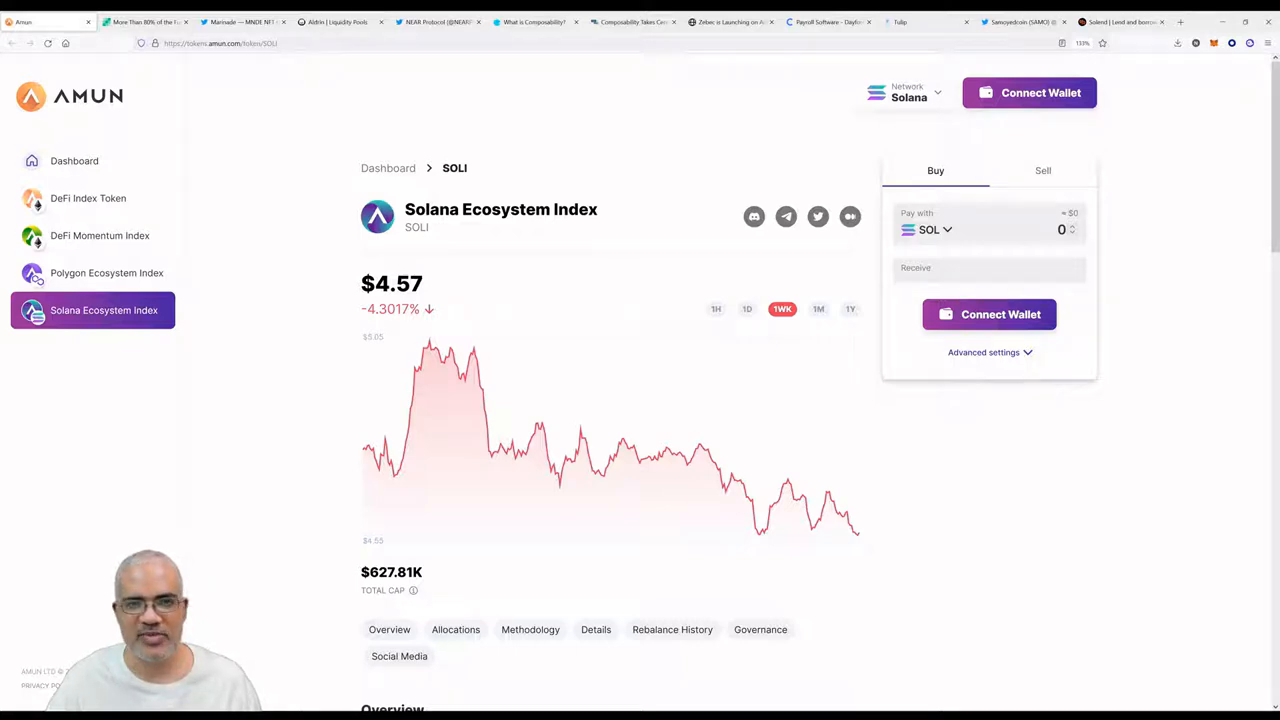
mouse_move(758, 442)
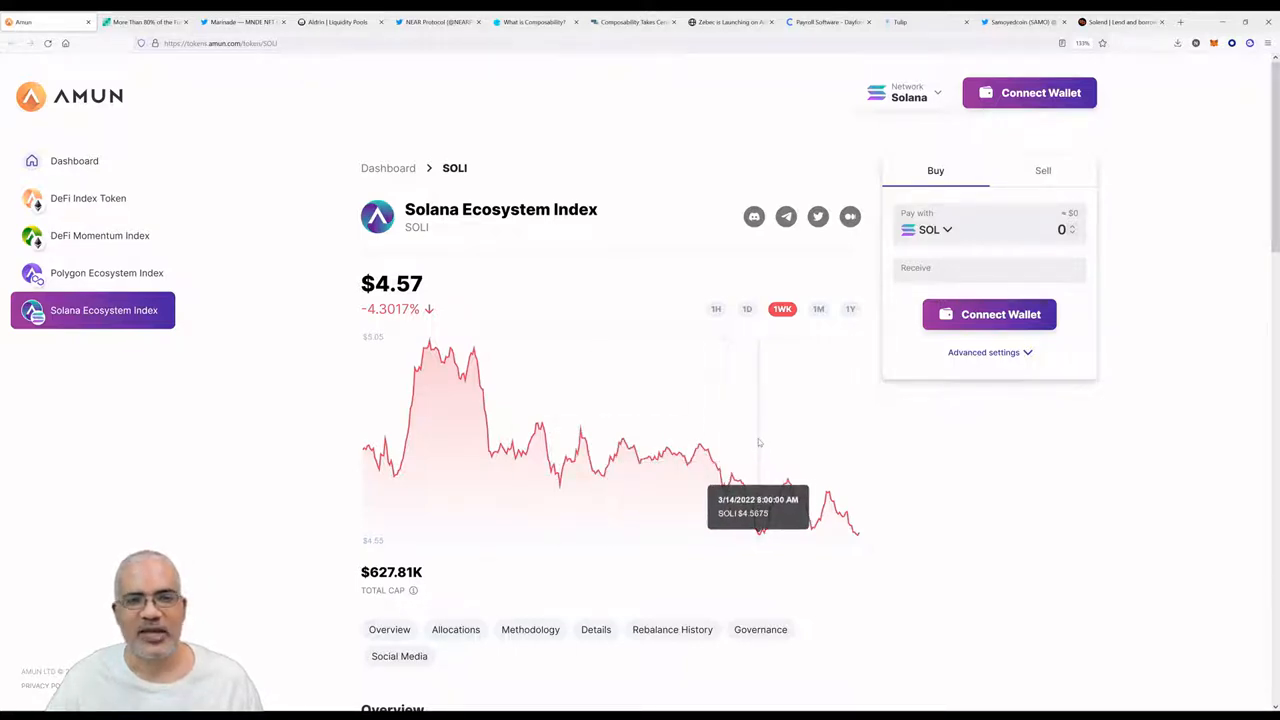
mouse_move(890, 398)
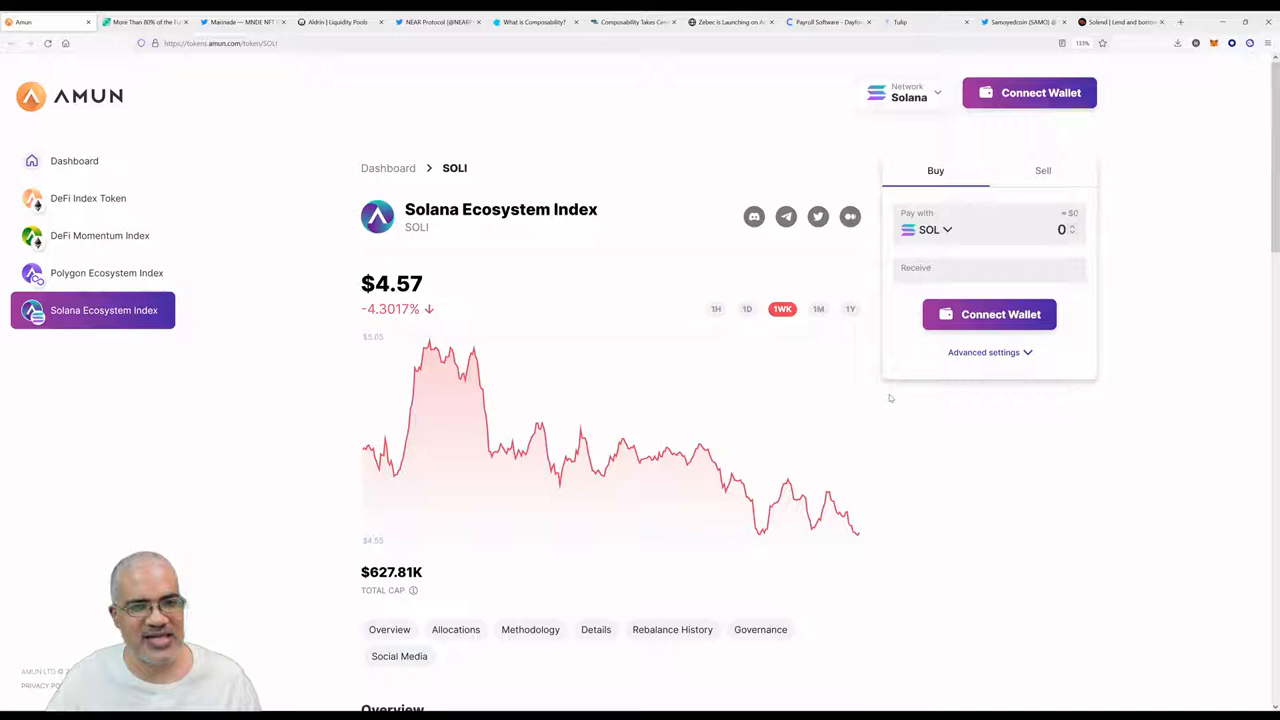
Switch to the Bitcoin.com article on DeFi funds kept on five chains.
scroll("down", 3)
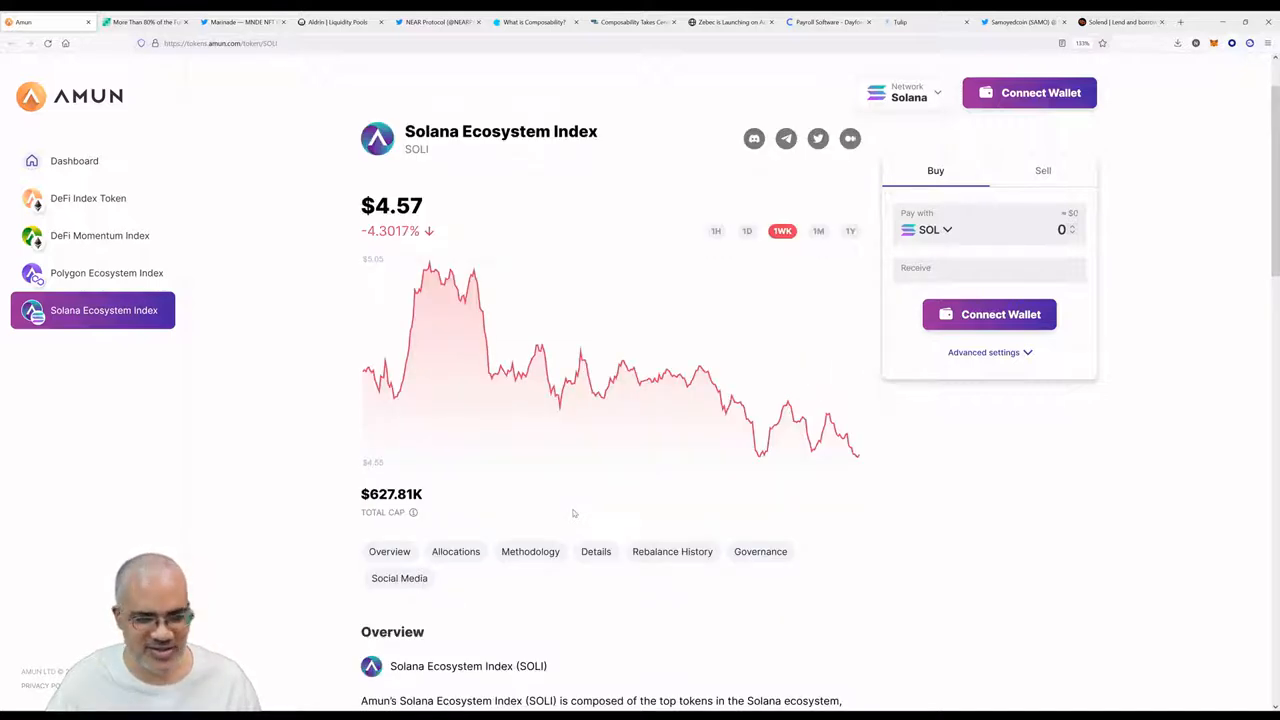
scroll("down", 3)
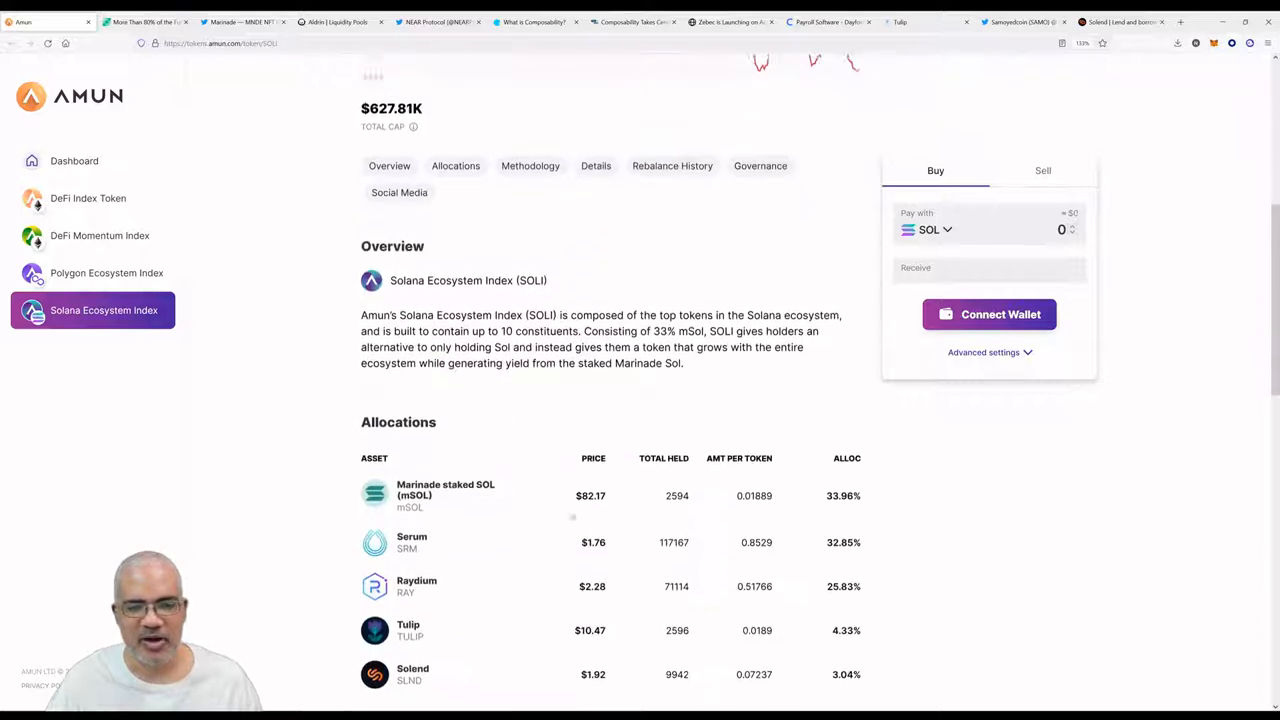
scroll("down", 3)
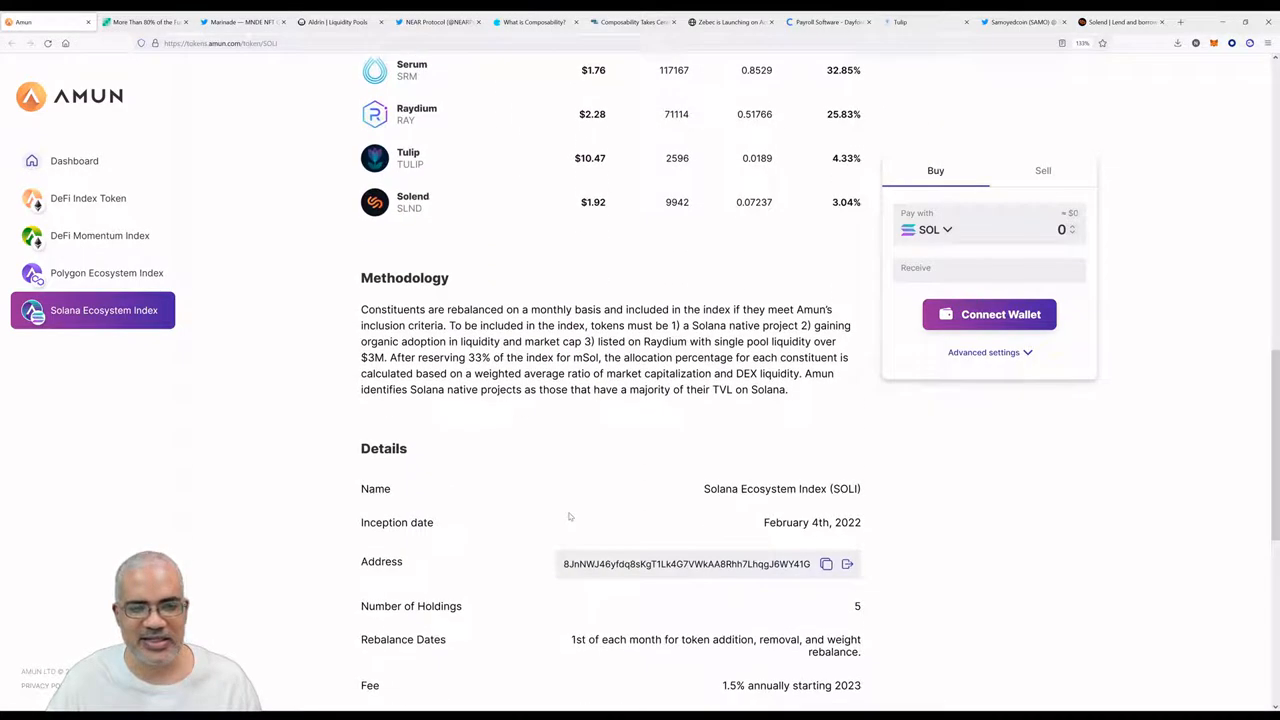
scroll("down", 3)
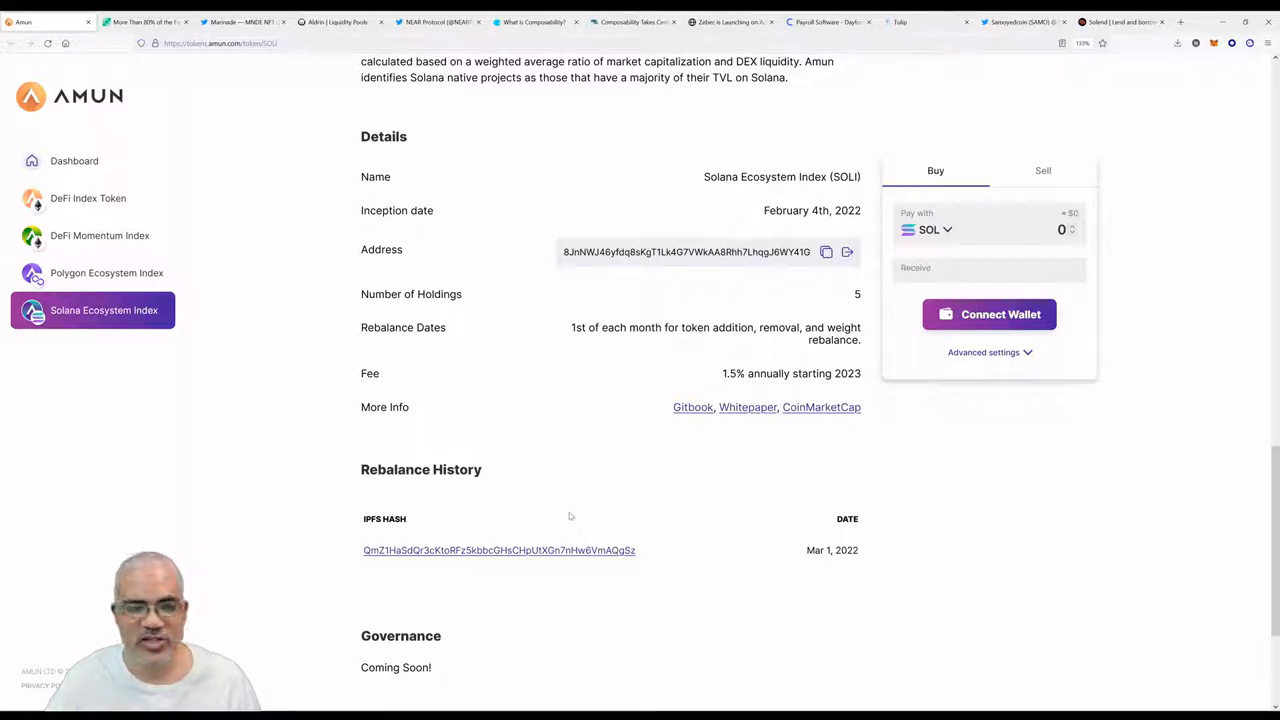
scroll("down", 3)
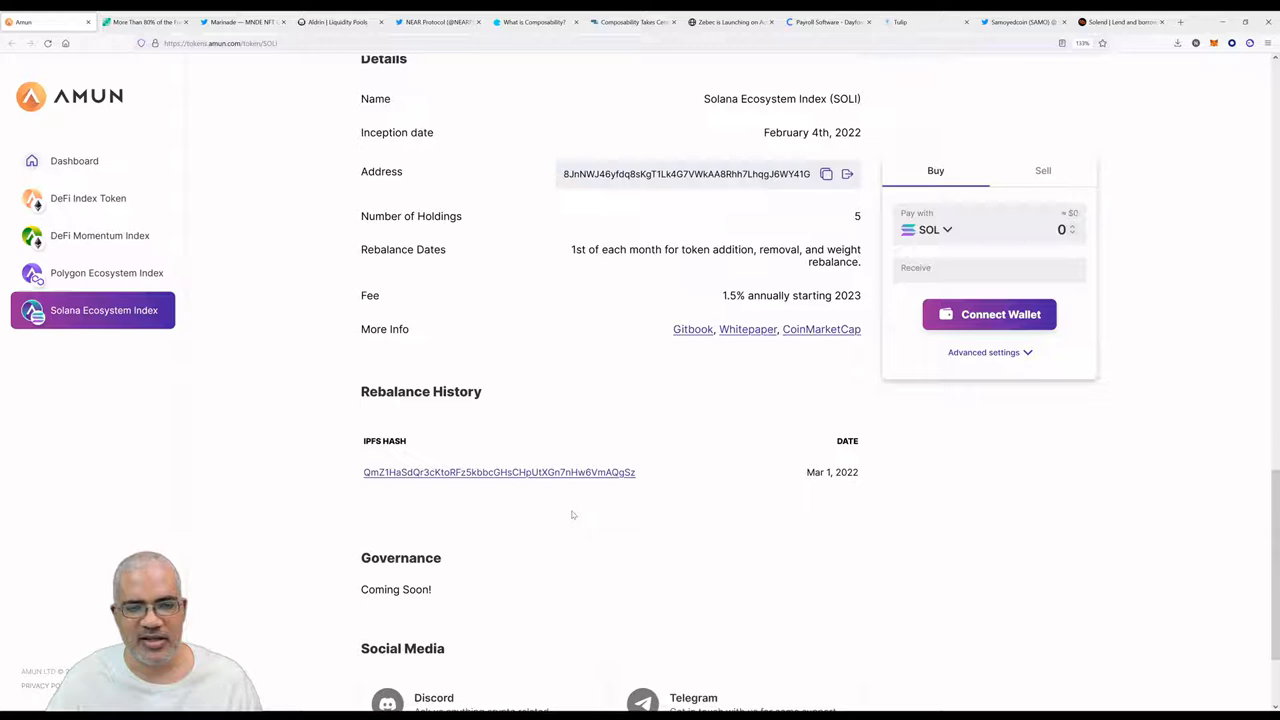
scroll("up", 3)
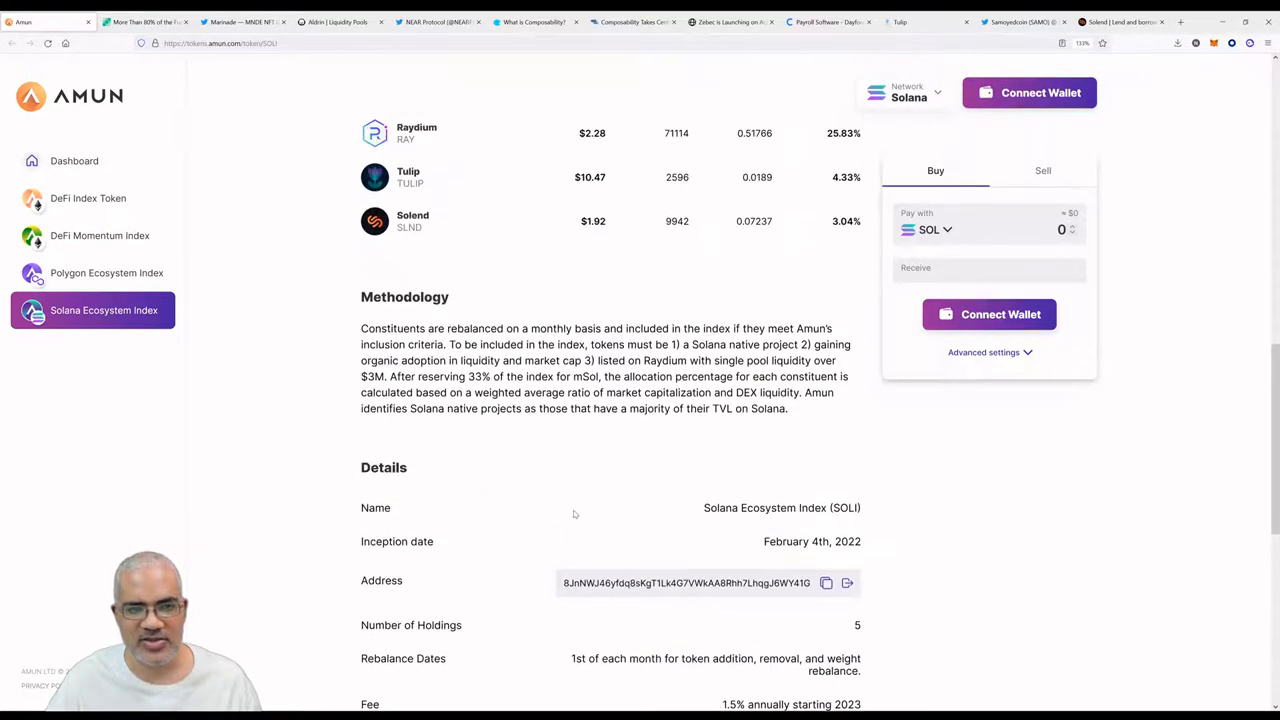
scroll("up", 3)
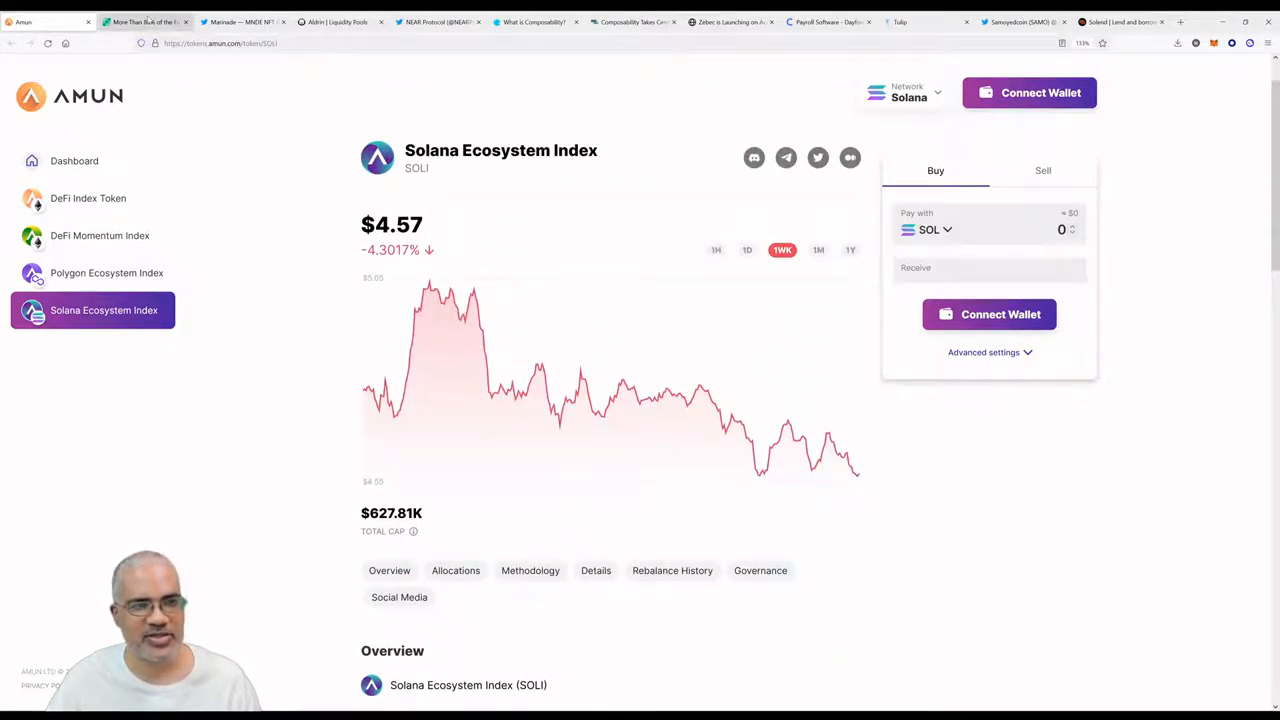
left_click(144, 20)
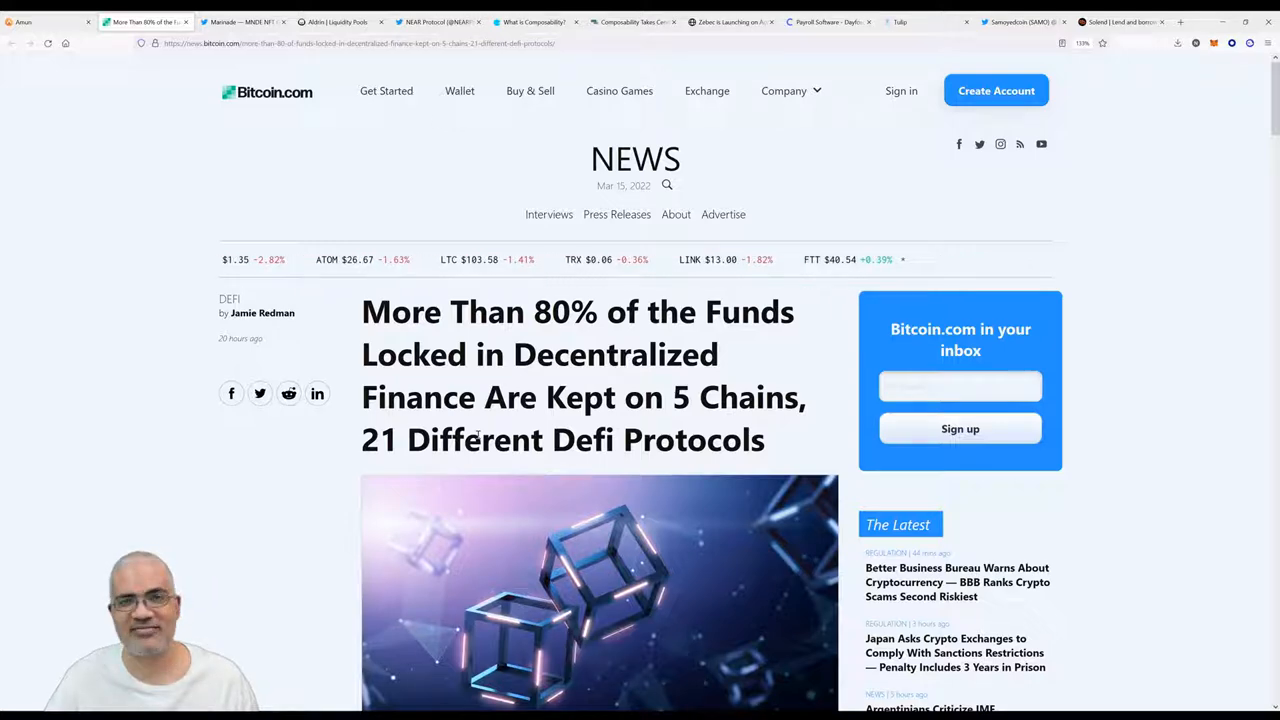
Read the Solana section, highlighting its TVL, Serum, Parrot and Marinade paragraphs, then clear the selection.
scroll("down", 3)
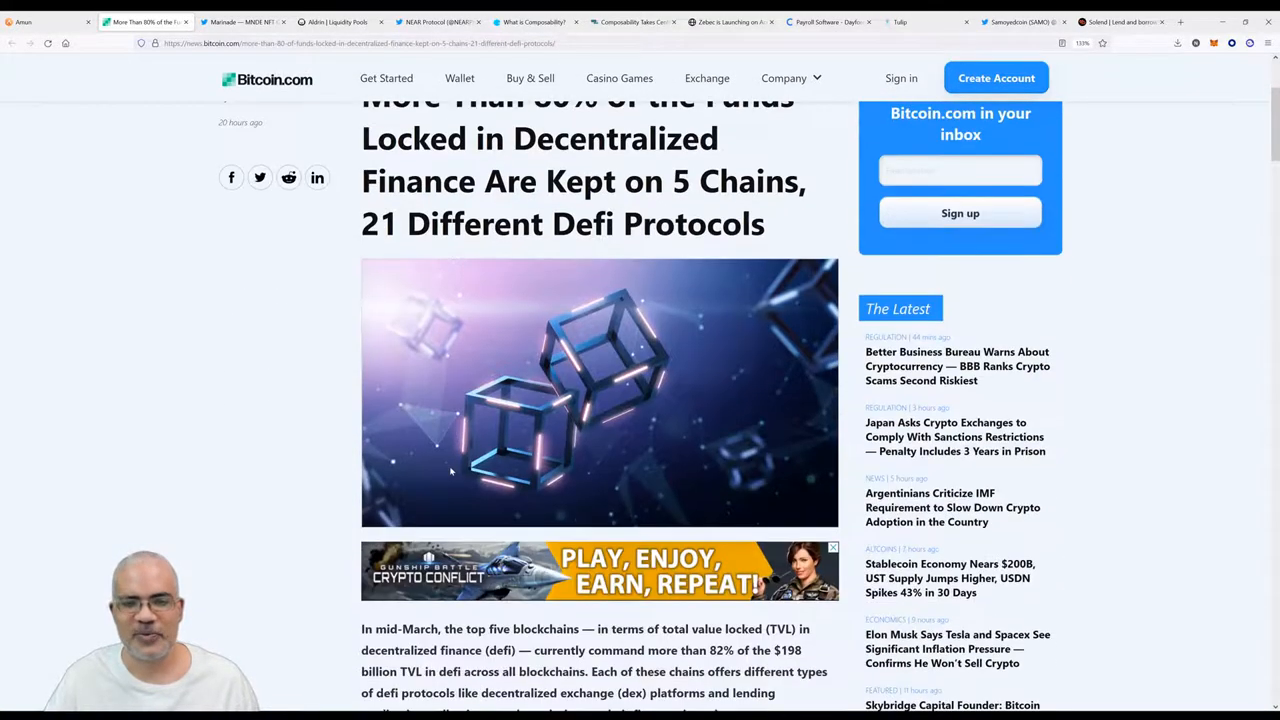
scroll("down", 3)
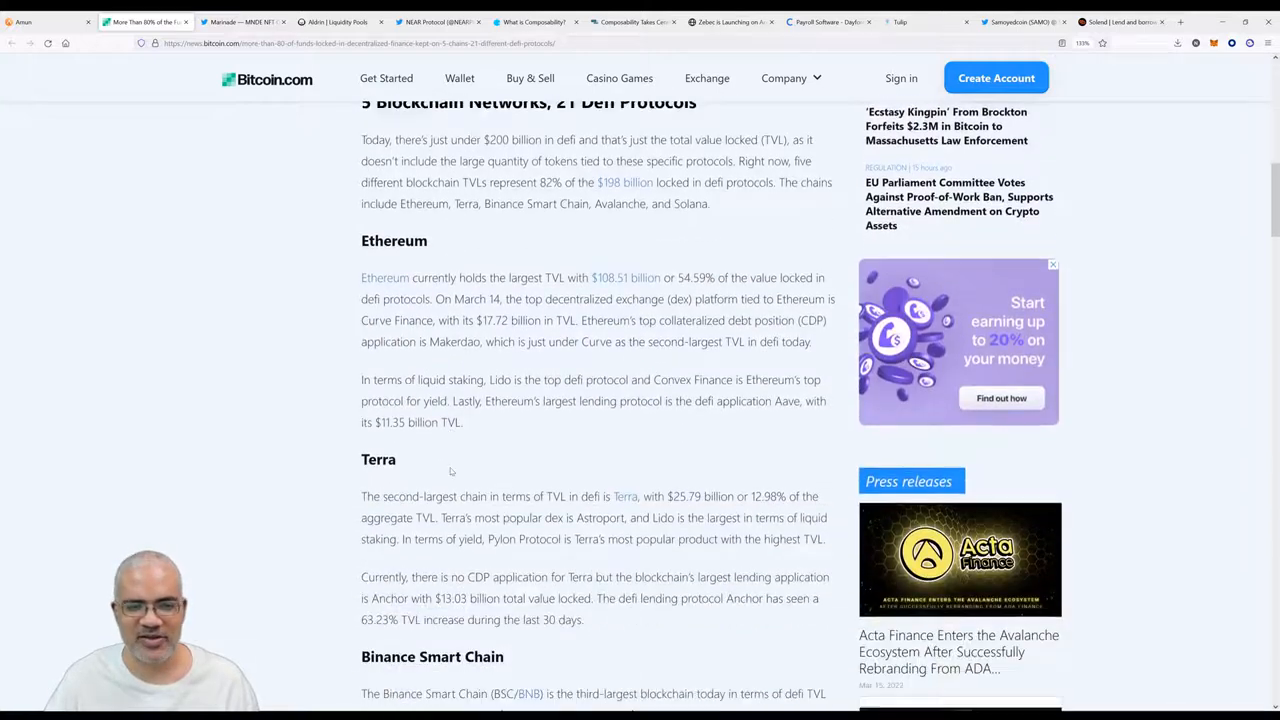
scroll("down", 3)
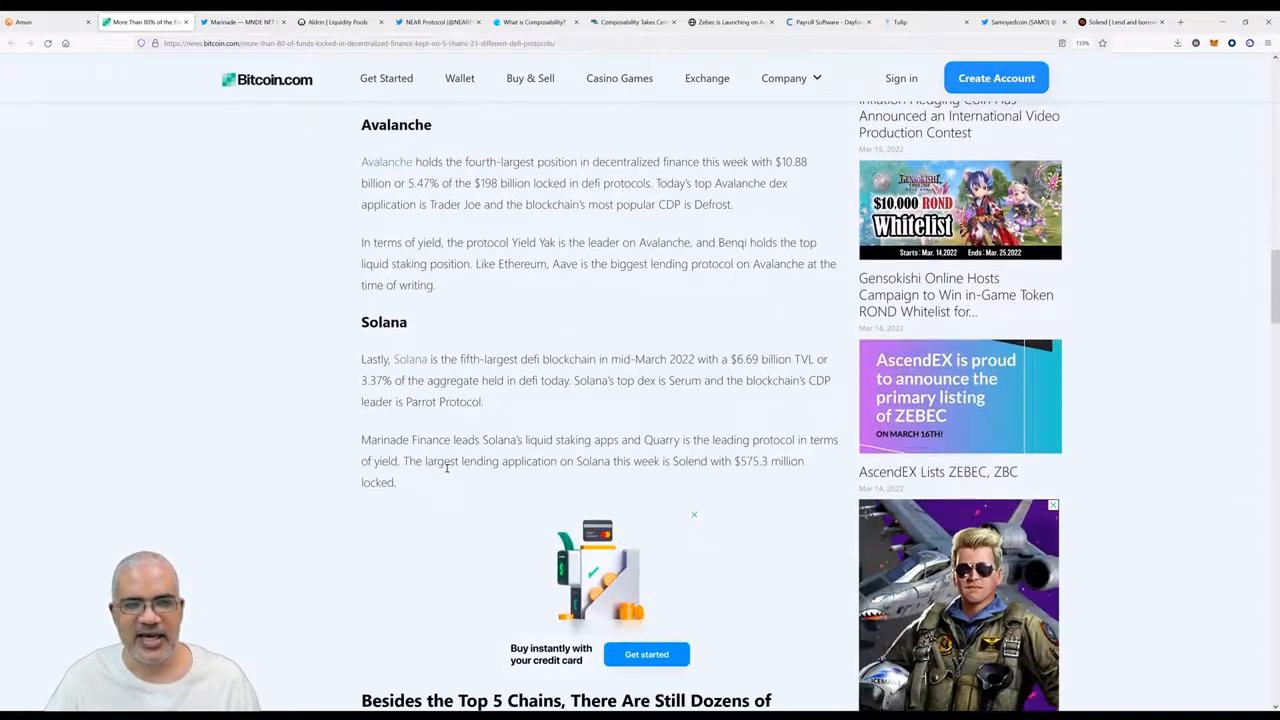
left_click_drag(360, 360, 490, 380)
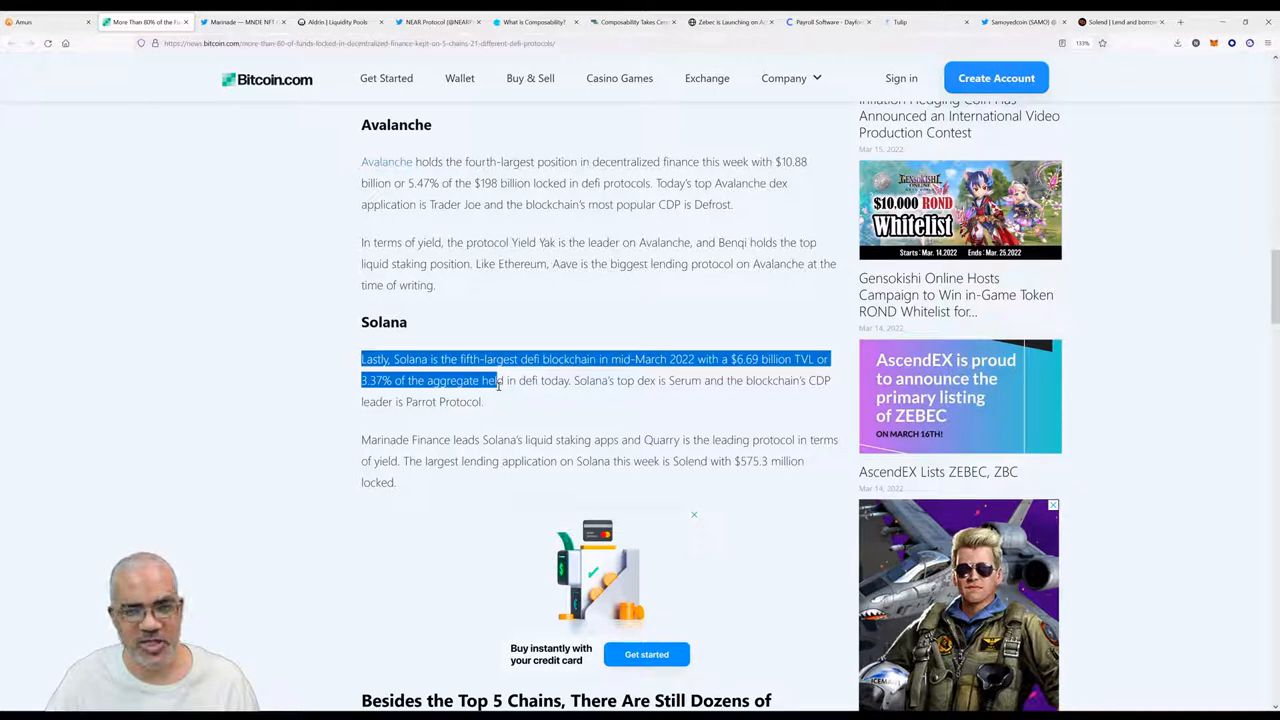
mouse_move(500, 390)
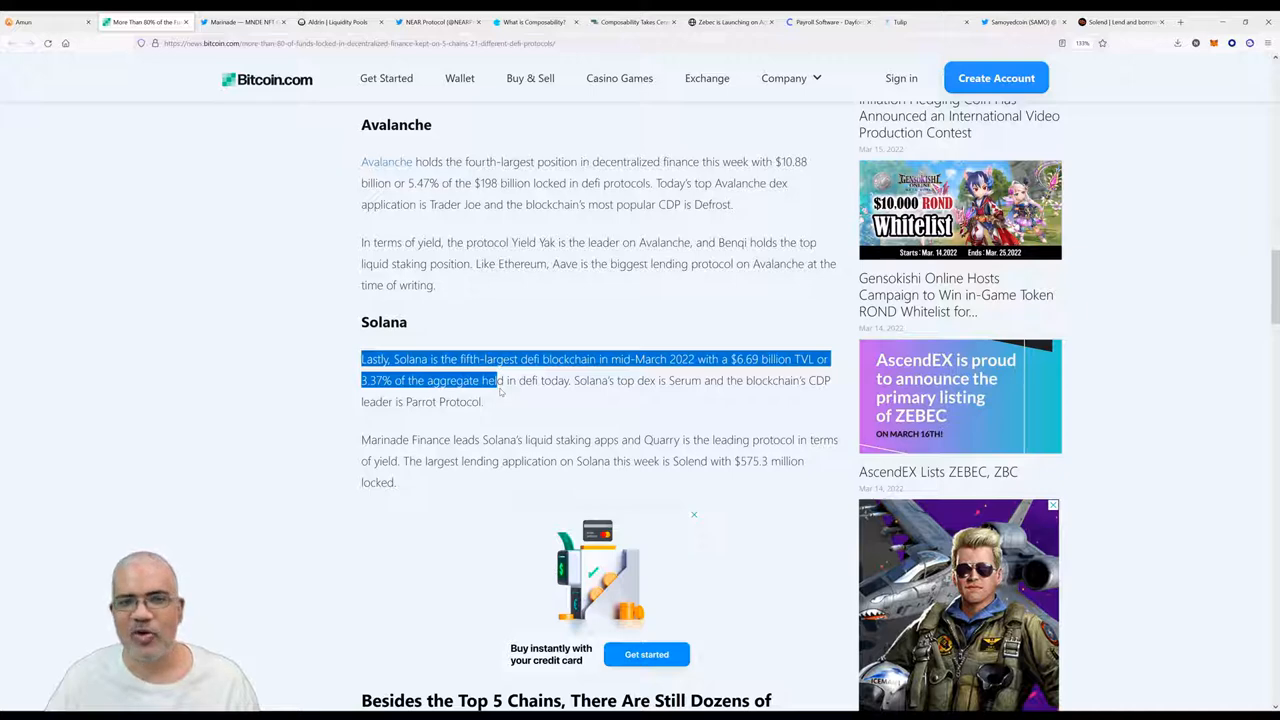
left_click_drag(492, 380, 512, 400)
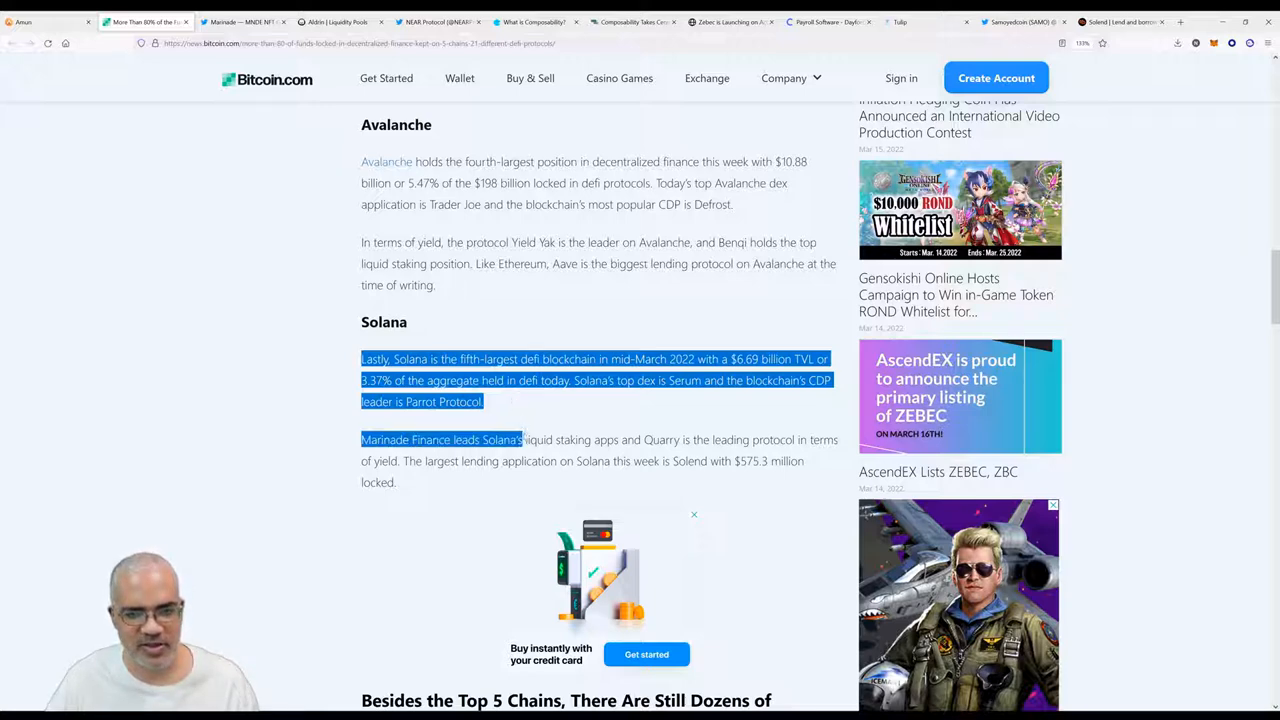
left_click_drag(520, 440, 396, 482)
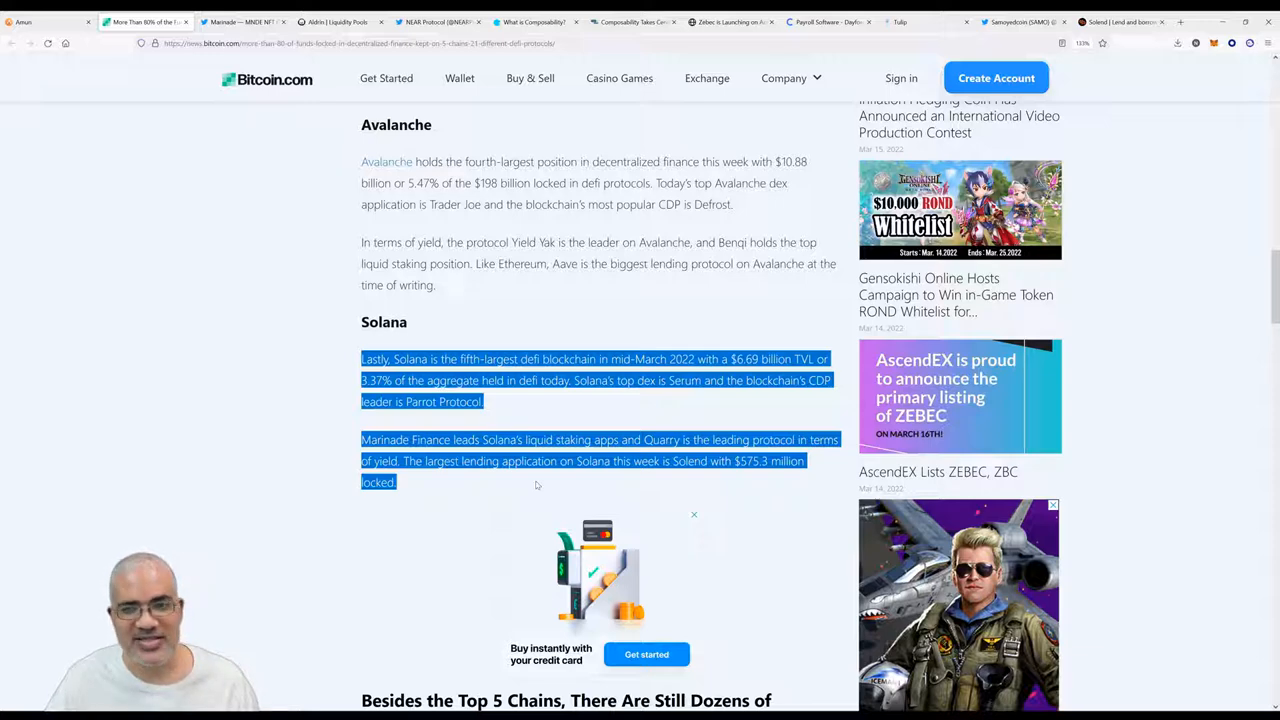
mouse_move(782, 532)
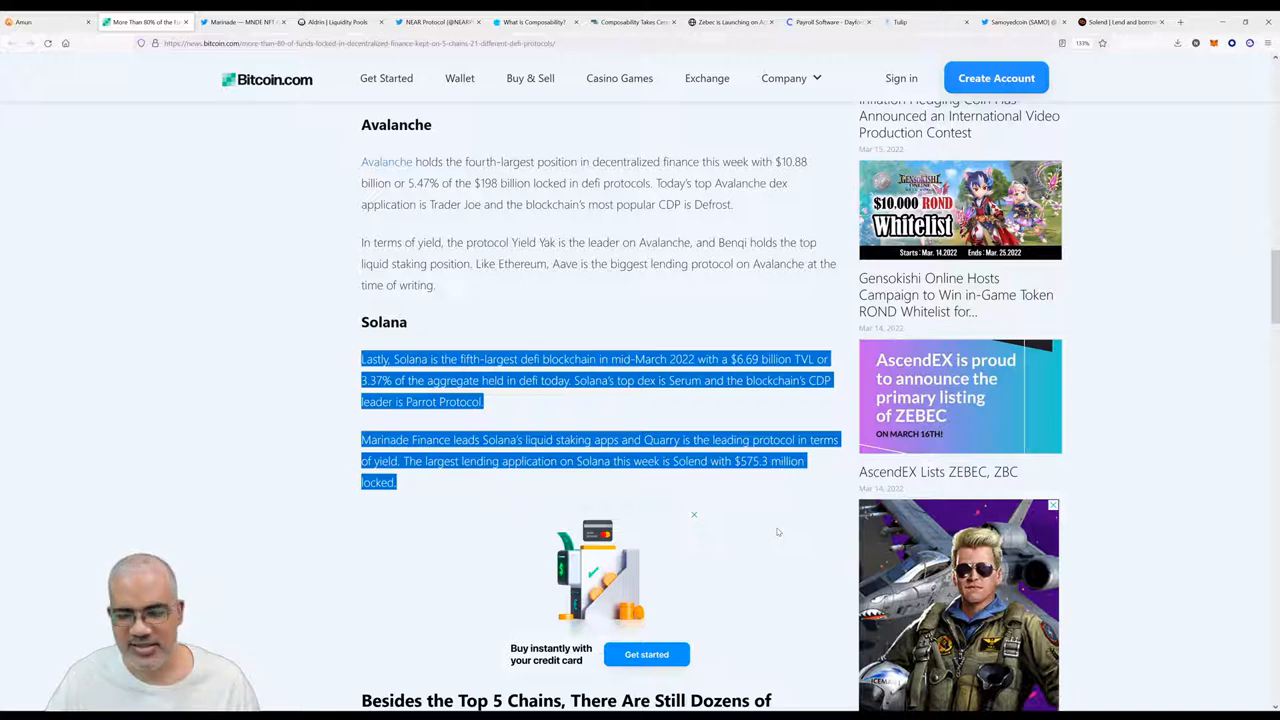
mouse_move(632, 394)
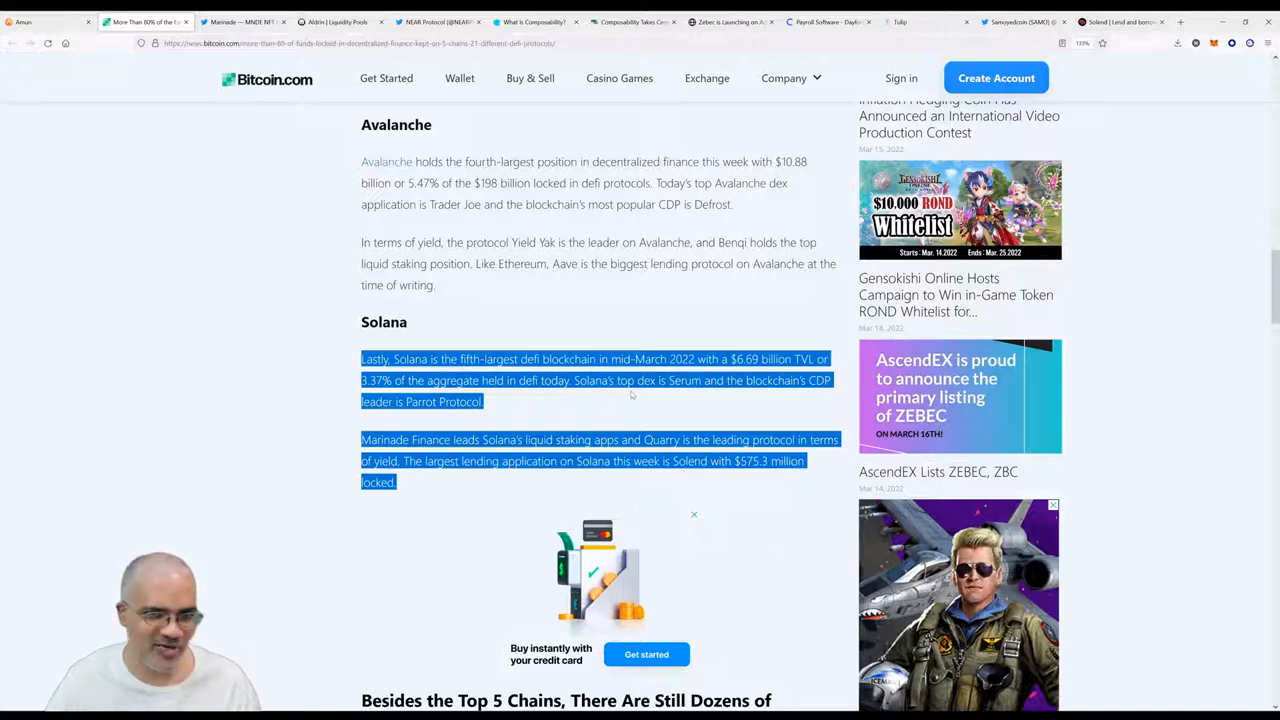
mouse_move(596, 416)
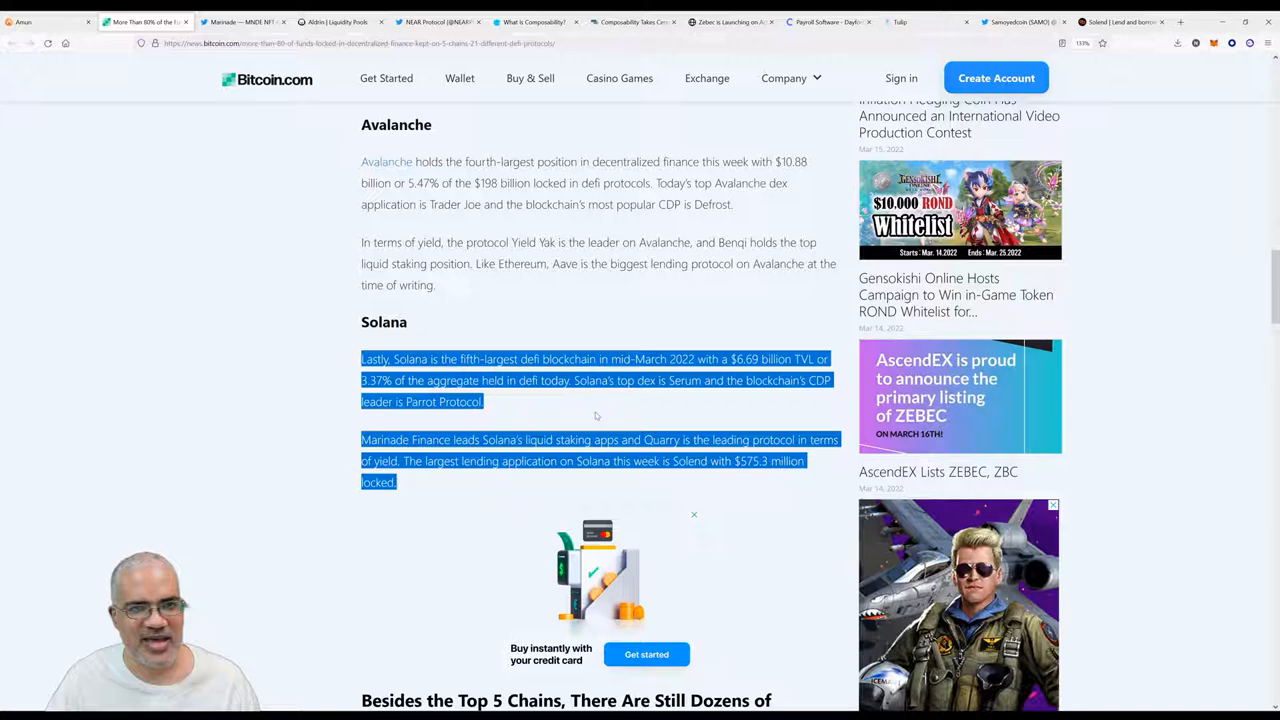
left_click(616, 414)
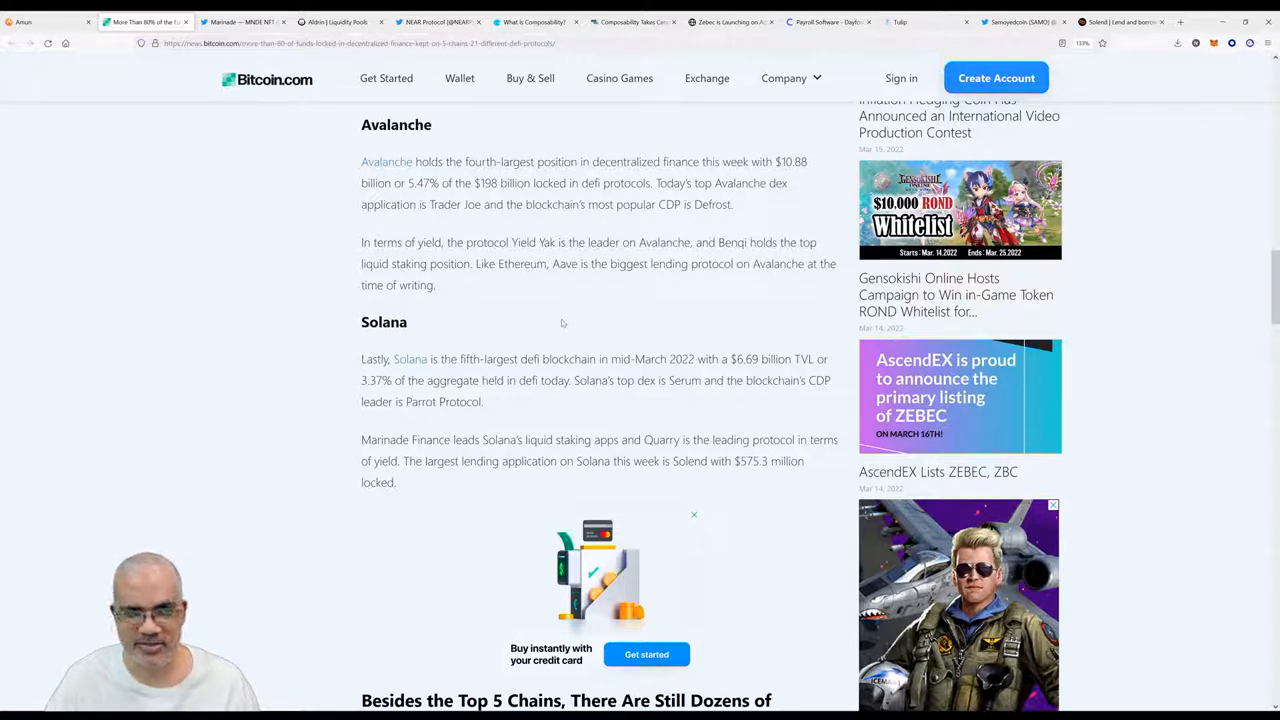
Switch to Marinade Finance's tweet announcing its docs in Chinese.
left_click(240, 20)
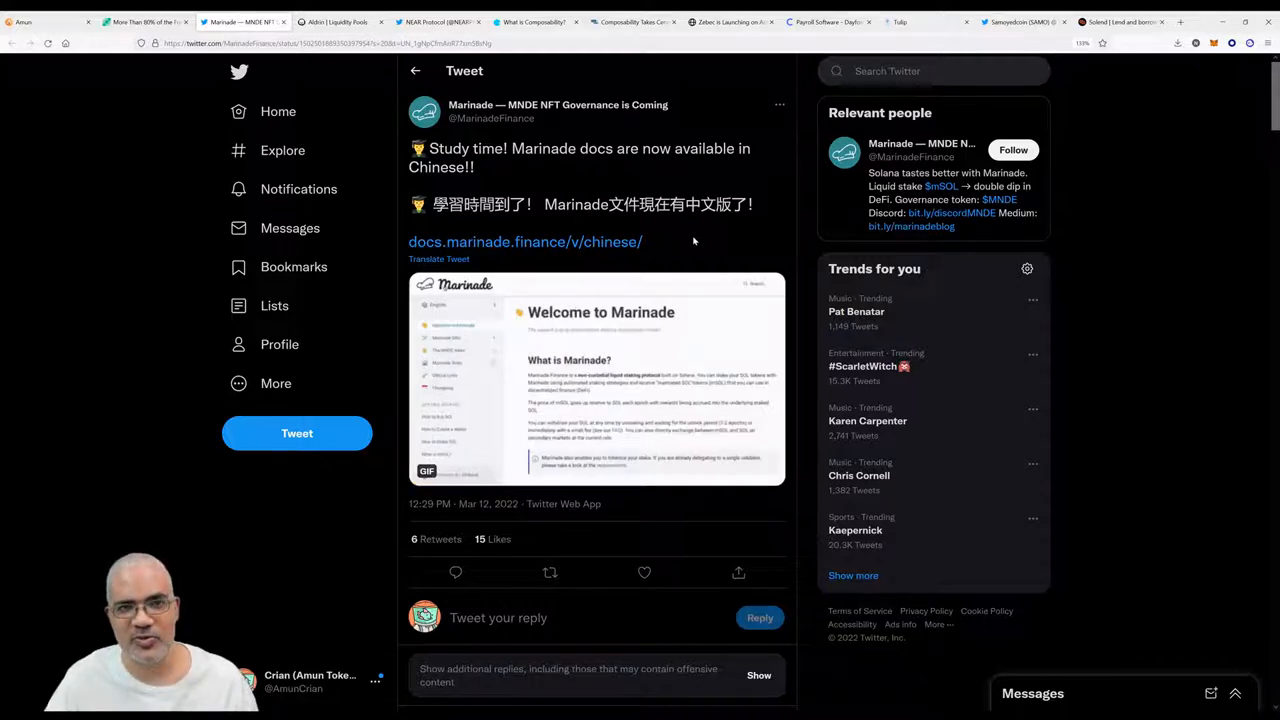
Switch to Aldrin's NEAR/mSOL pool page with its TVL, volume, fees and APR.
left_click(340, 22)
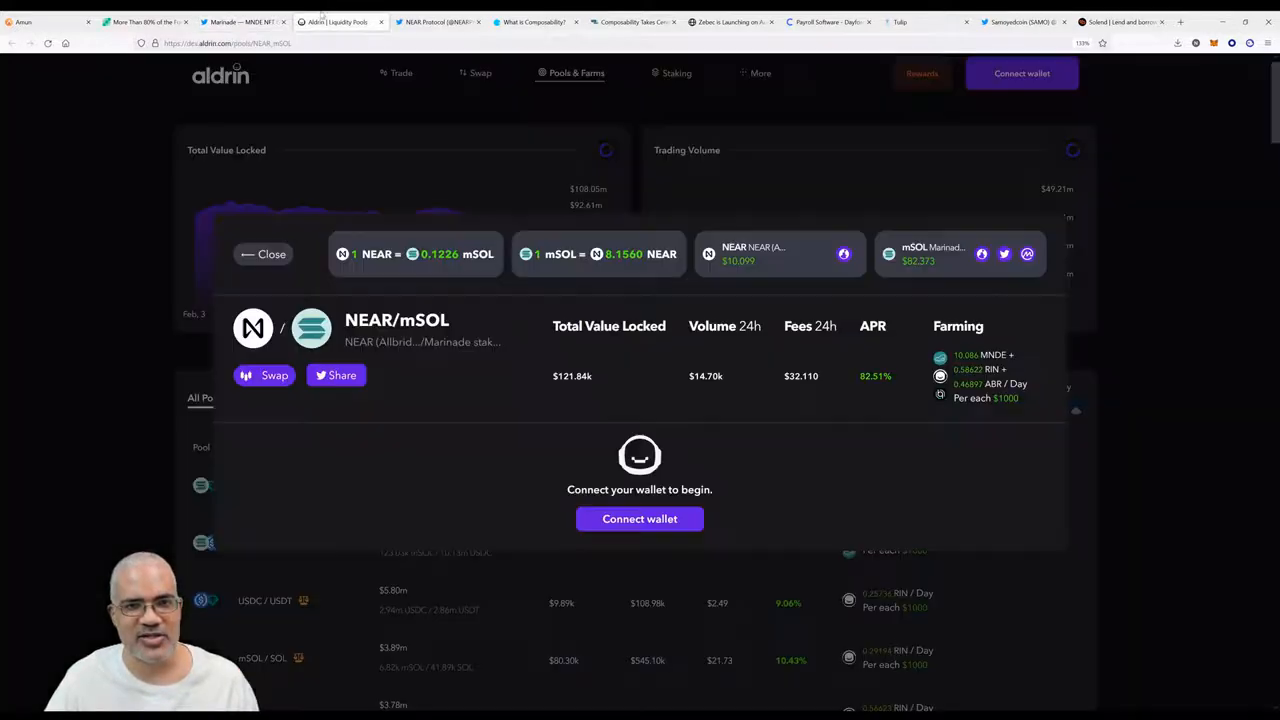
mouse_move(496, 470)
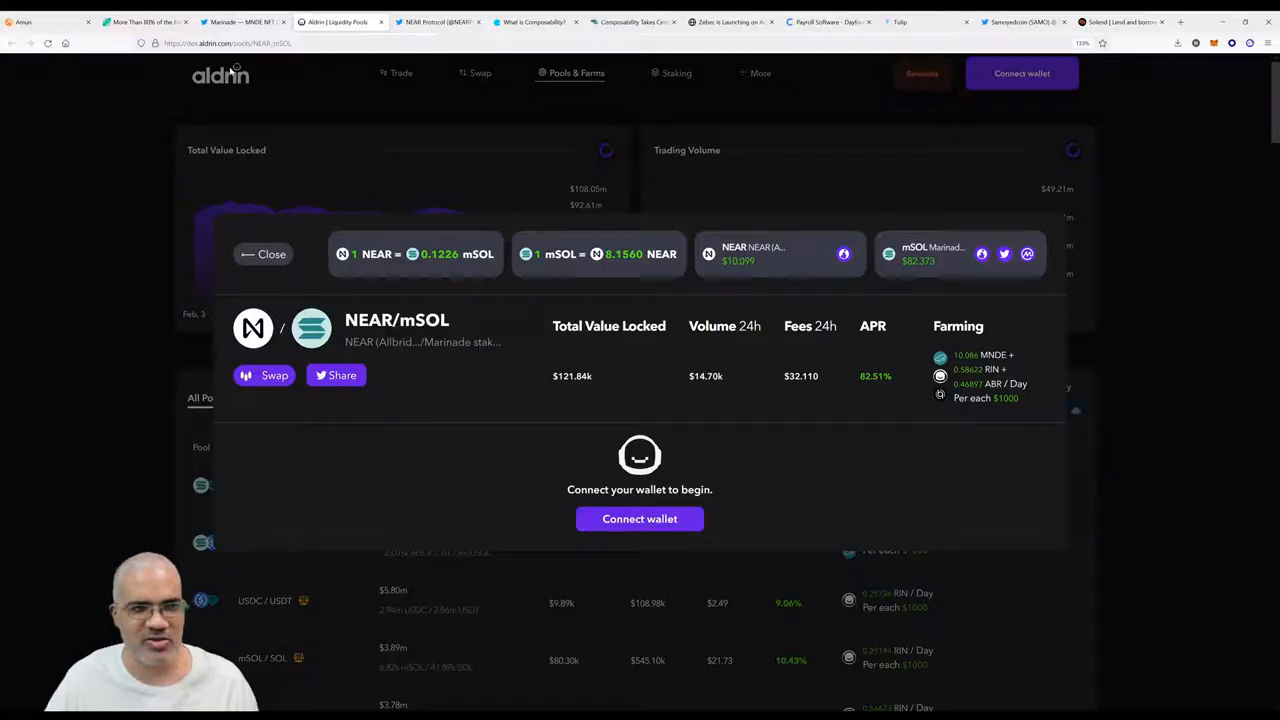
mouse_move(1016, 414)
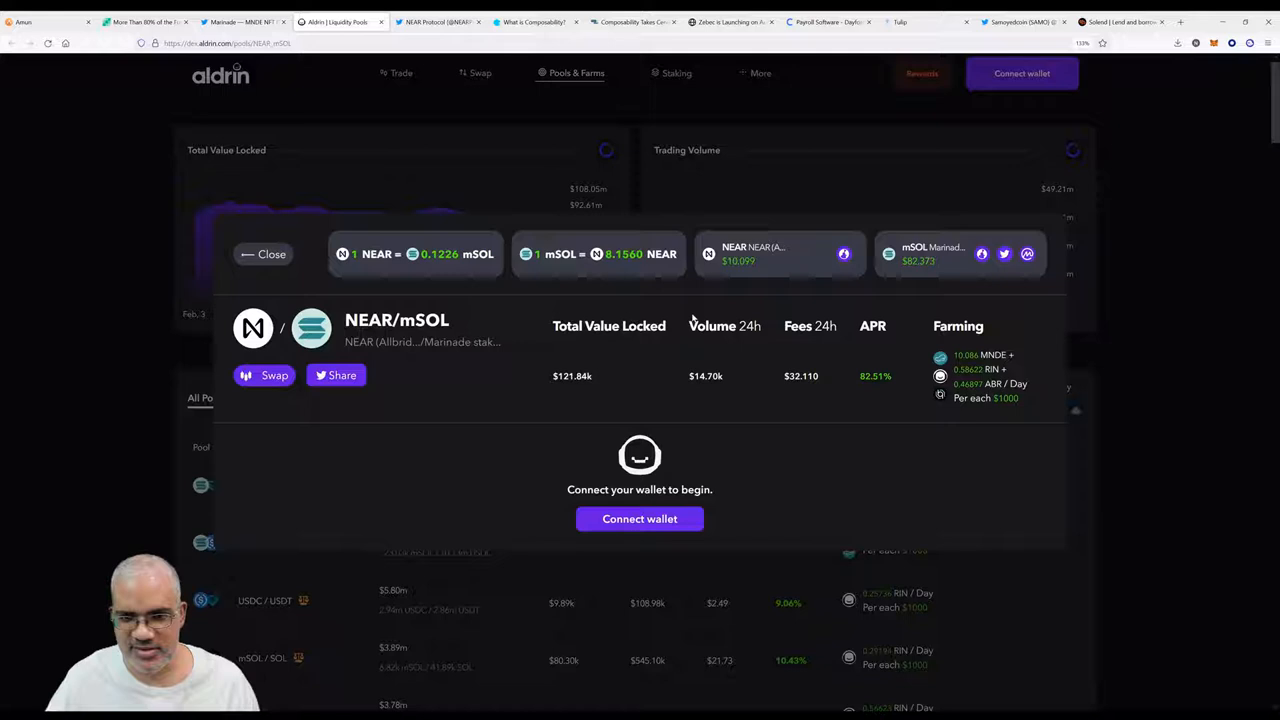
mouse_move(926, 310)
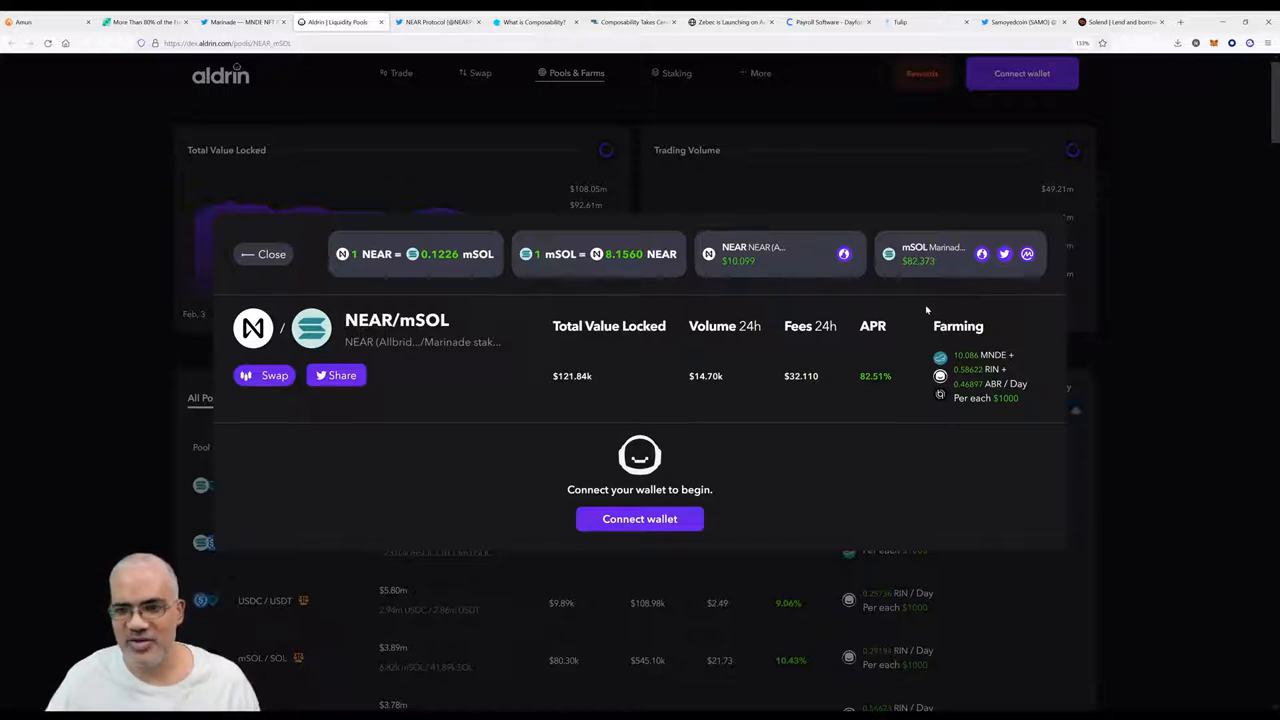
mouse_move(872, 390)
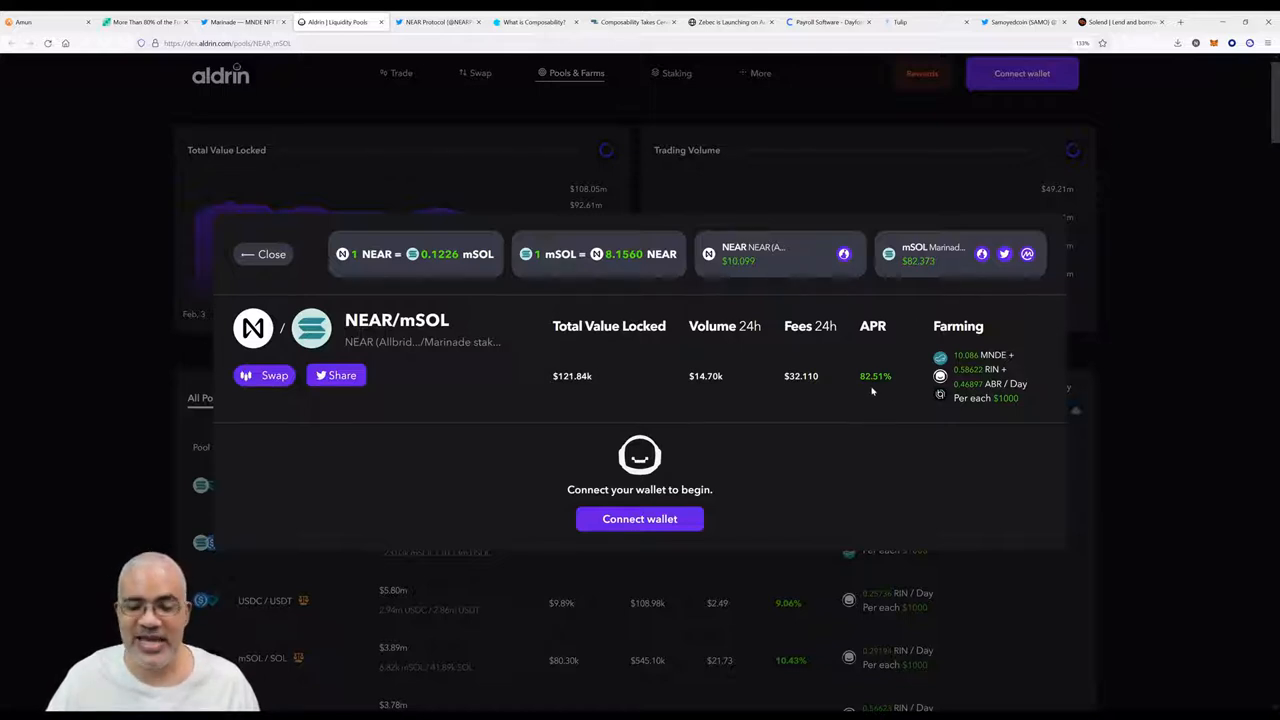
mouse_move(840, 376)
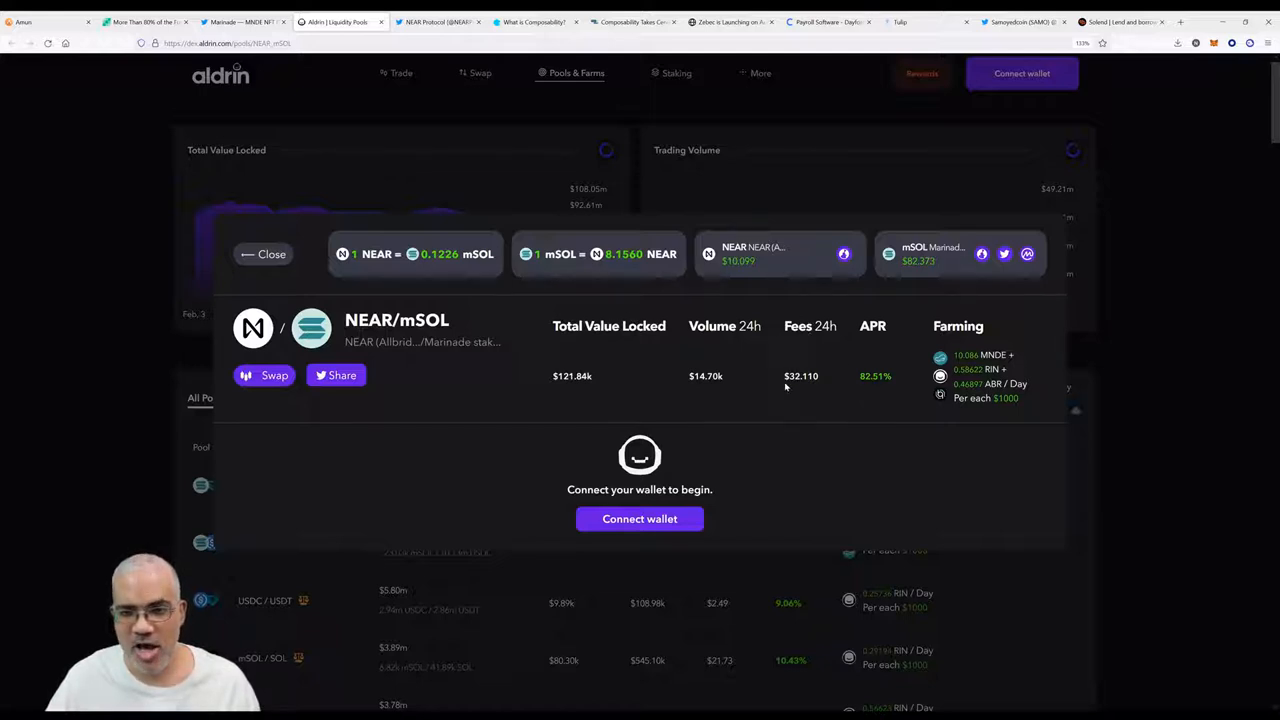
mouse_move(800, 376)
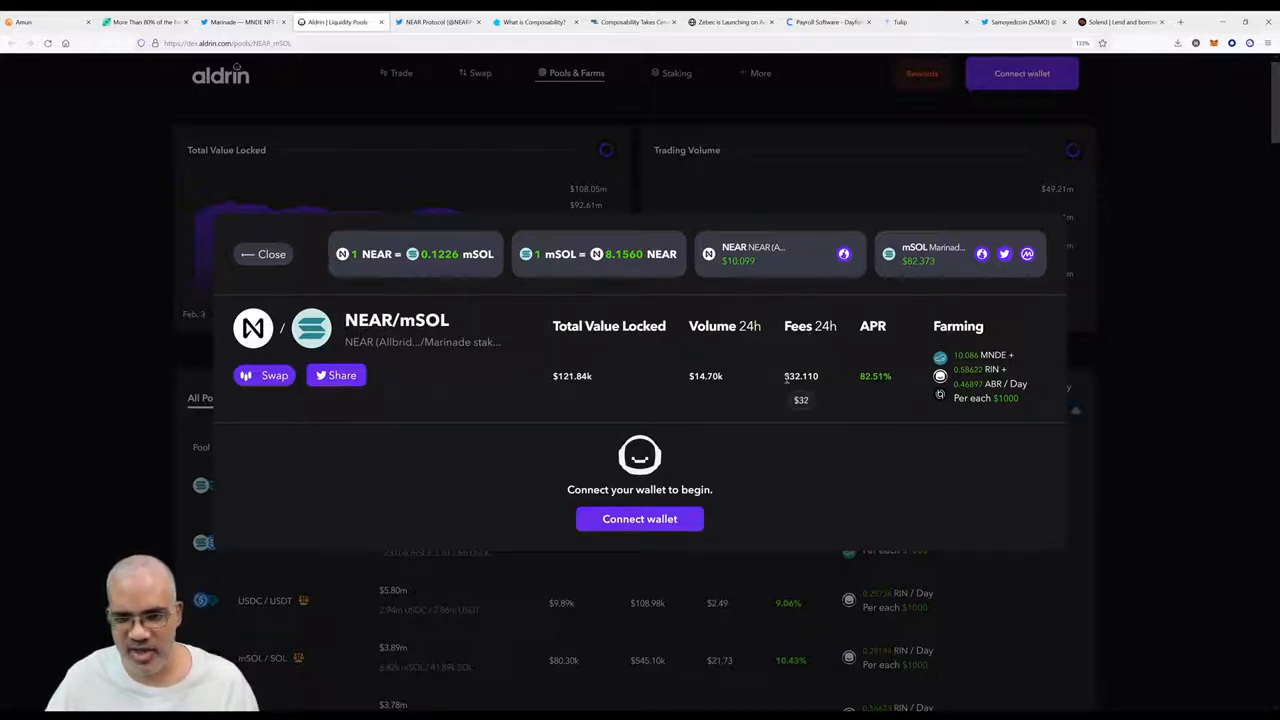
mouse_move(576, 360)
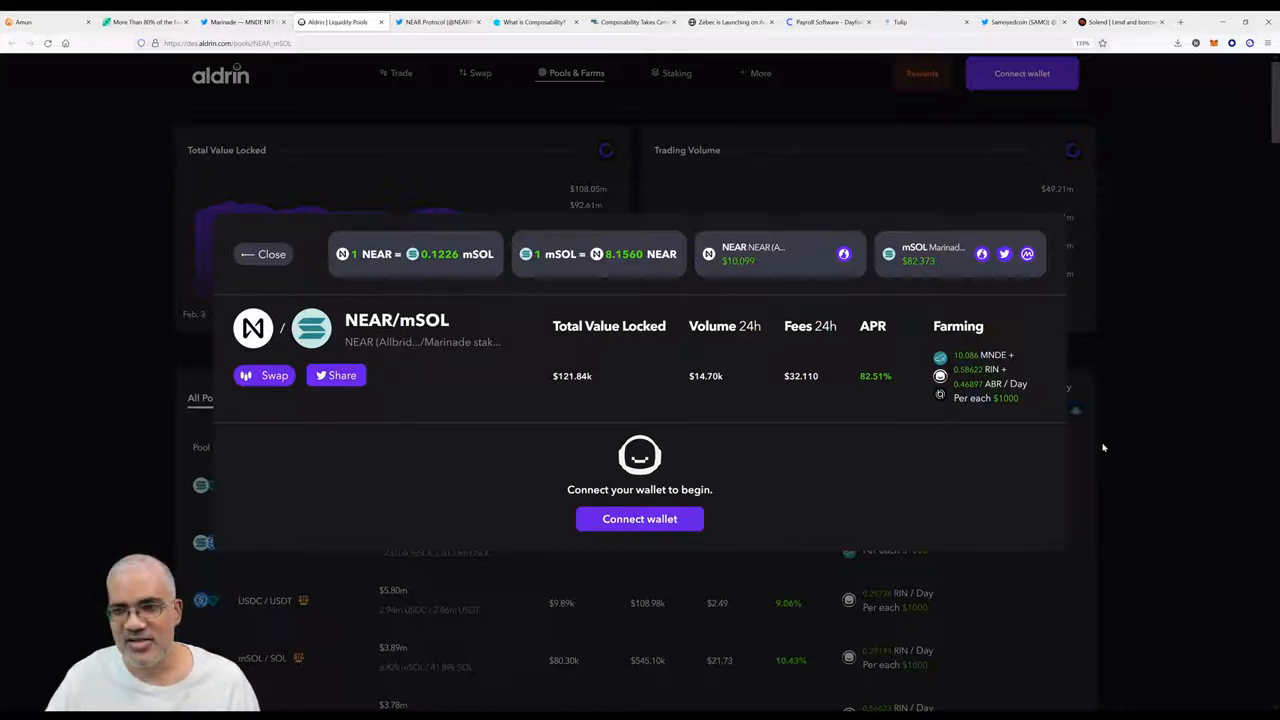
mouse_move(896, 428)
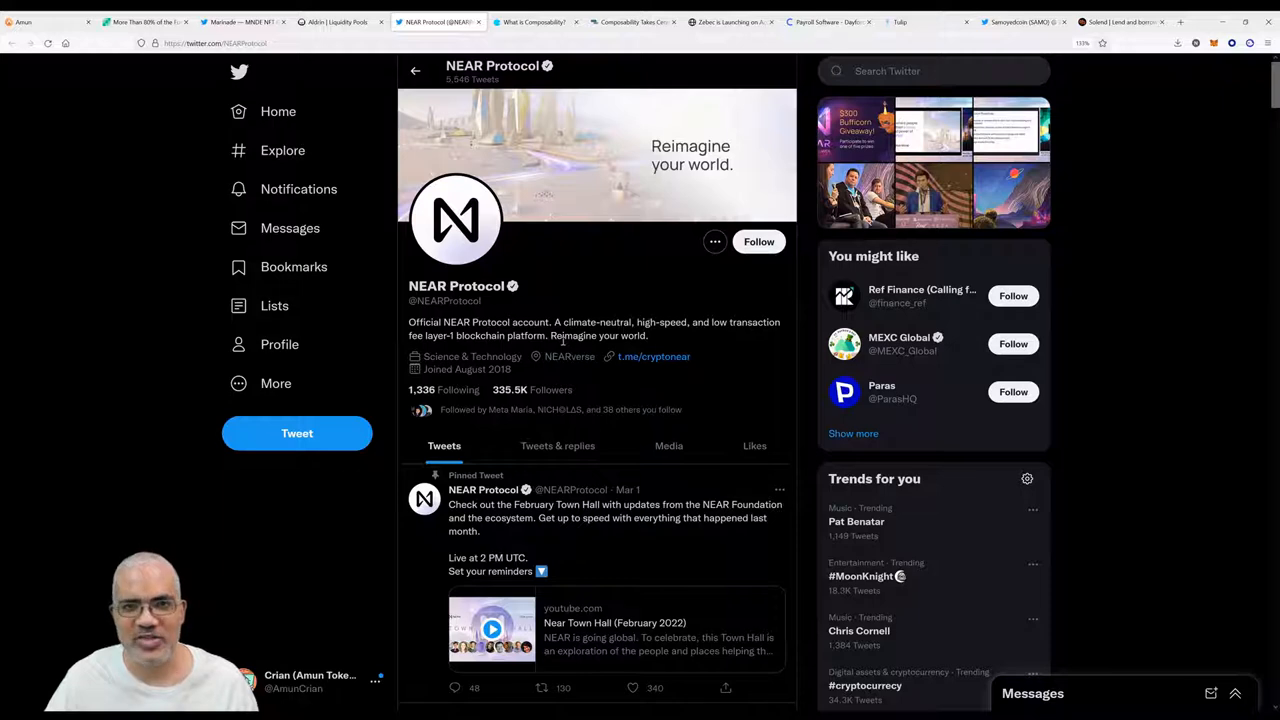
Switch to Aragon's What is Composability? article and read its crypto definition.
left_click(536, 22)
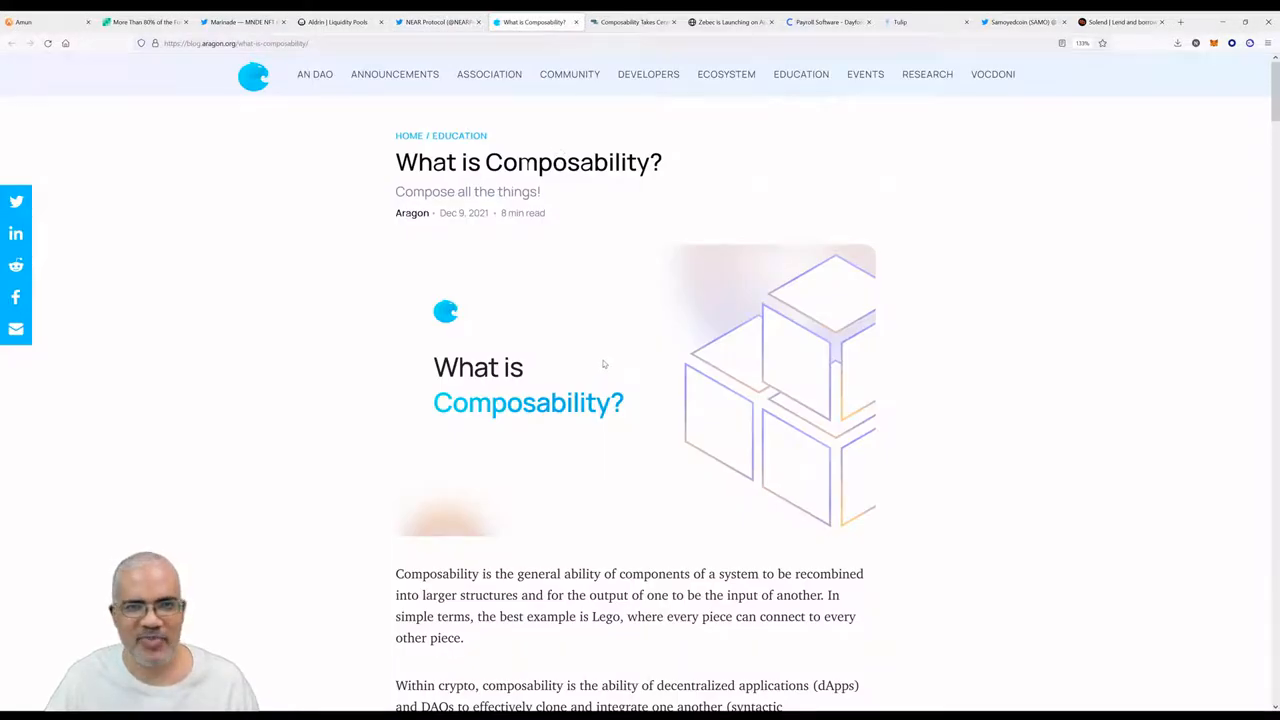
scroll("down", 3)
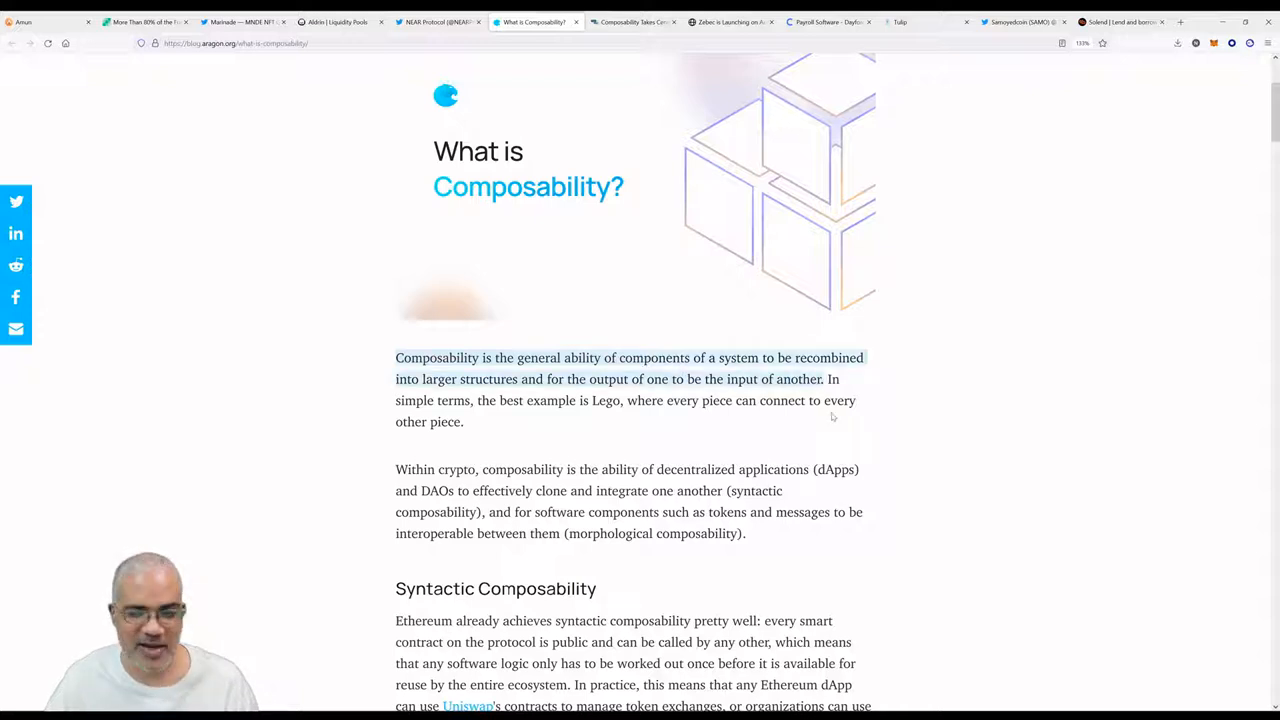
mouse_move(752, 172)
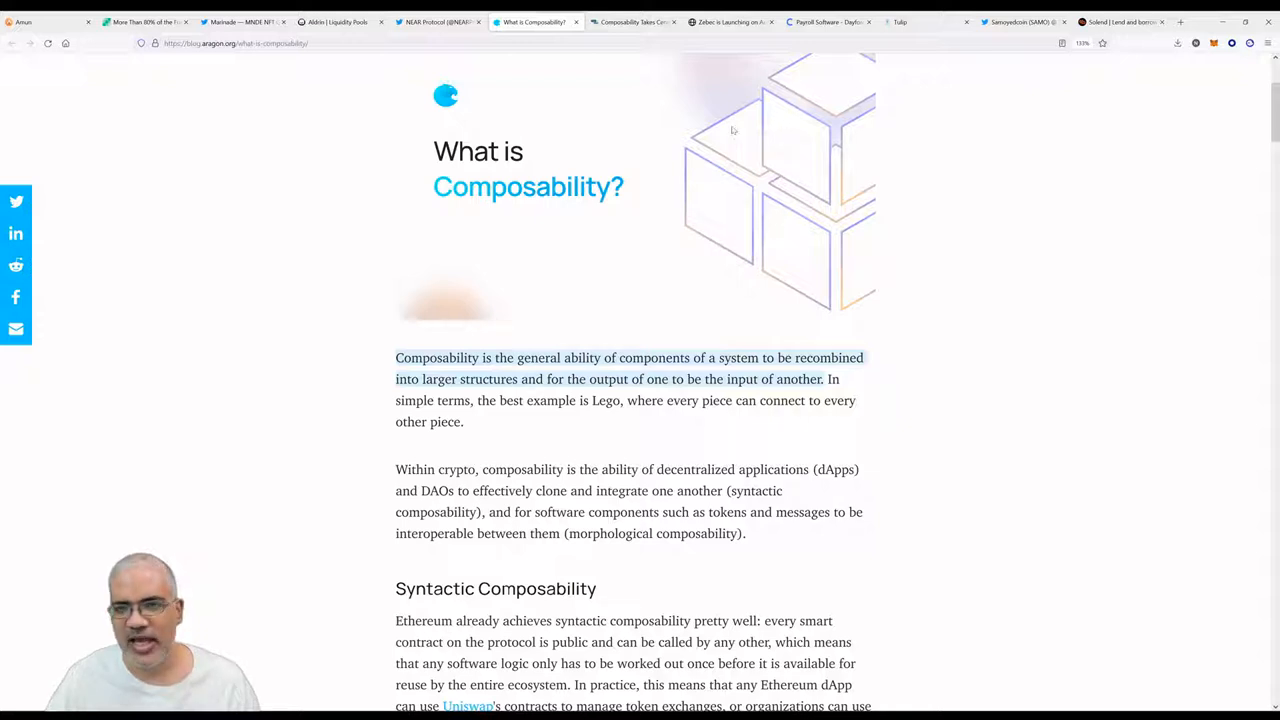
mouse_move(768, 208)
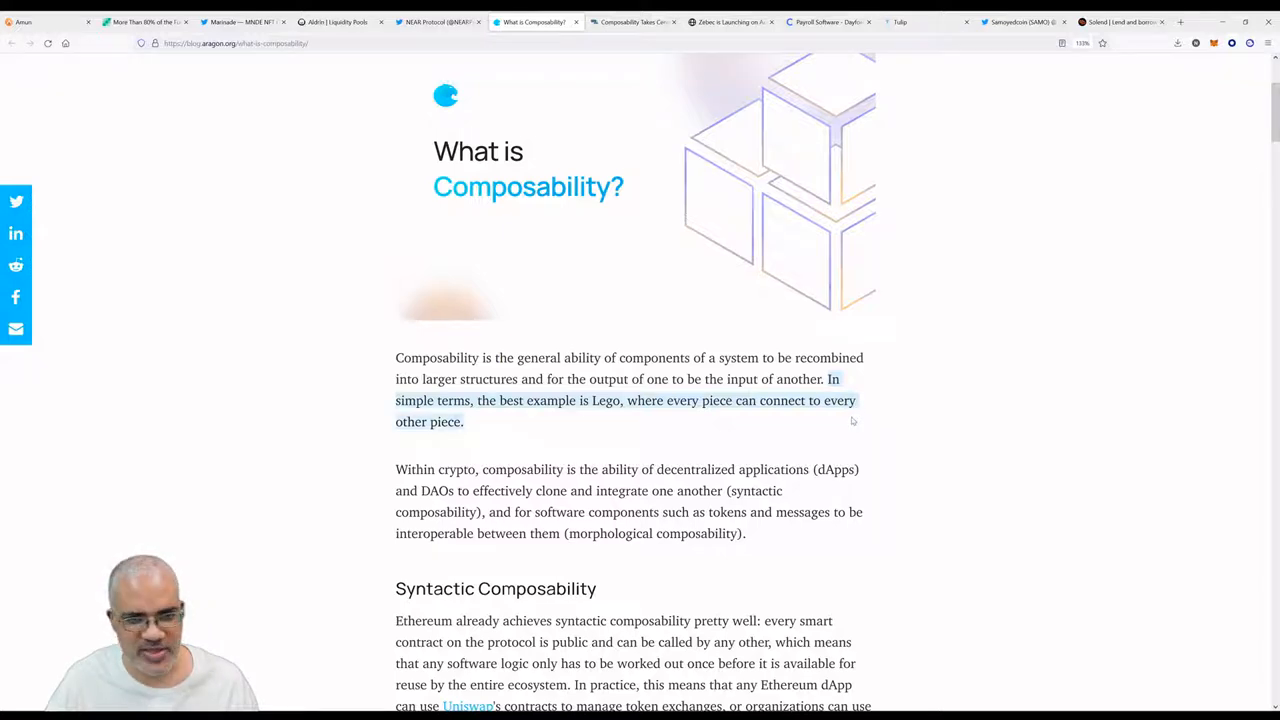
scroll("down", 3)
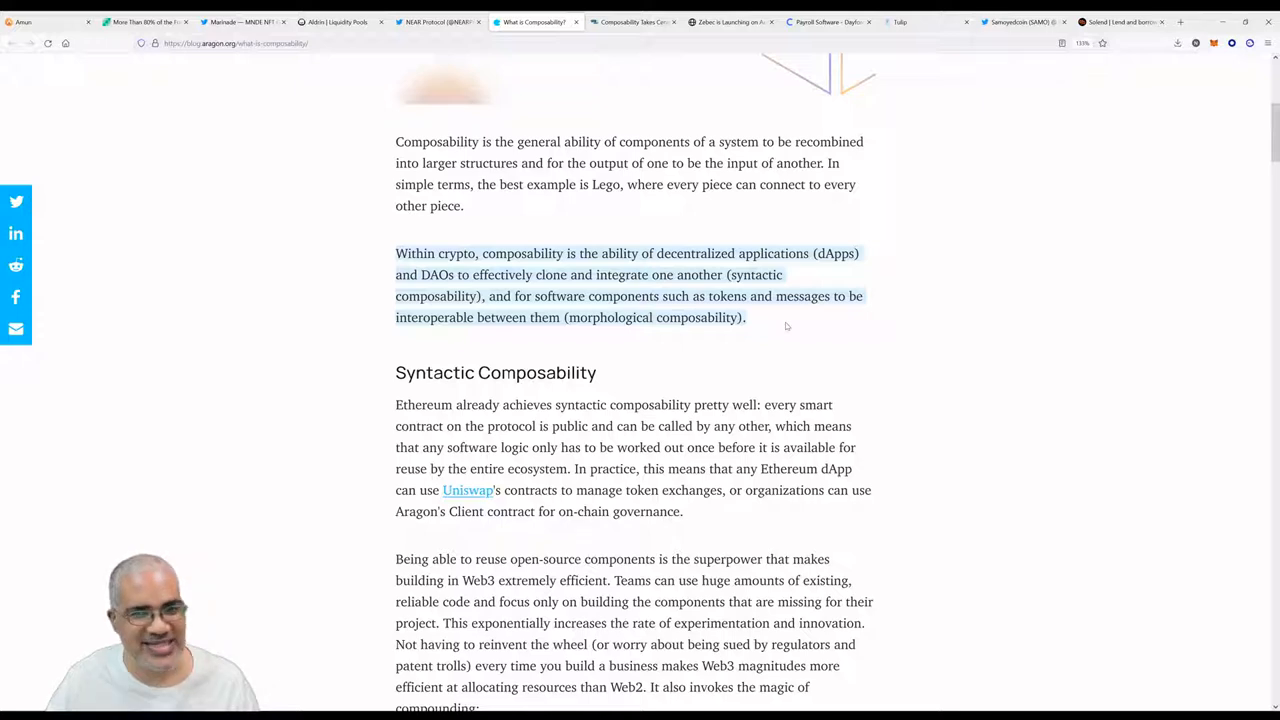
mouse_move(808, 326)
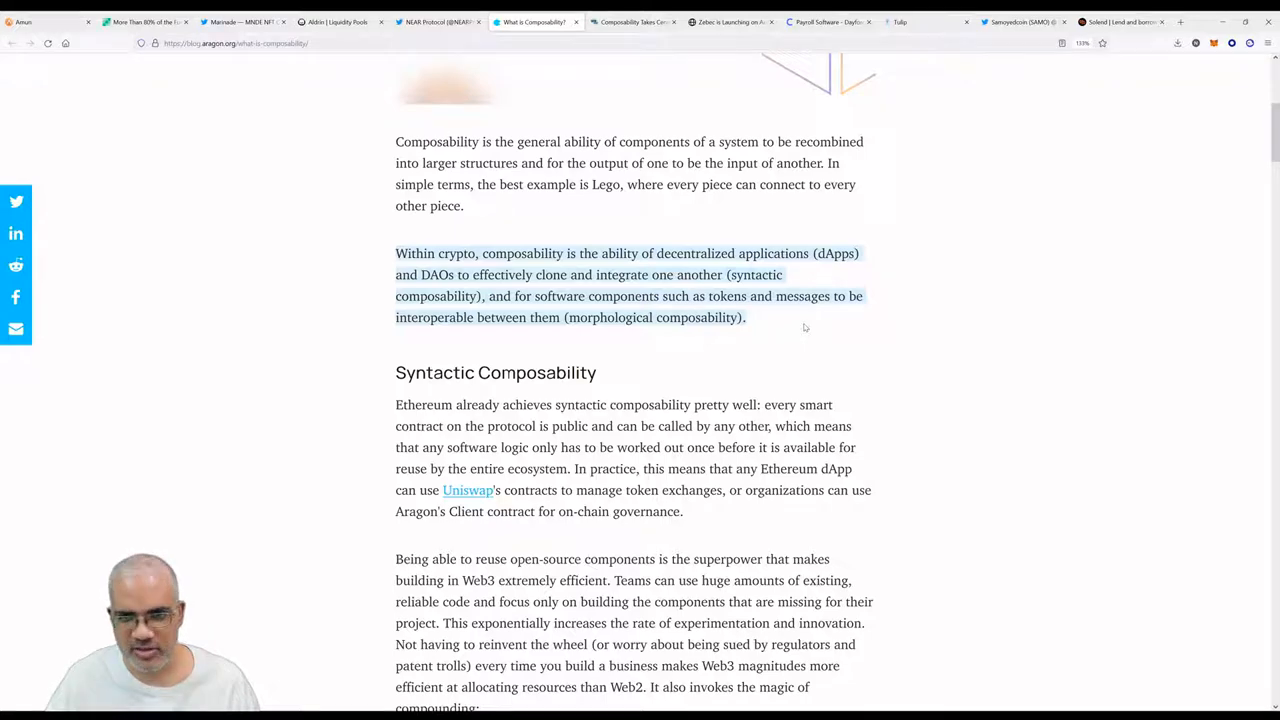
Read down through the Syntactic Composability section, then move to the Serum hackathon article.
scroll("down", 3)
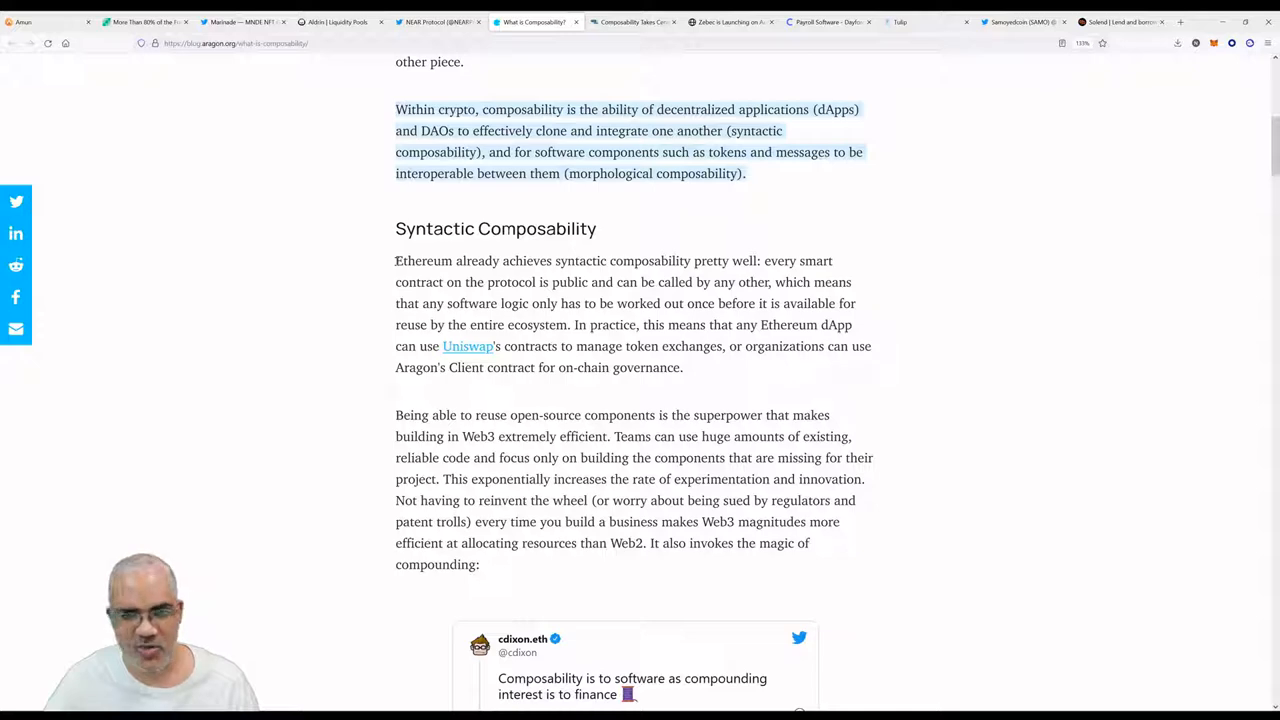
scroll("up", 3)
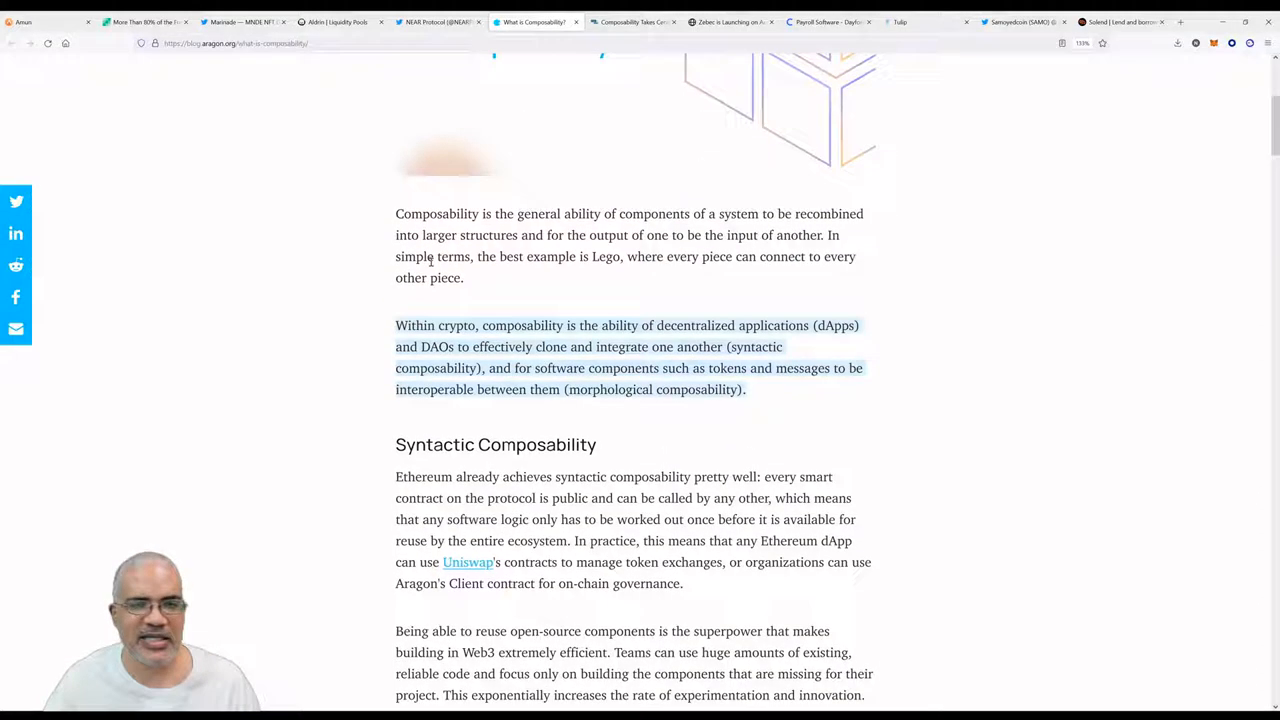
scroll("up", 3)
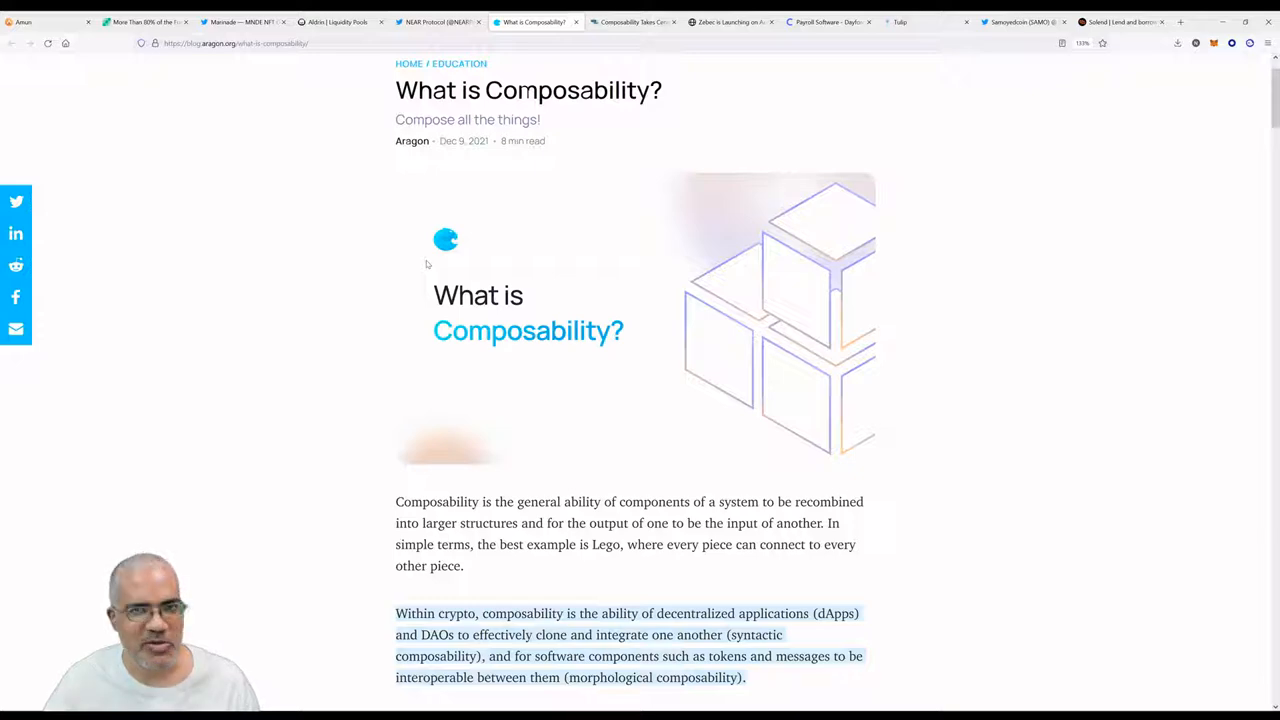
scroll("down", 3)
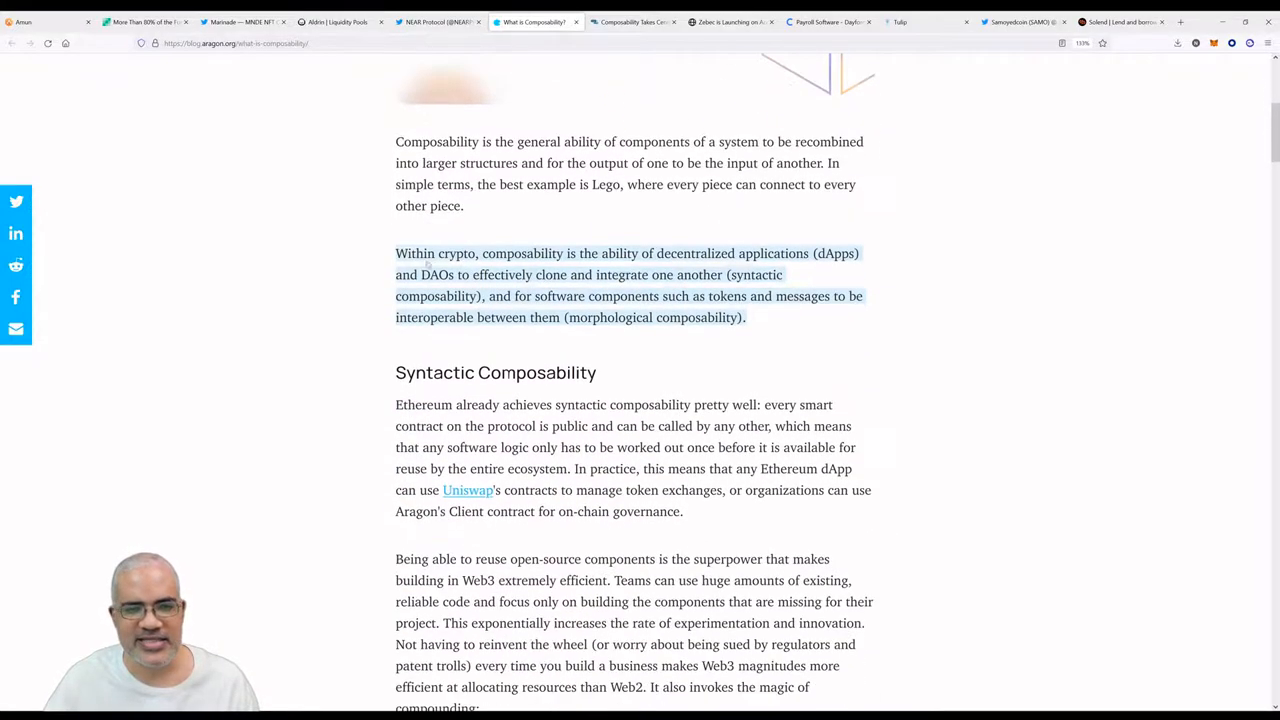
scroll("down", 3)
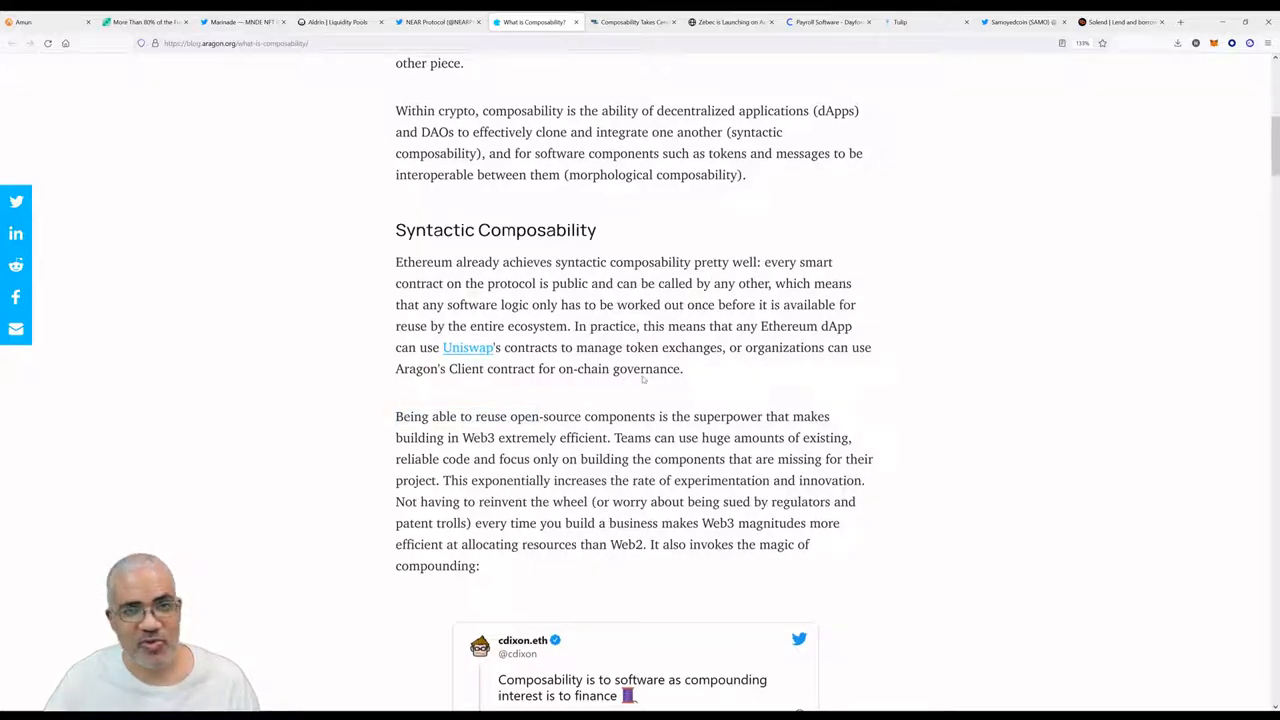
left_click(632, 22)
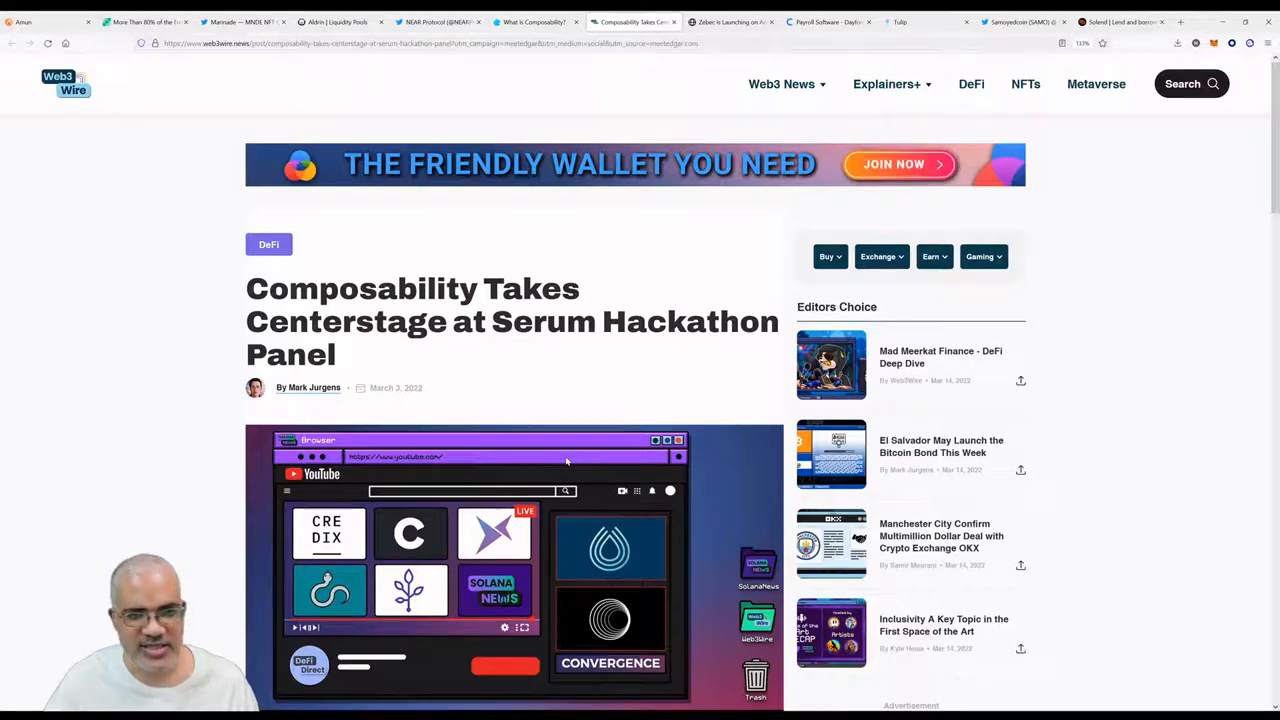
Read the Web3 Wire Serum hackathon panel article down to the Credix co-founder's closing quote.
scroll("down", 3)
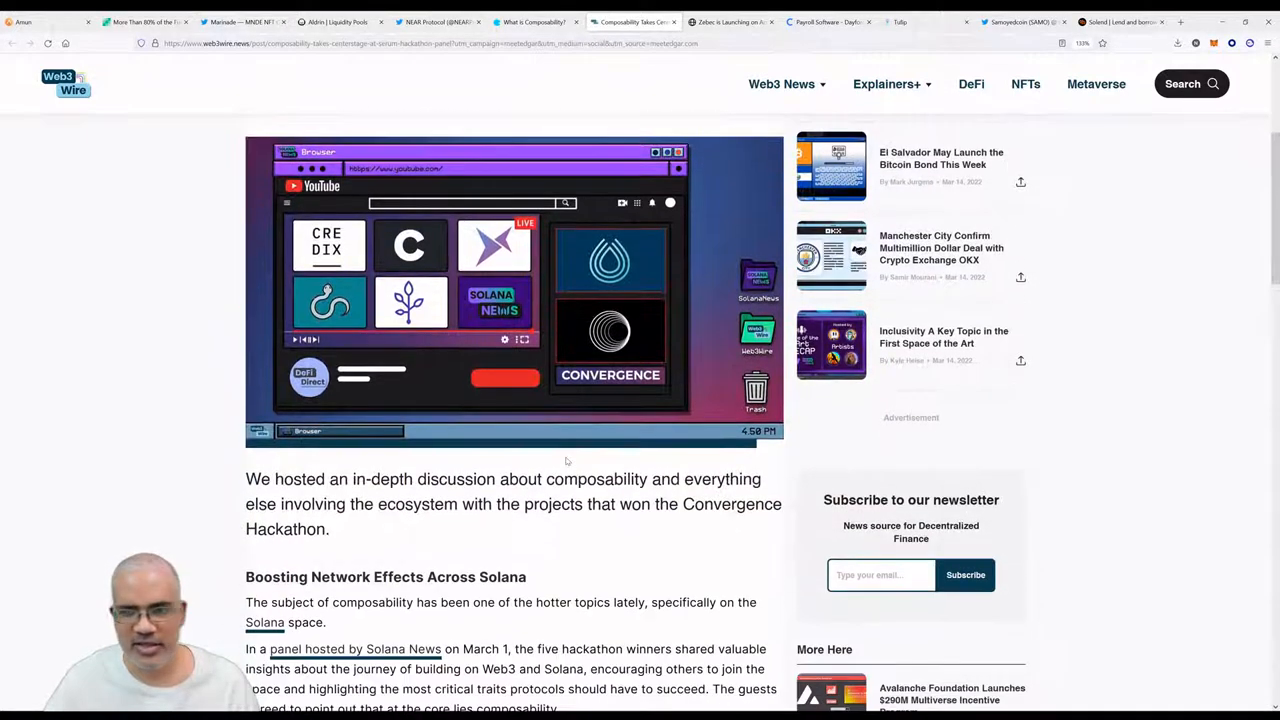
scroll("down", 3)
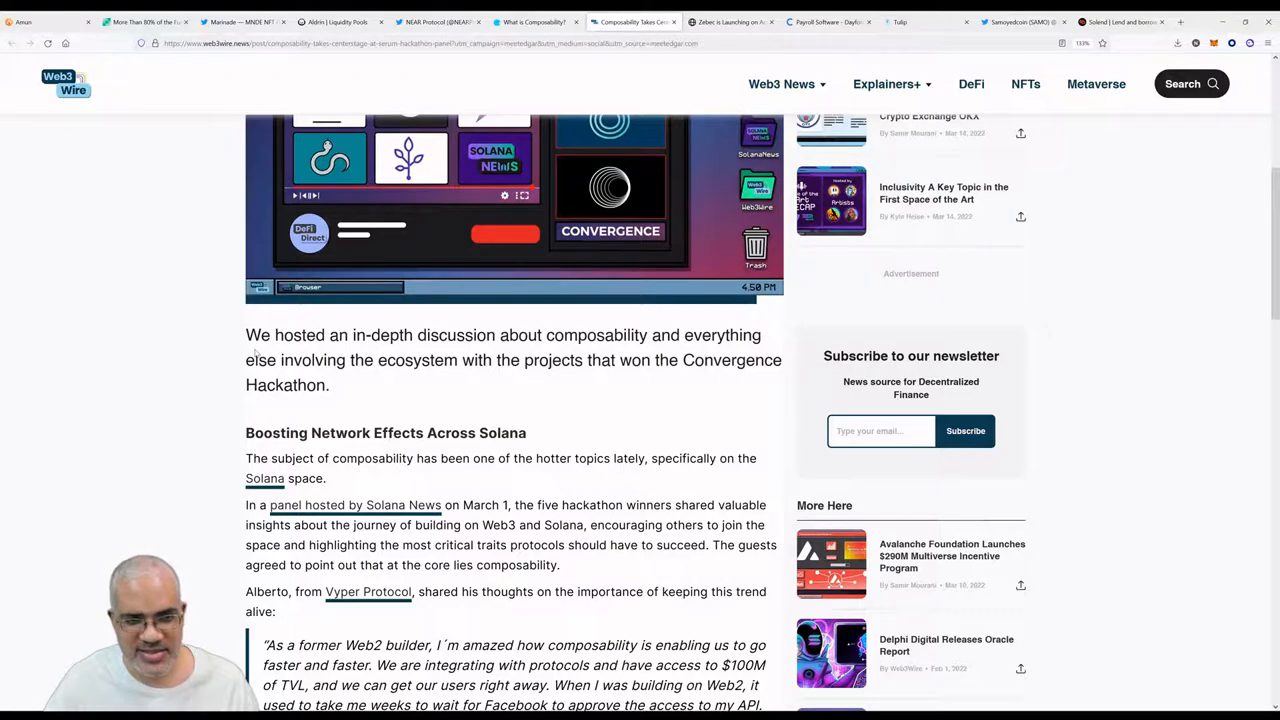
scroll("down", 3)
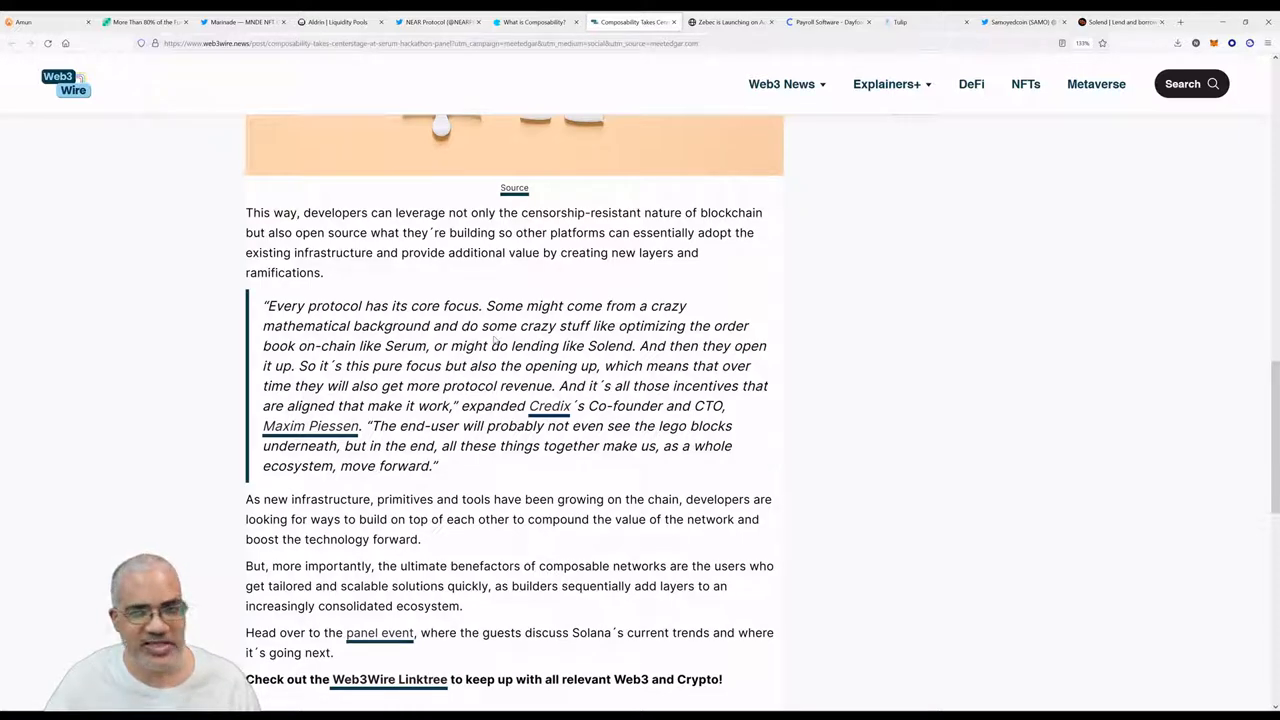
Switch to Raydium's Zebec is Launching on AcceleRaytor post and read past its intro.
left_click(730, 22)
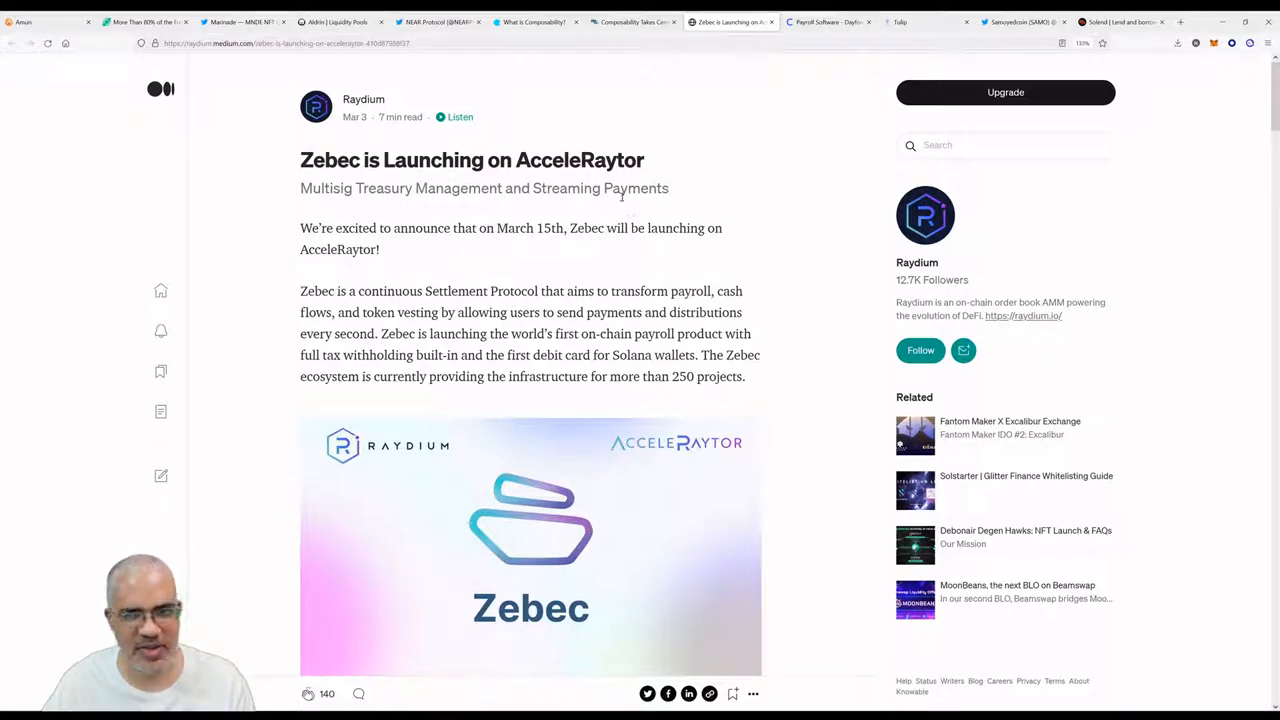
double_click(636, 188)
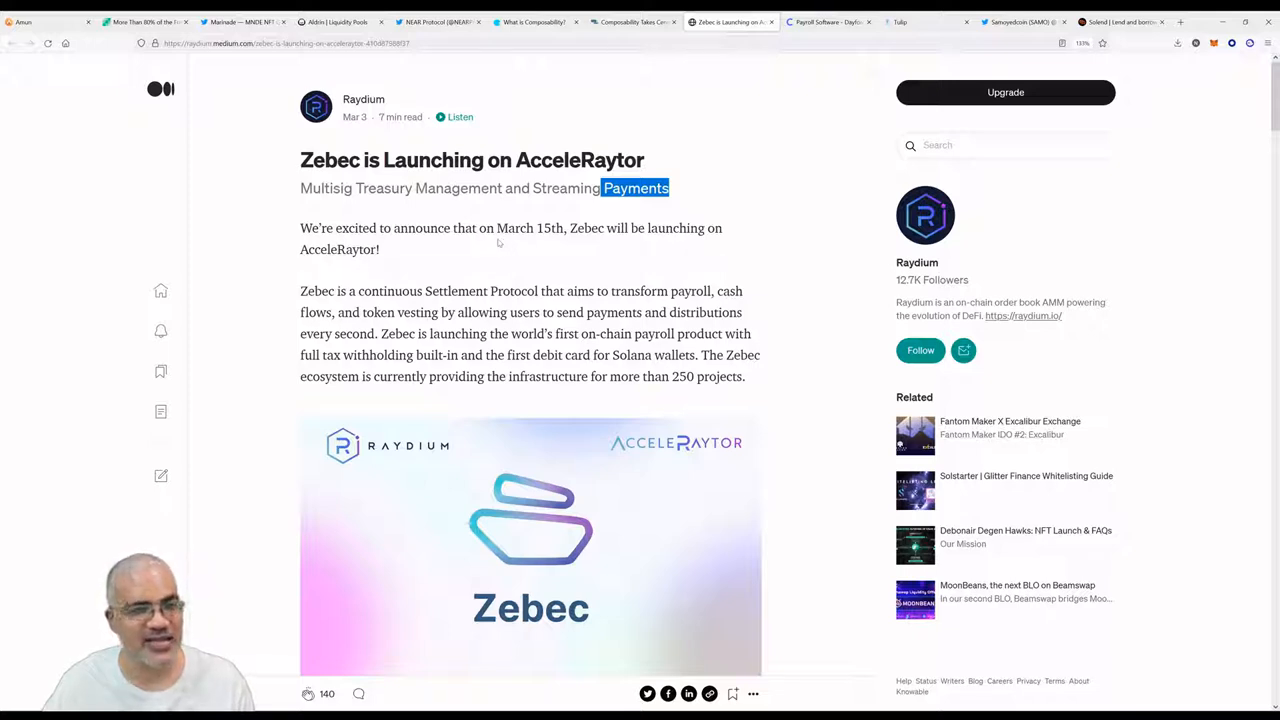
mouse_move(644, 292)
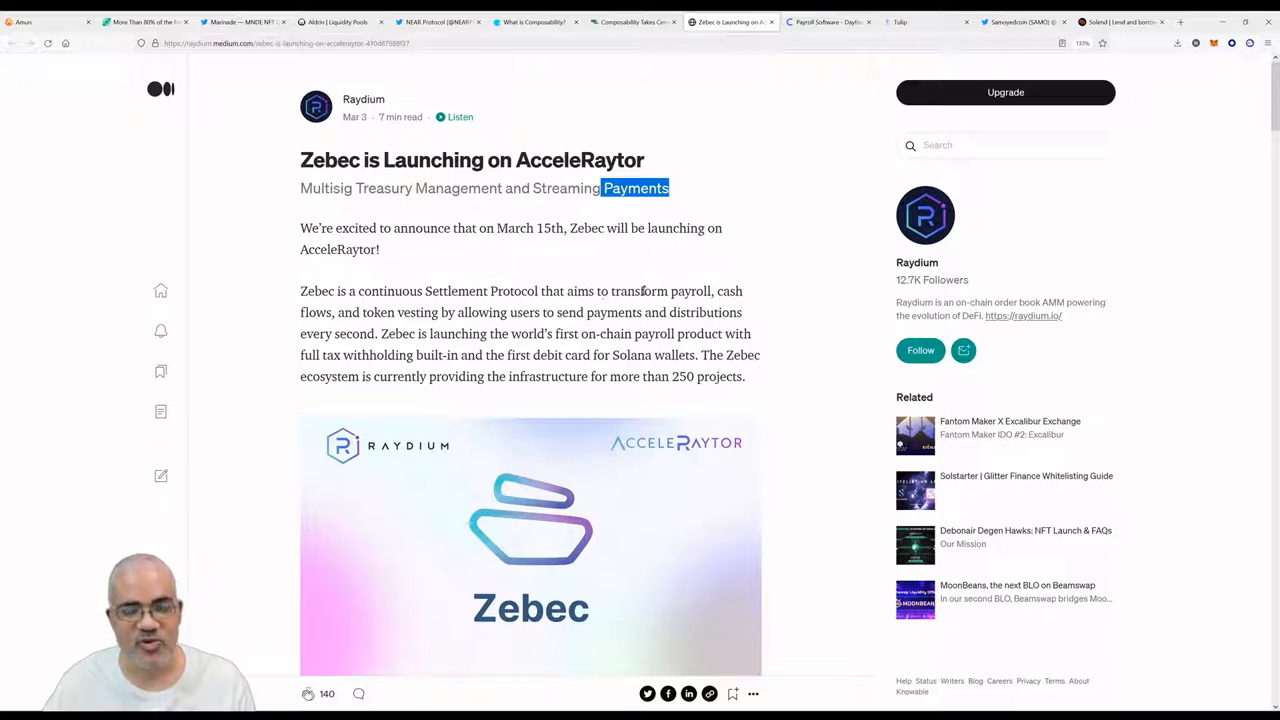
double_click(688, 292)
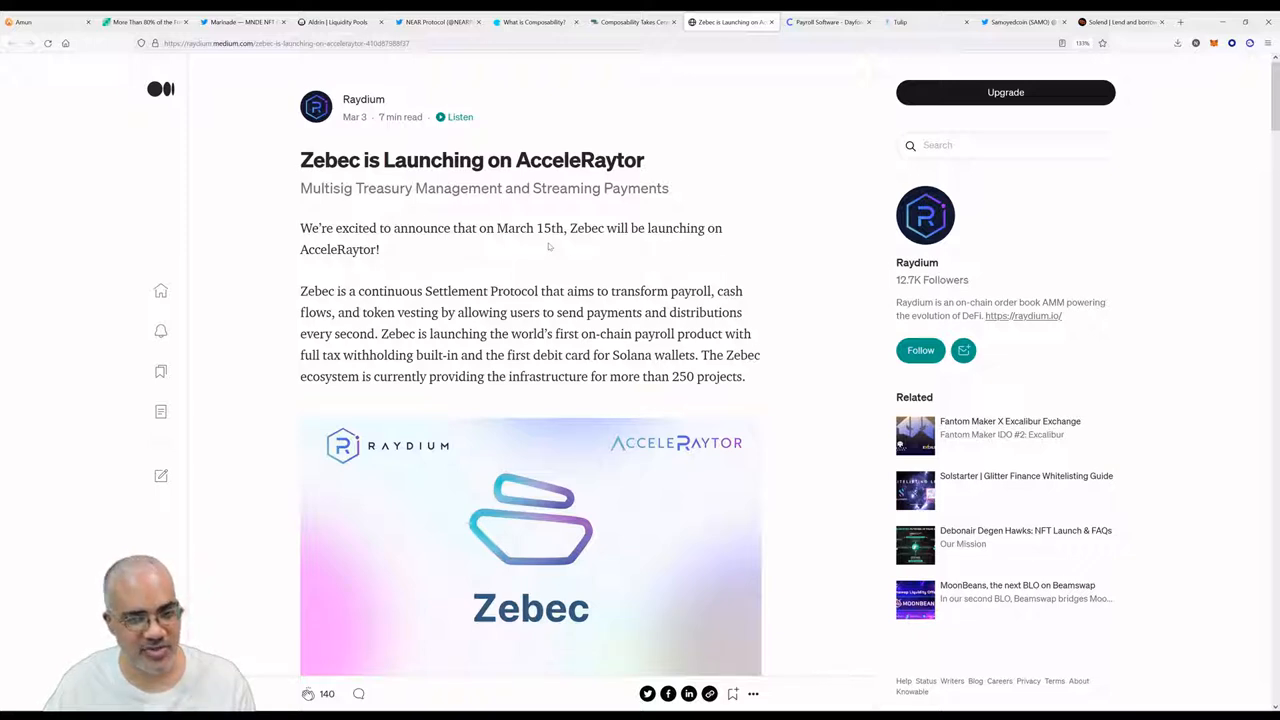
mouse_move(688, 272)
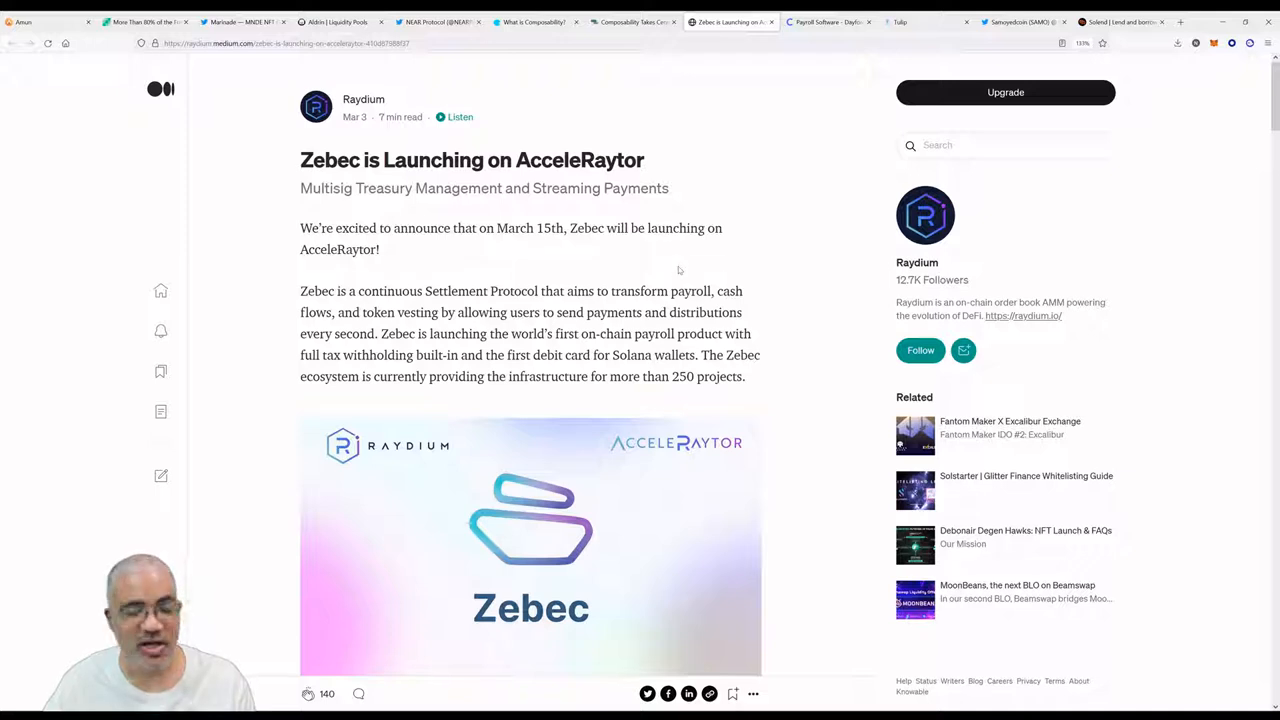
scroll("down", 3)
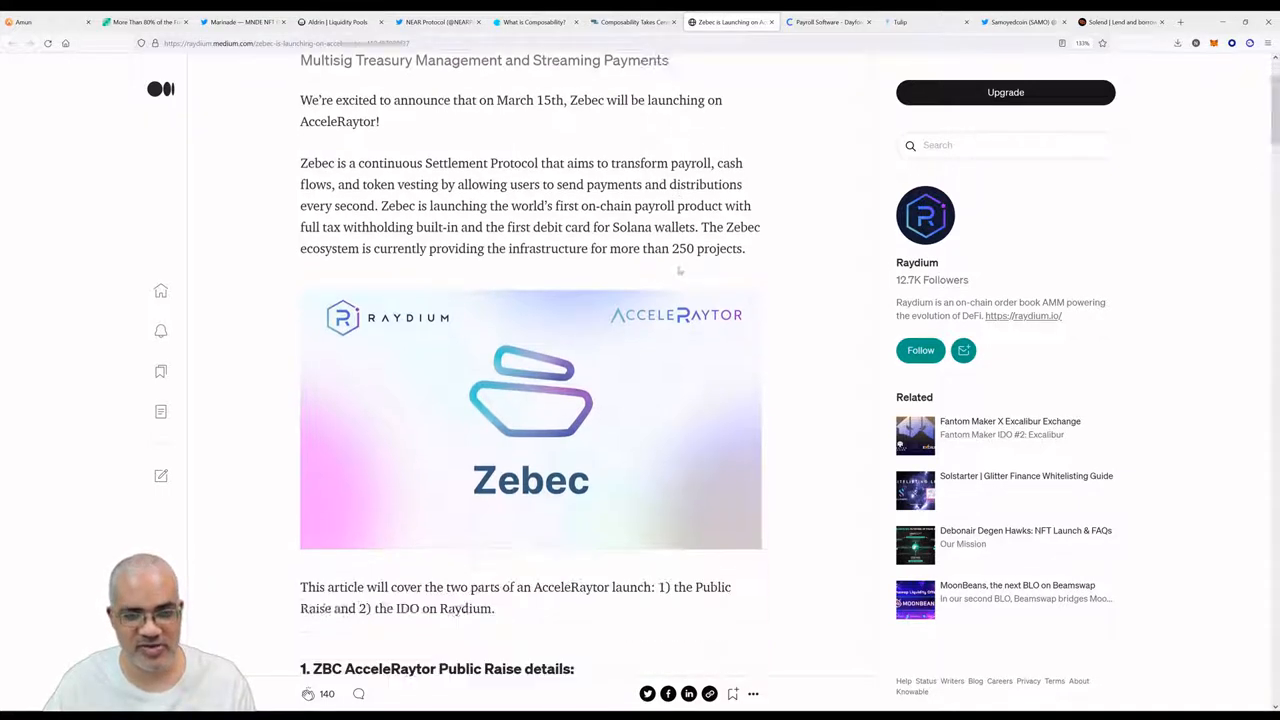
scroll("down", 3)
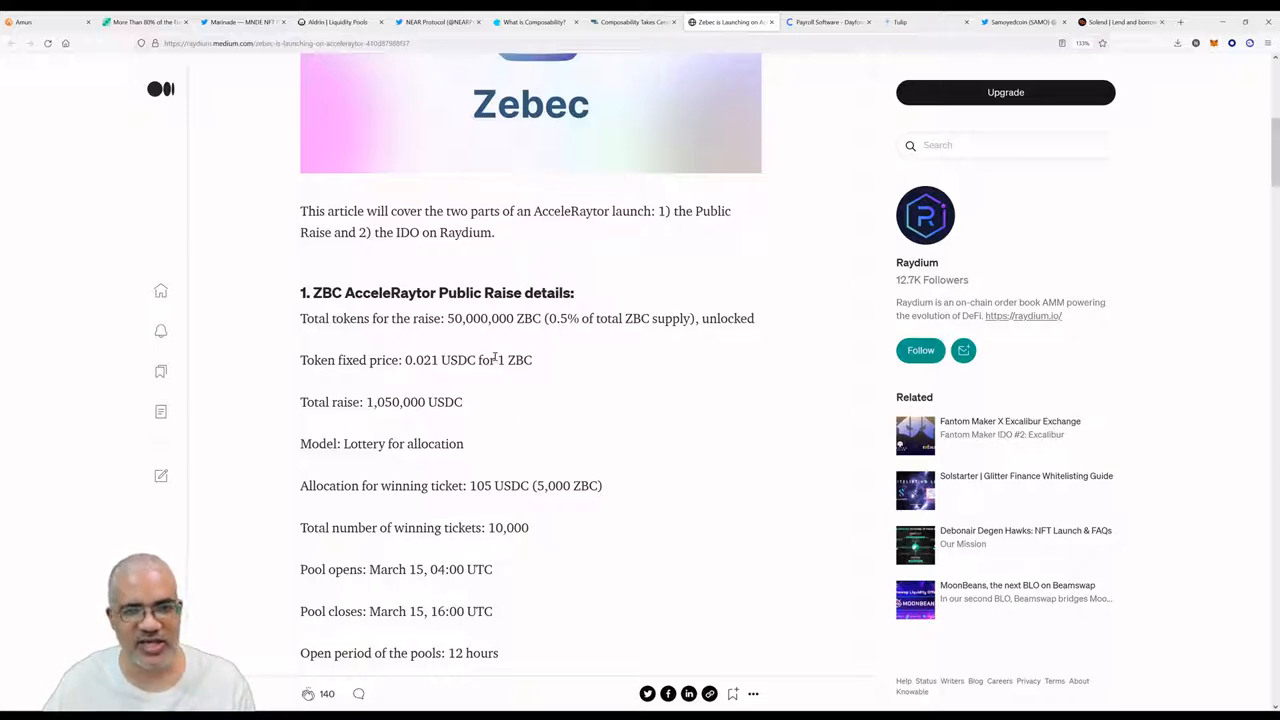
scroll("down", 3)
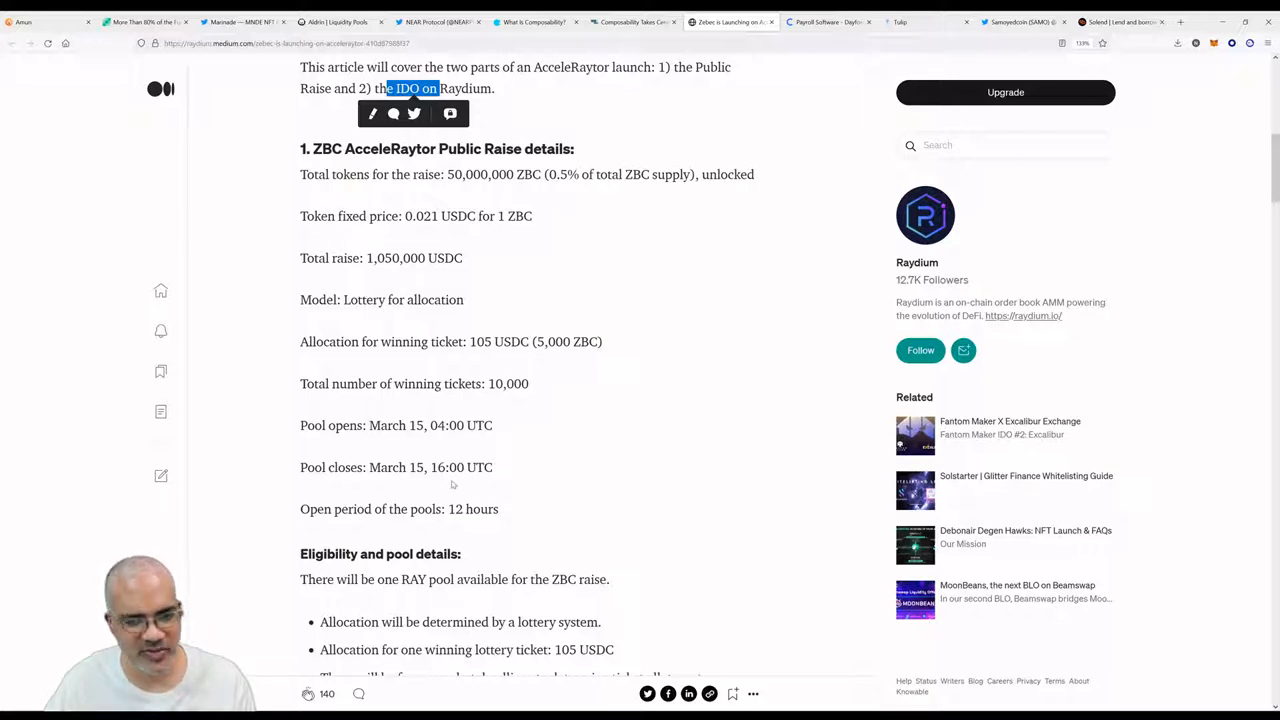
scroll("down", 3)
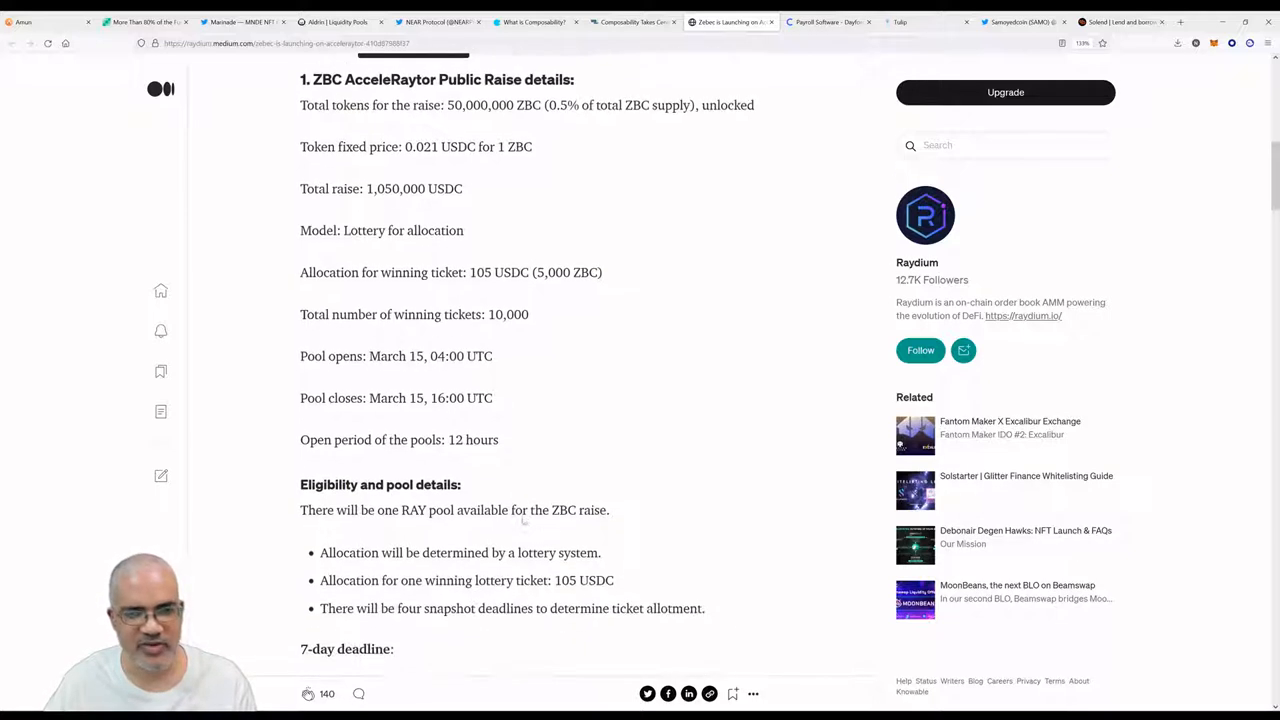
scroll("down", 3)
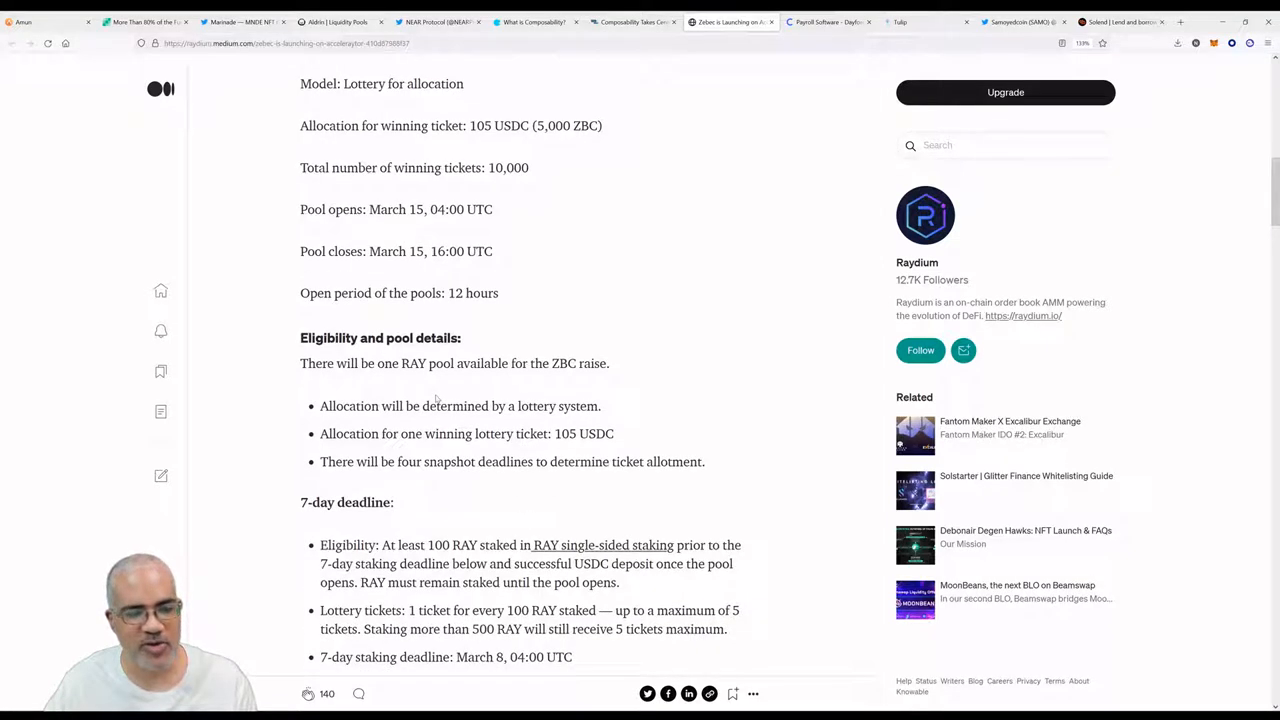
mouse_move(596, 392)
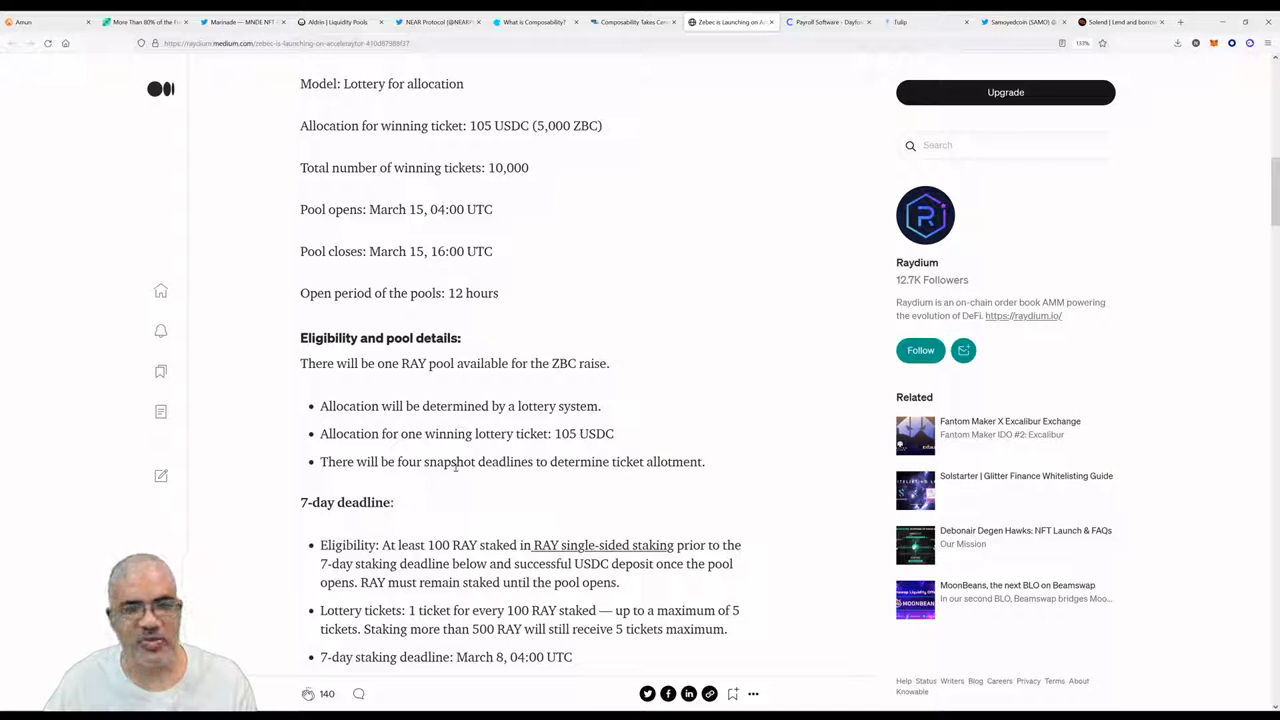
mouse_move(680, 432)
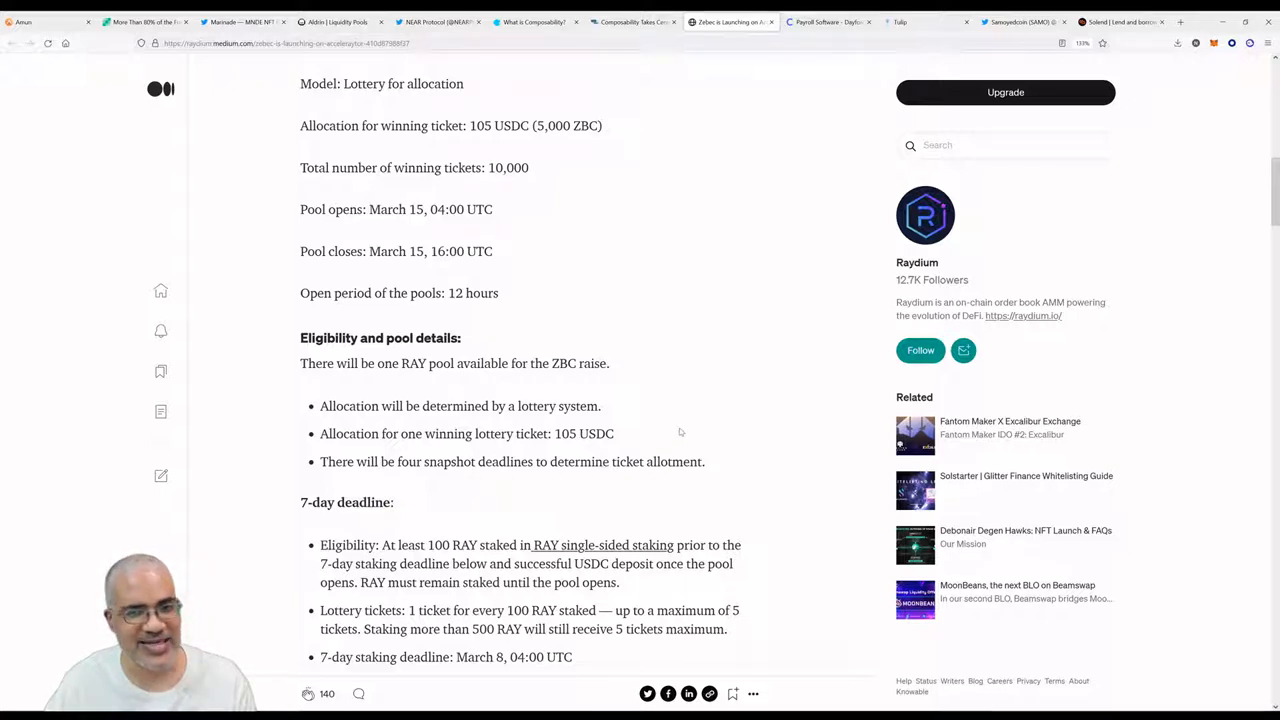
scroll("down", 3)
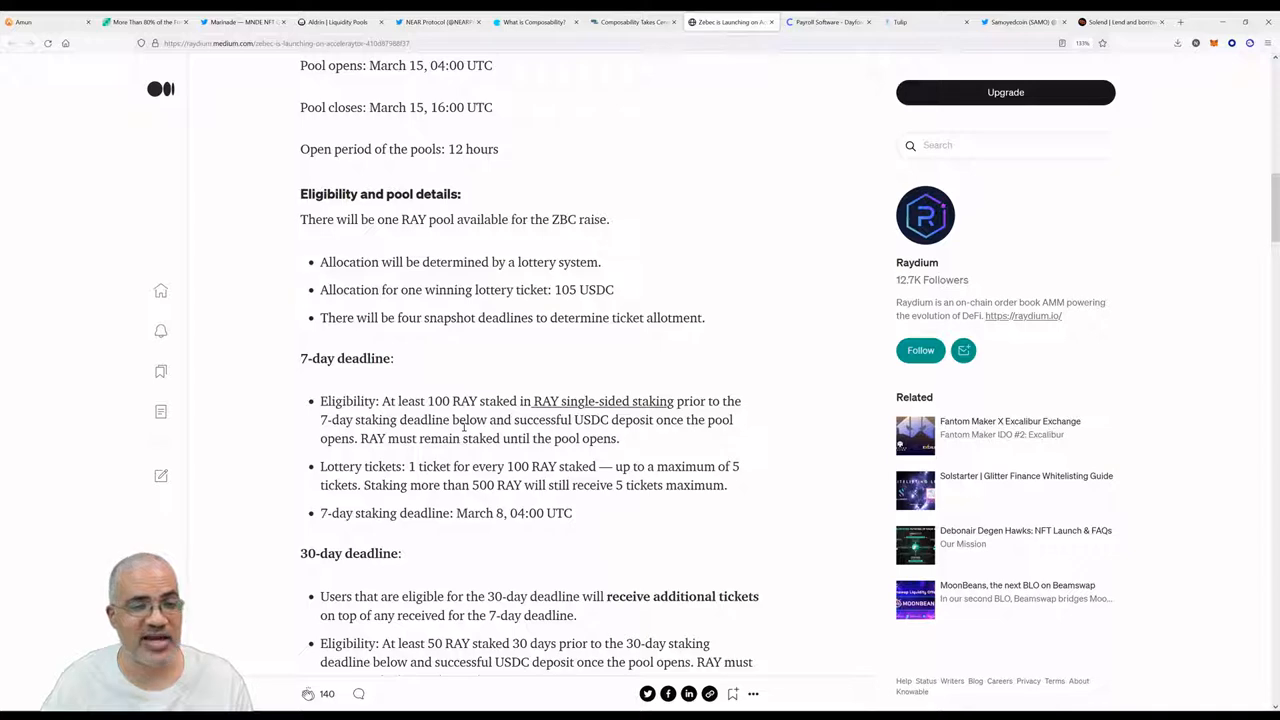
Read through the ZBC IDO details and Zebec overview in the Raydium article.
scroll("down", 3)
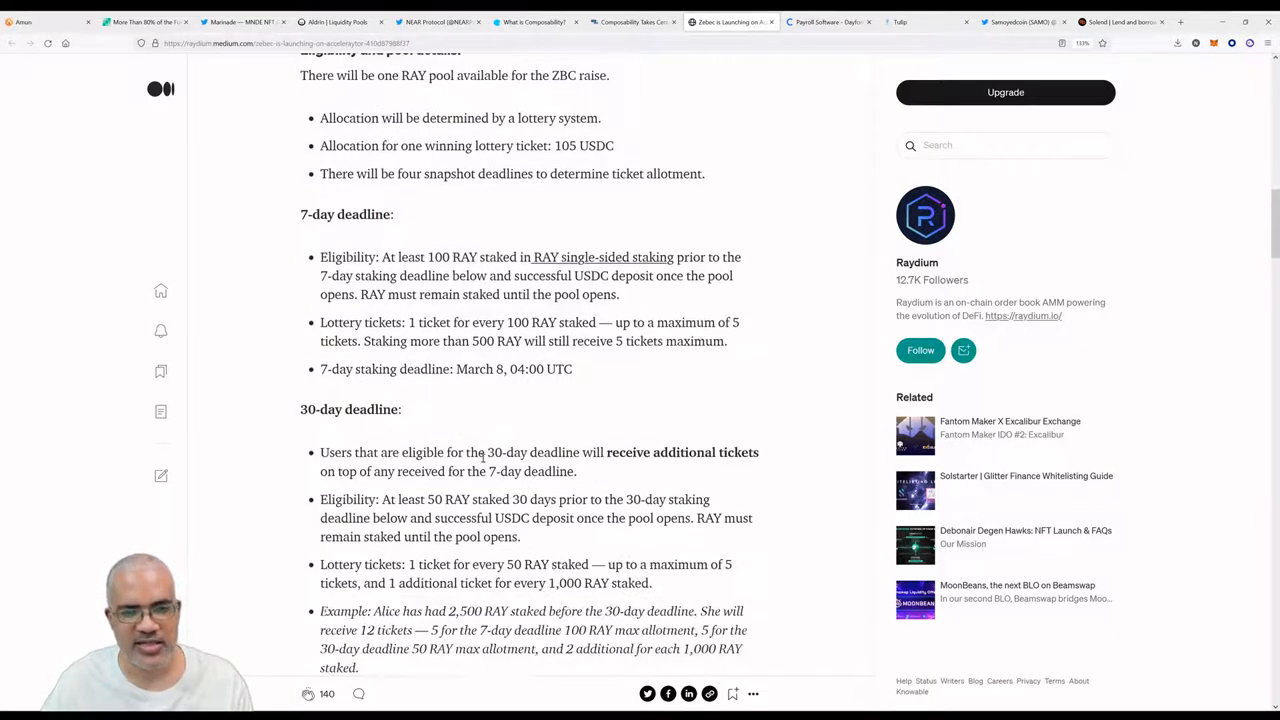
scroll("down", 3)
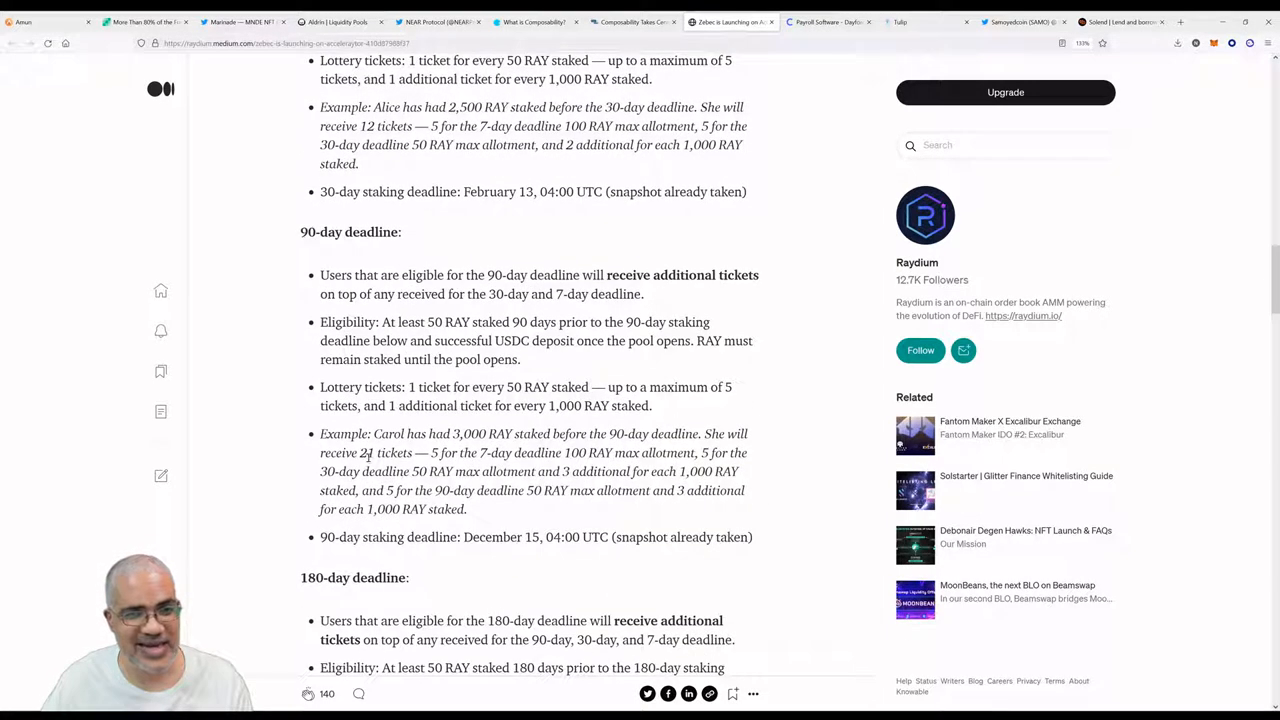
scroll("down", 3)
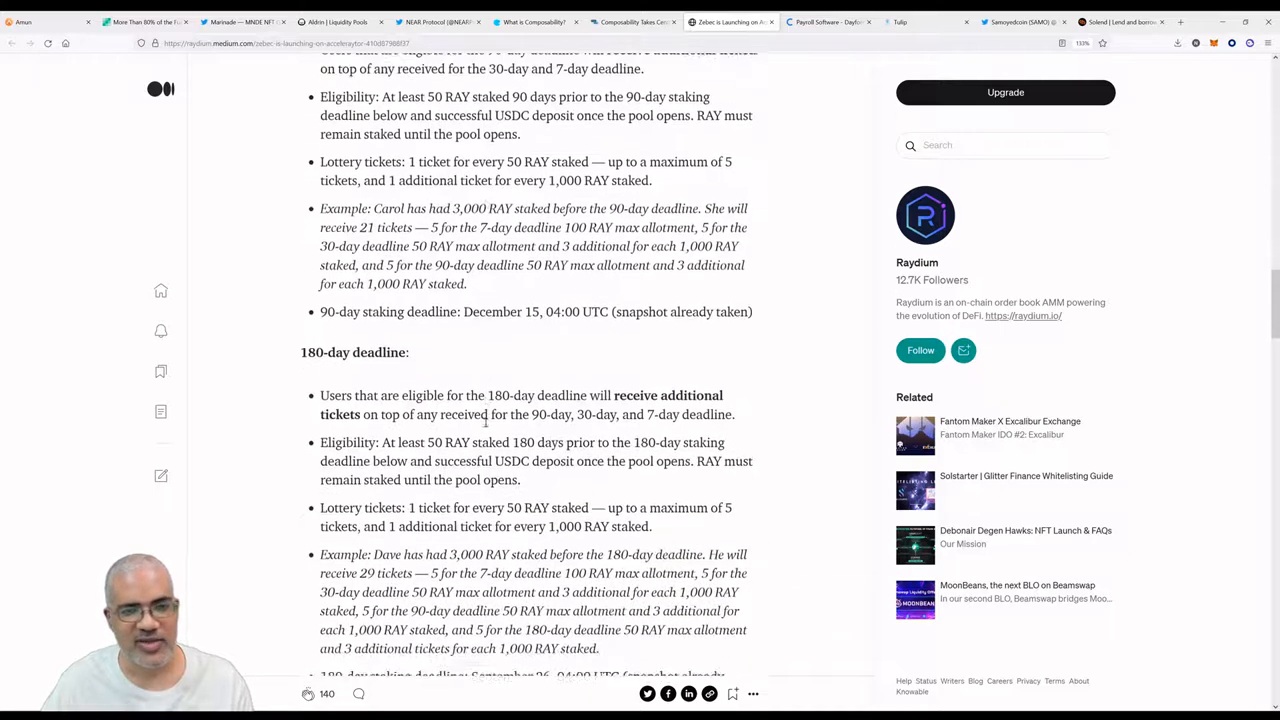
scroll("down", 3)
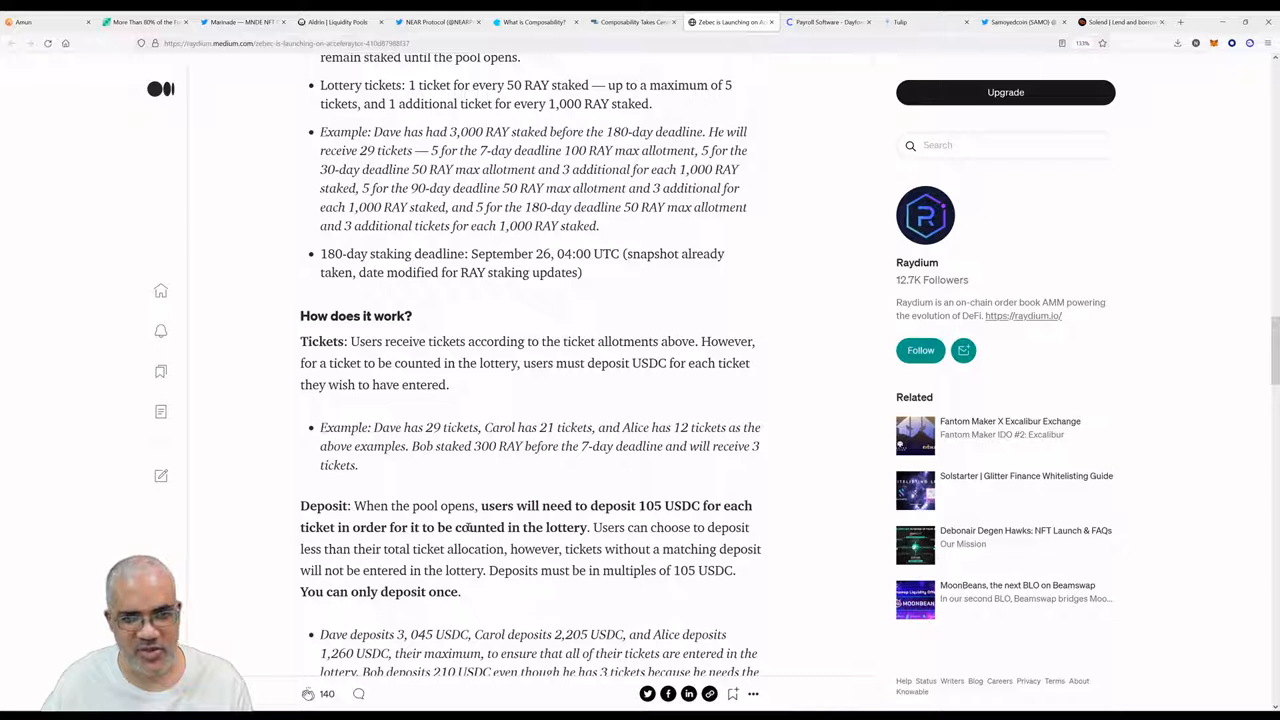
mouse_move(404, 460)
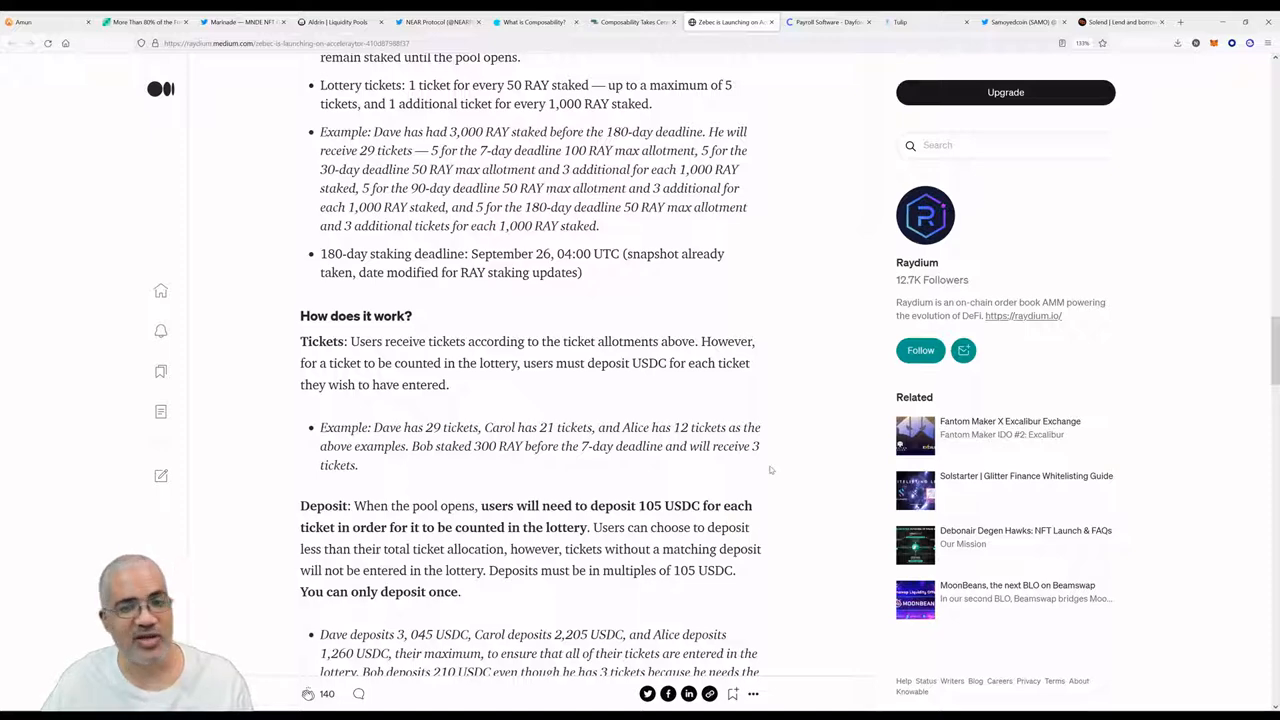
scroll("down", 3)
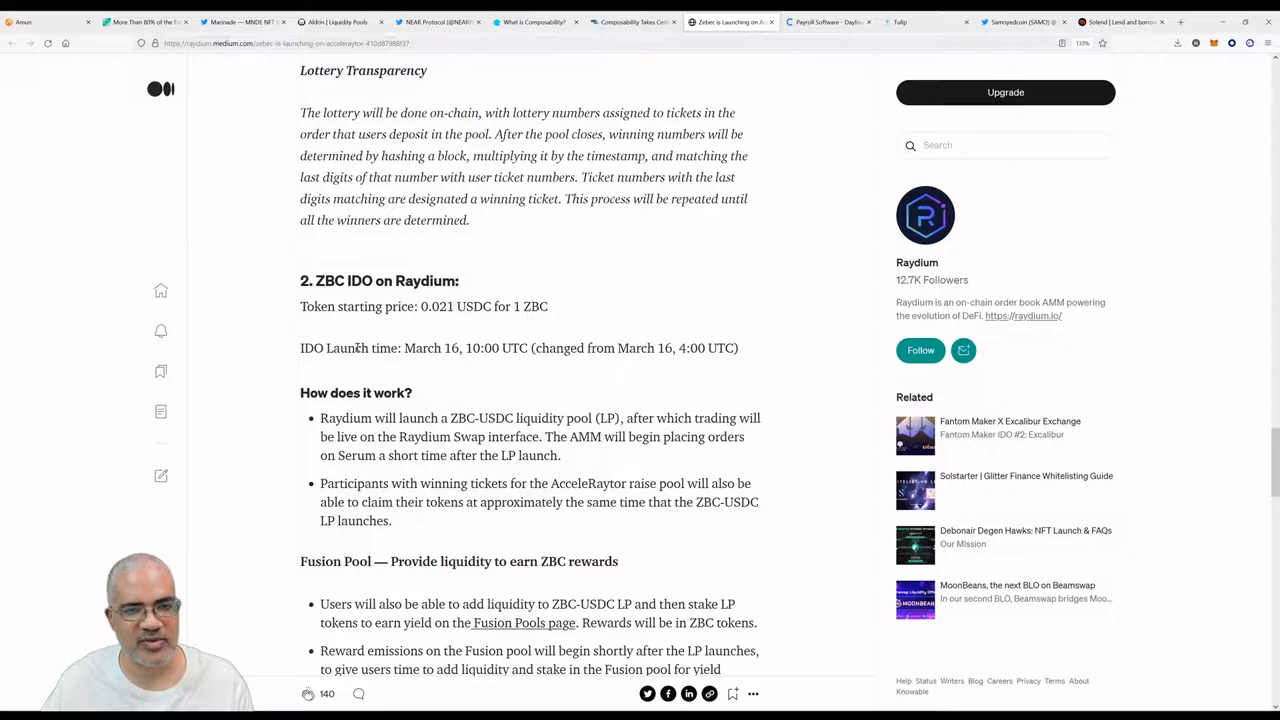
scroll("down", 3)
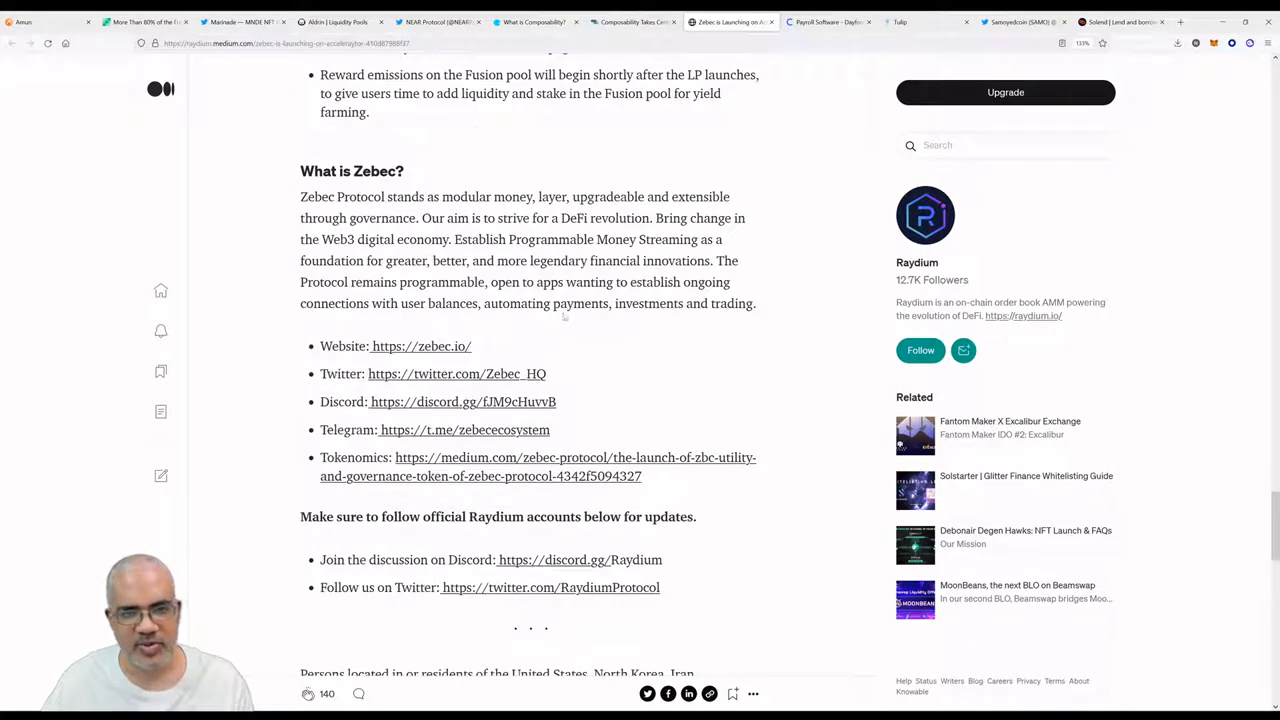
Scroll back up the article and switch to Ceridian's payroll software page.
scroll("up", 3)
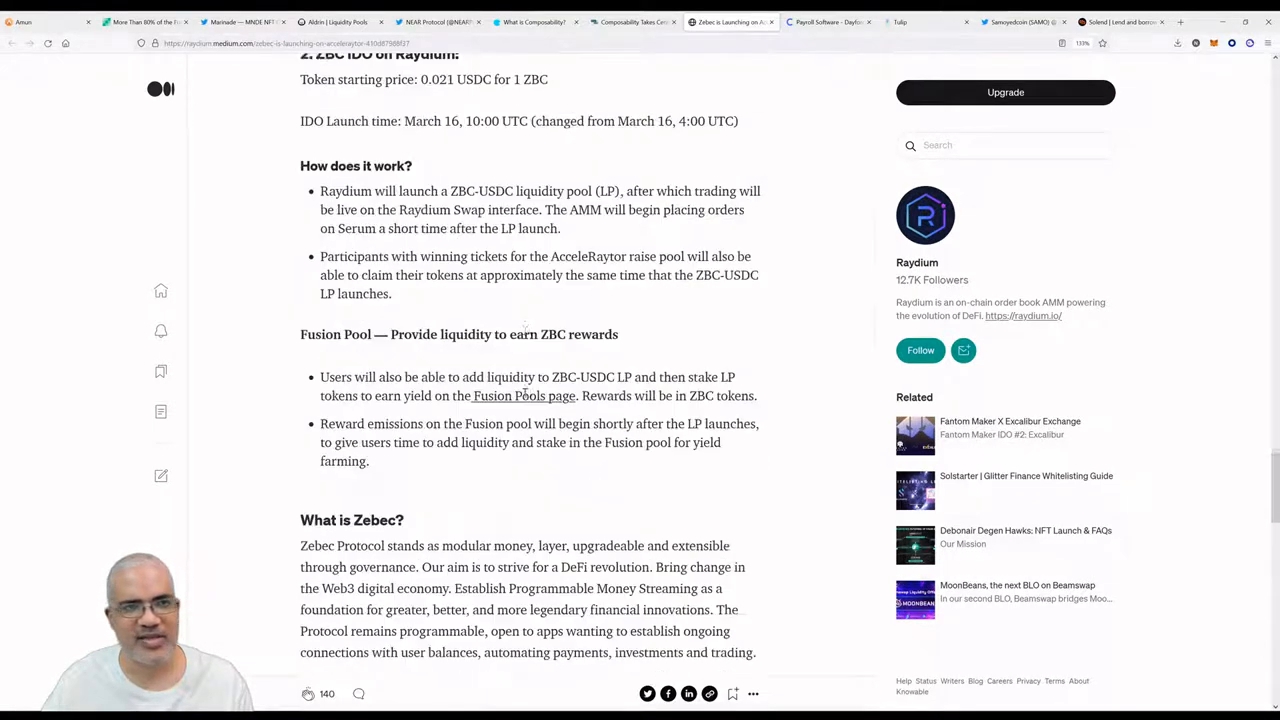
scroll("up", 3)
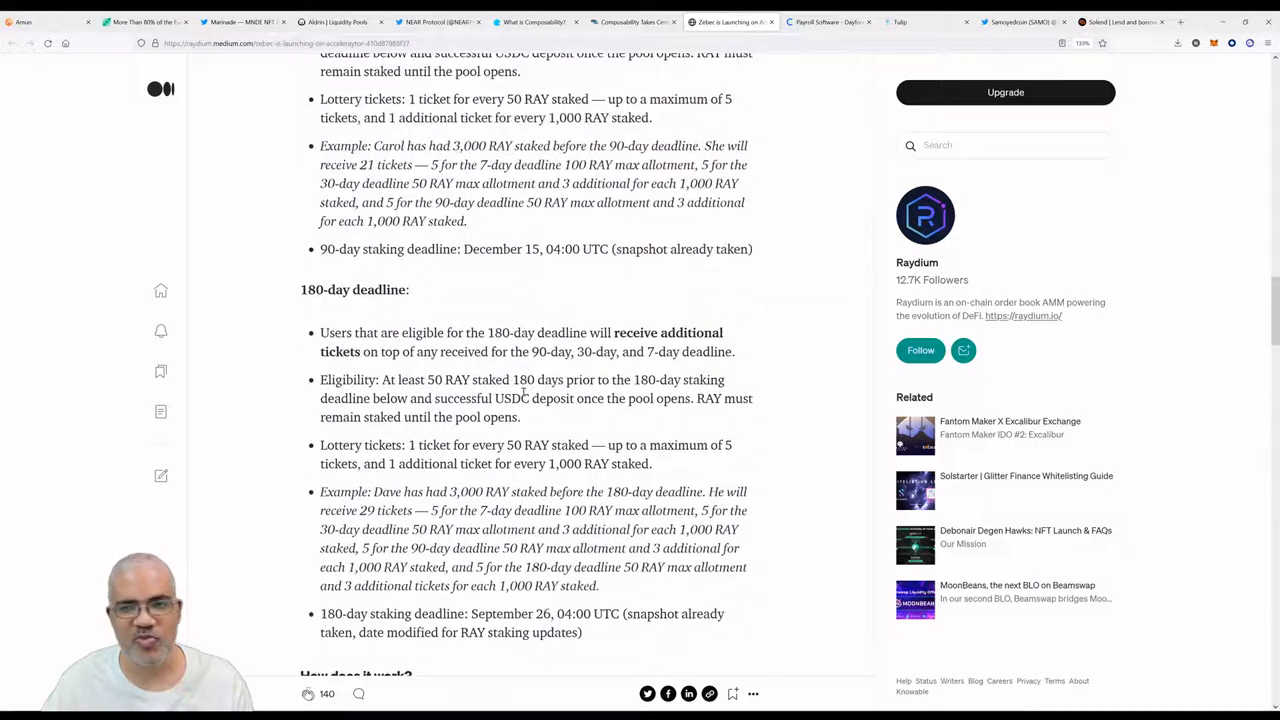
scroll("up", 3)
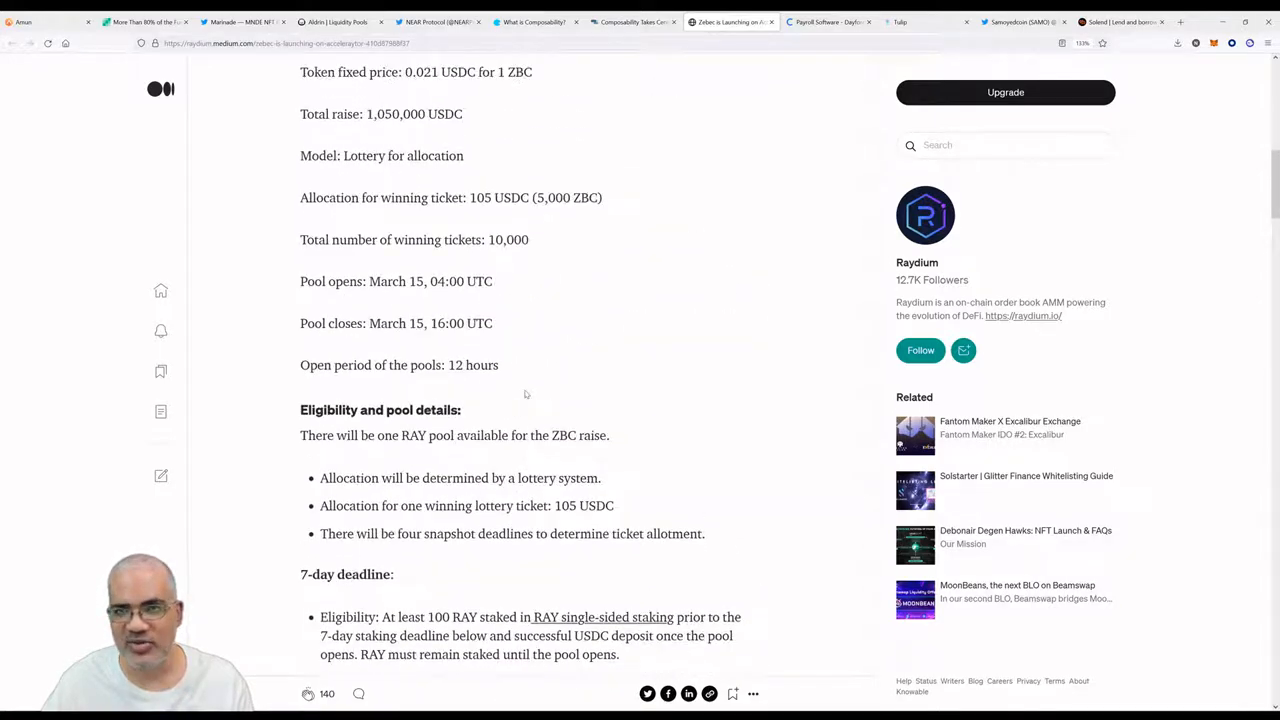
scroll("up", 3)
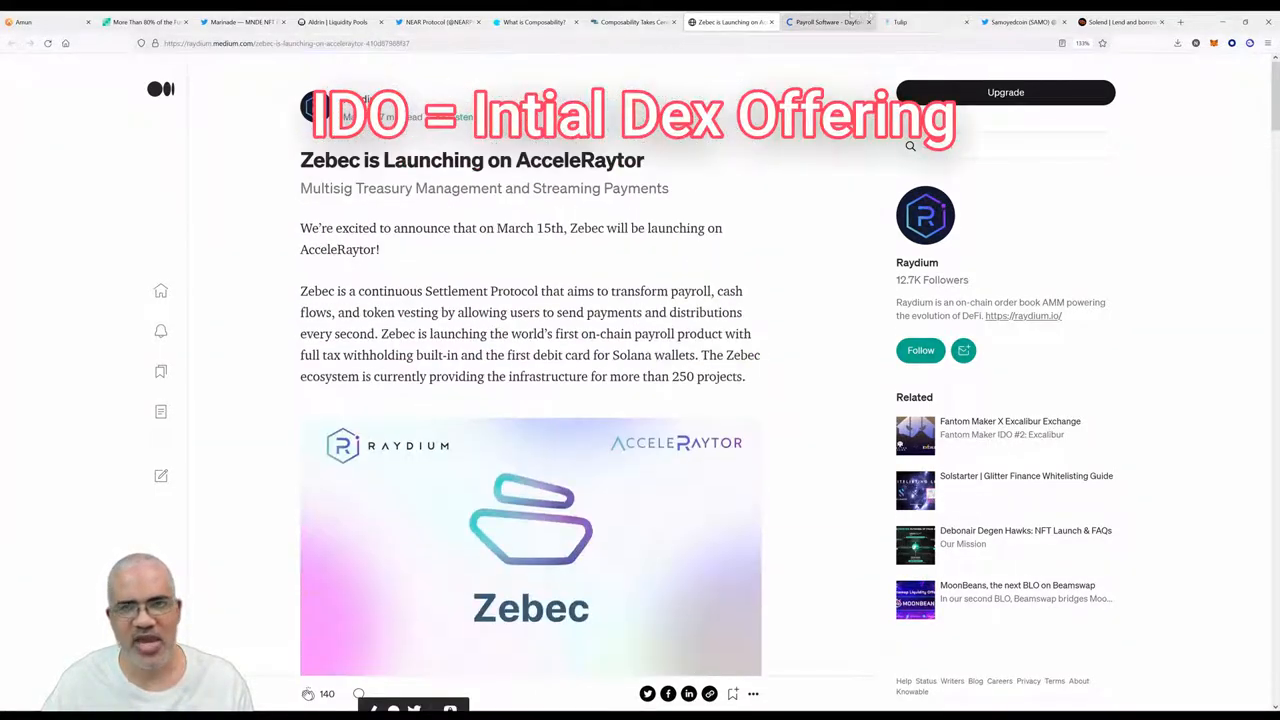
left_click(828, 22)
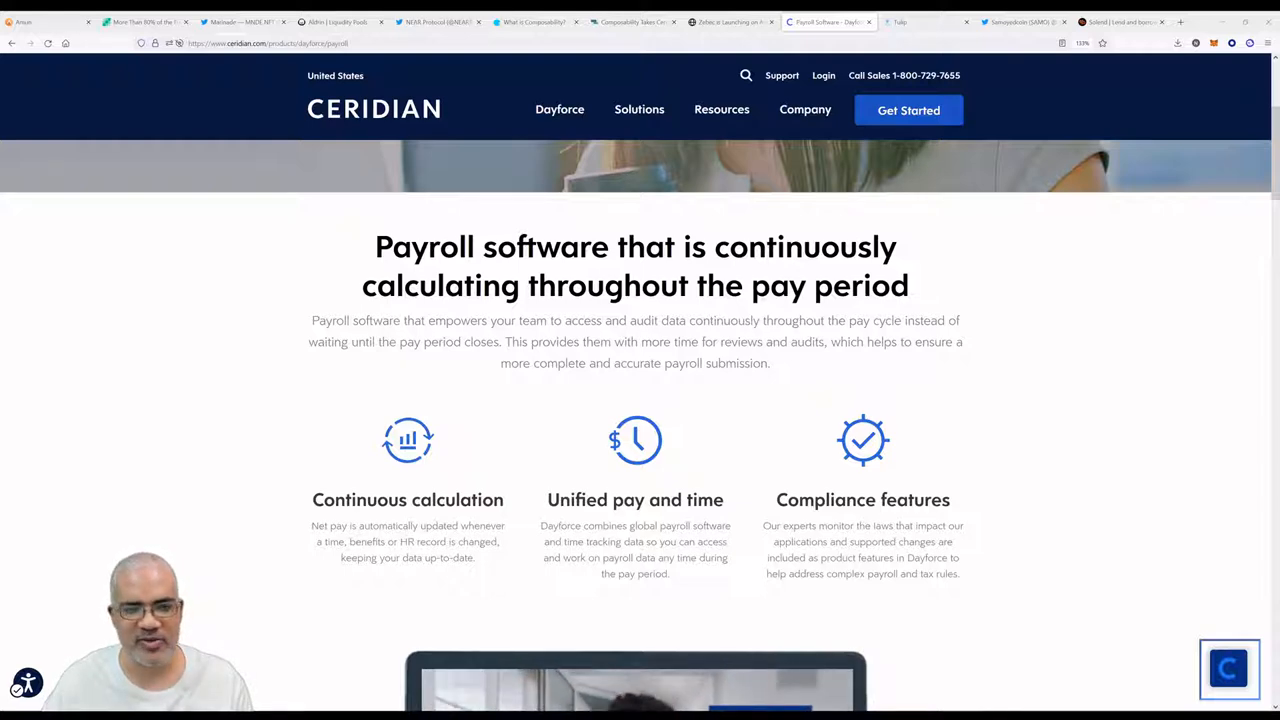
Read down to Ceridian's Traditional Payroll diagram, then switch to the Tulip auto vaults page.
scroll("down", 3)
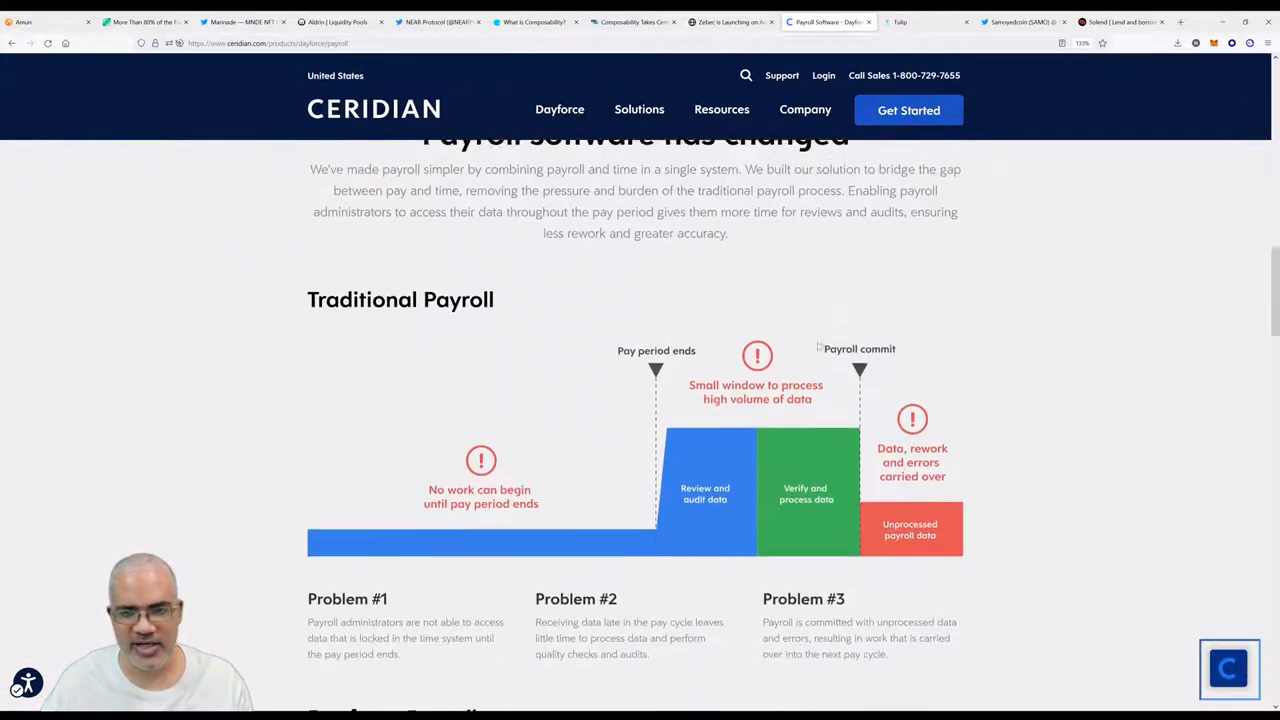
scroll("down", 3)
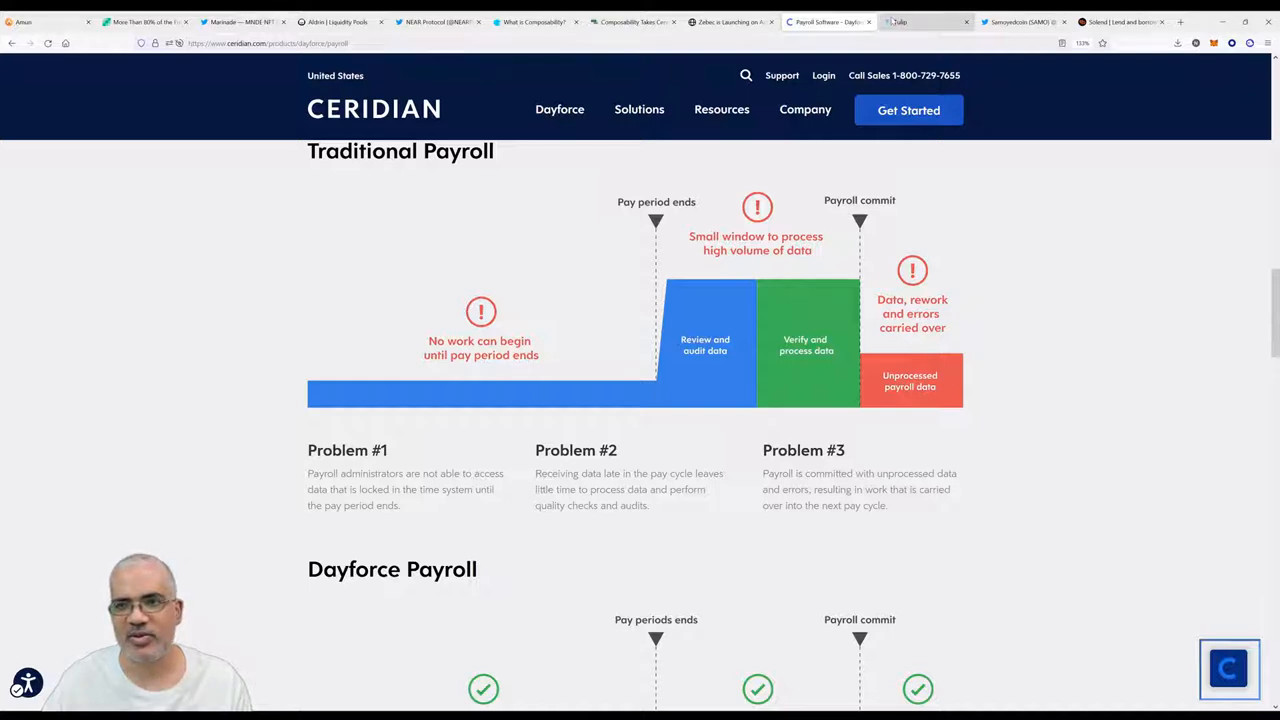
left_click(920, 22)
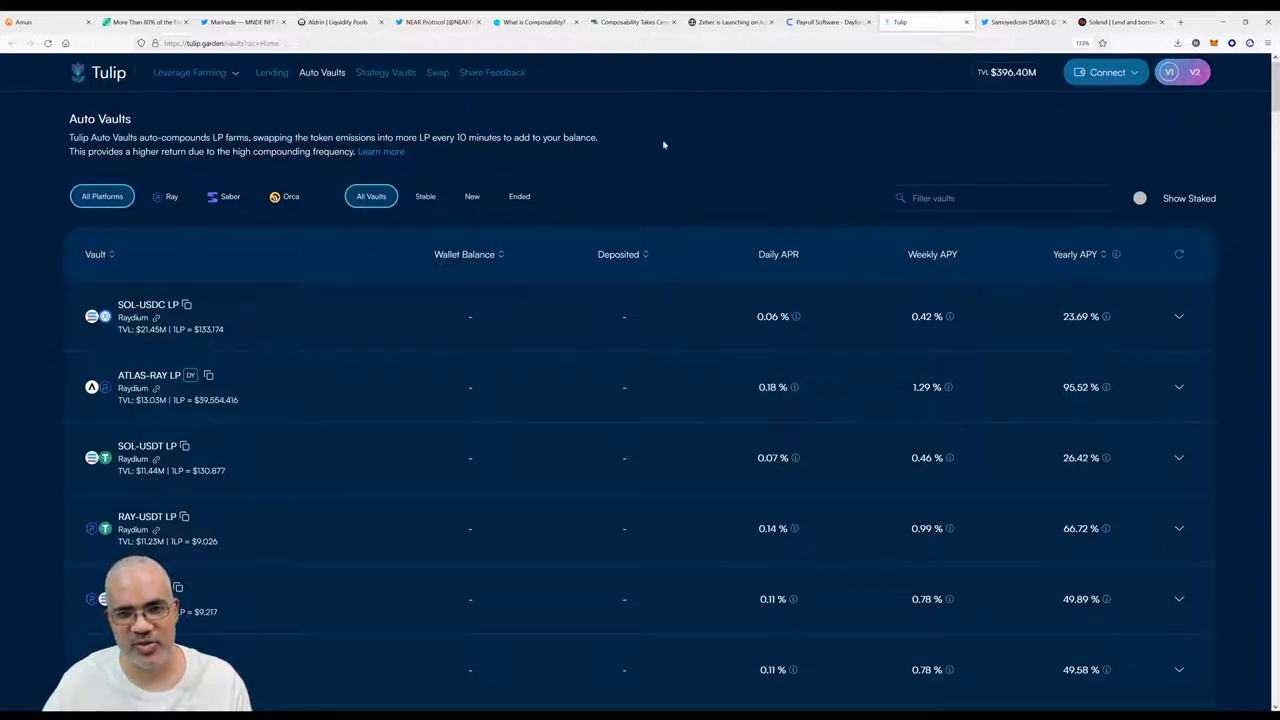
mouse_move(668, 140)
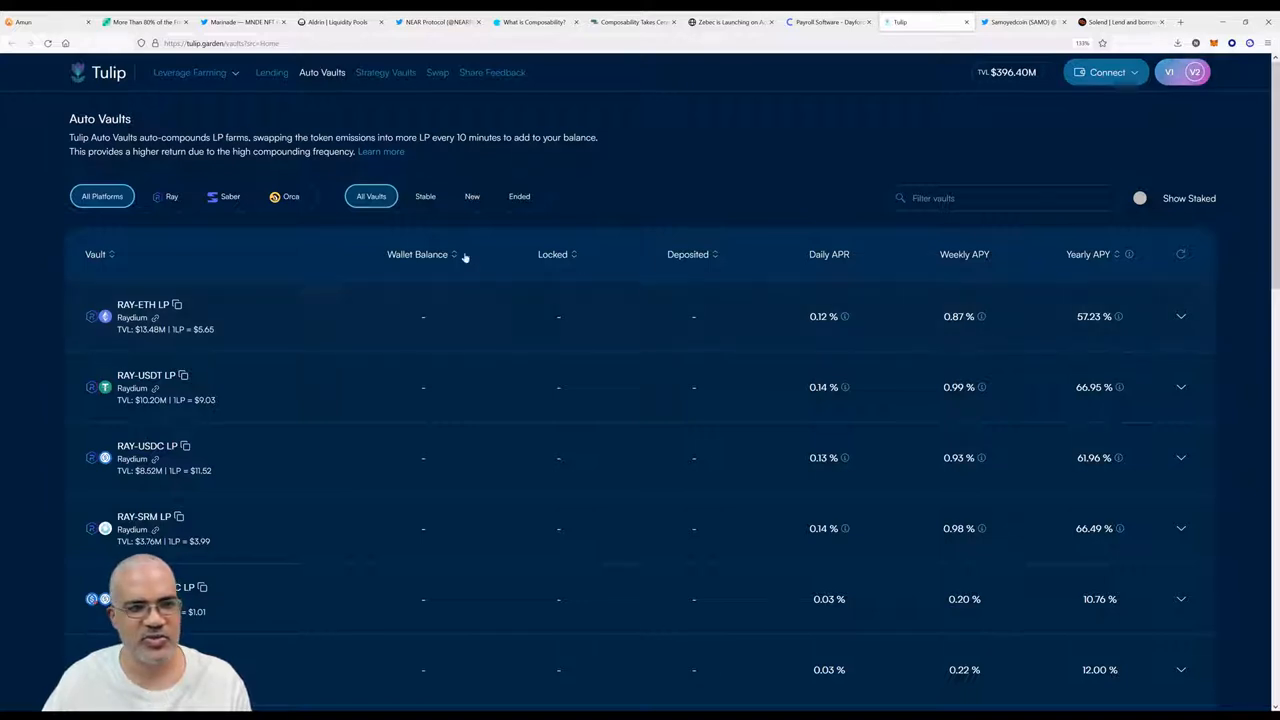
mouse_move(284, 310)
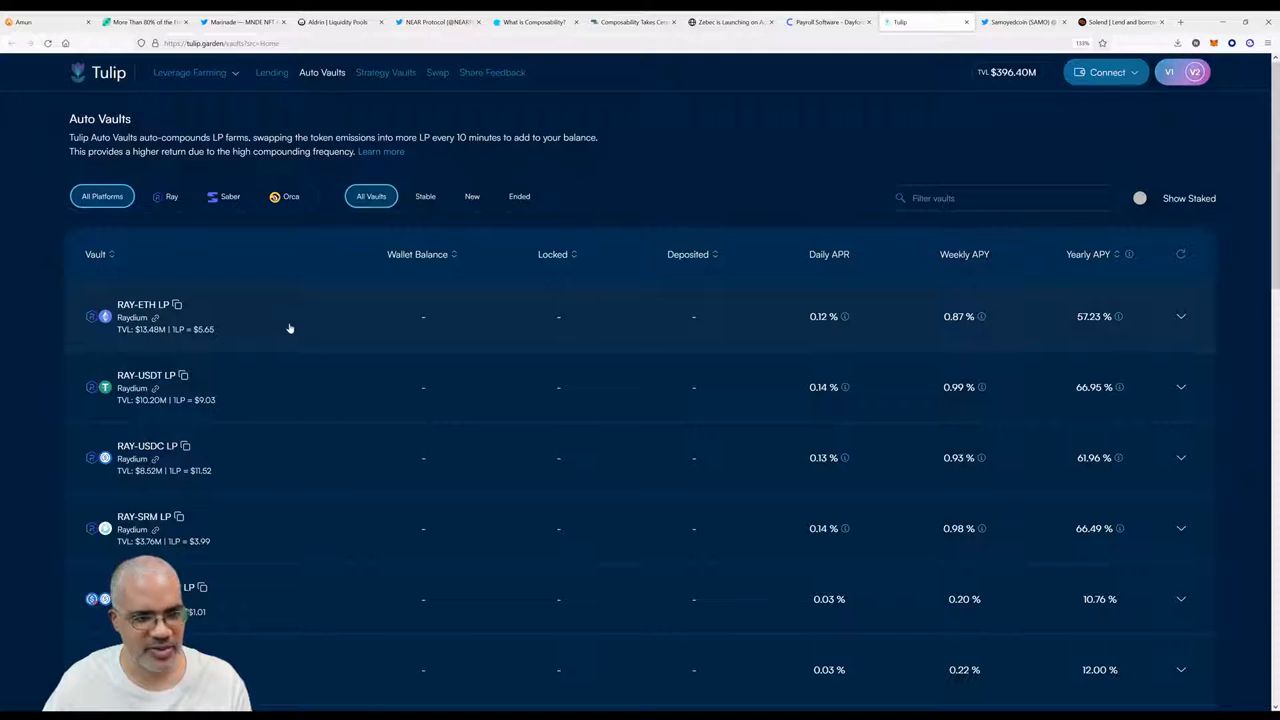
mouse_move(182, 480)
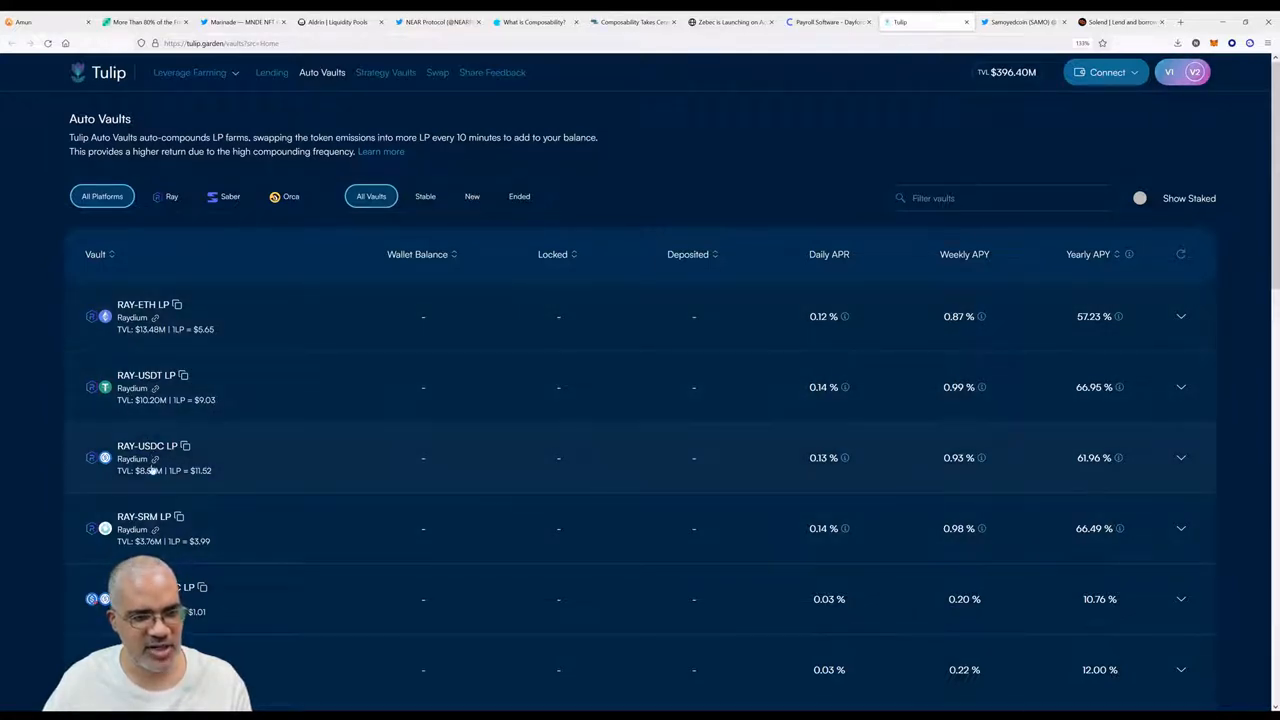
mouse_move(736, 380)
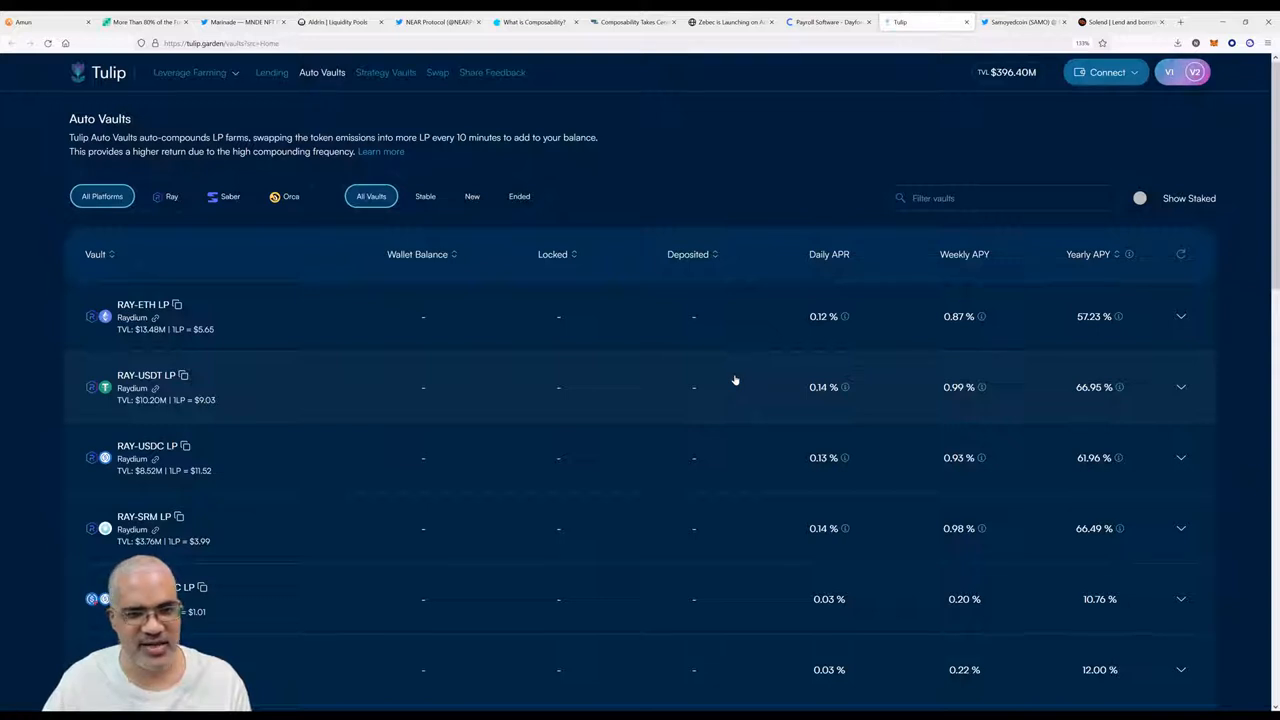
mouse_move(1190, 390)
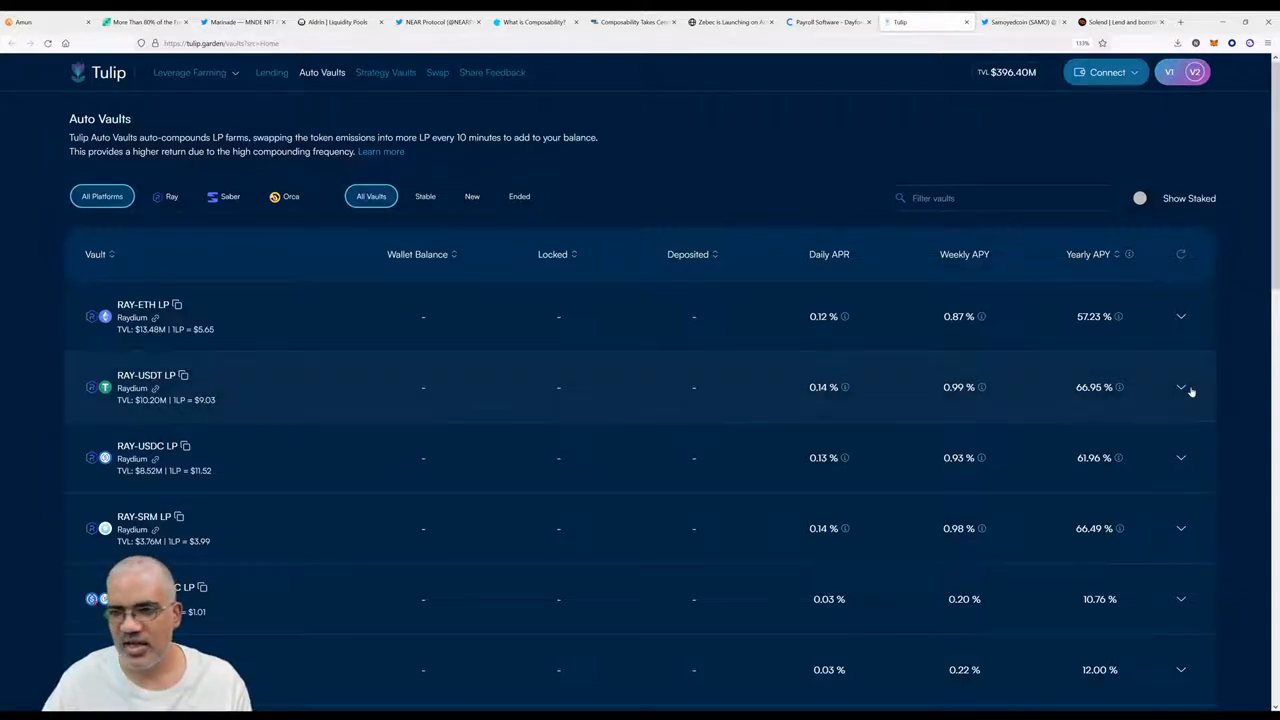
left_click(1180, 388)
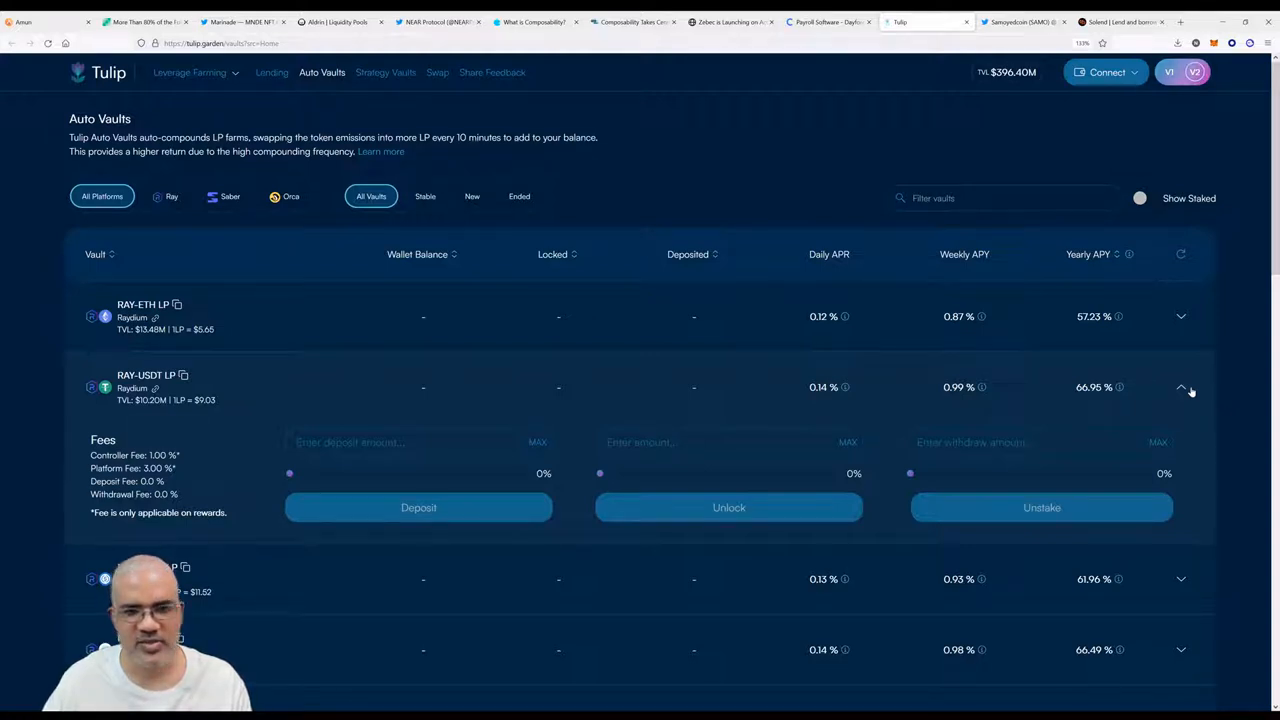
left_click(1180, 388)
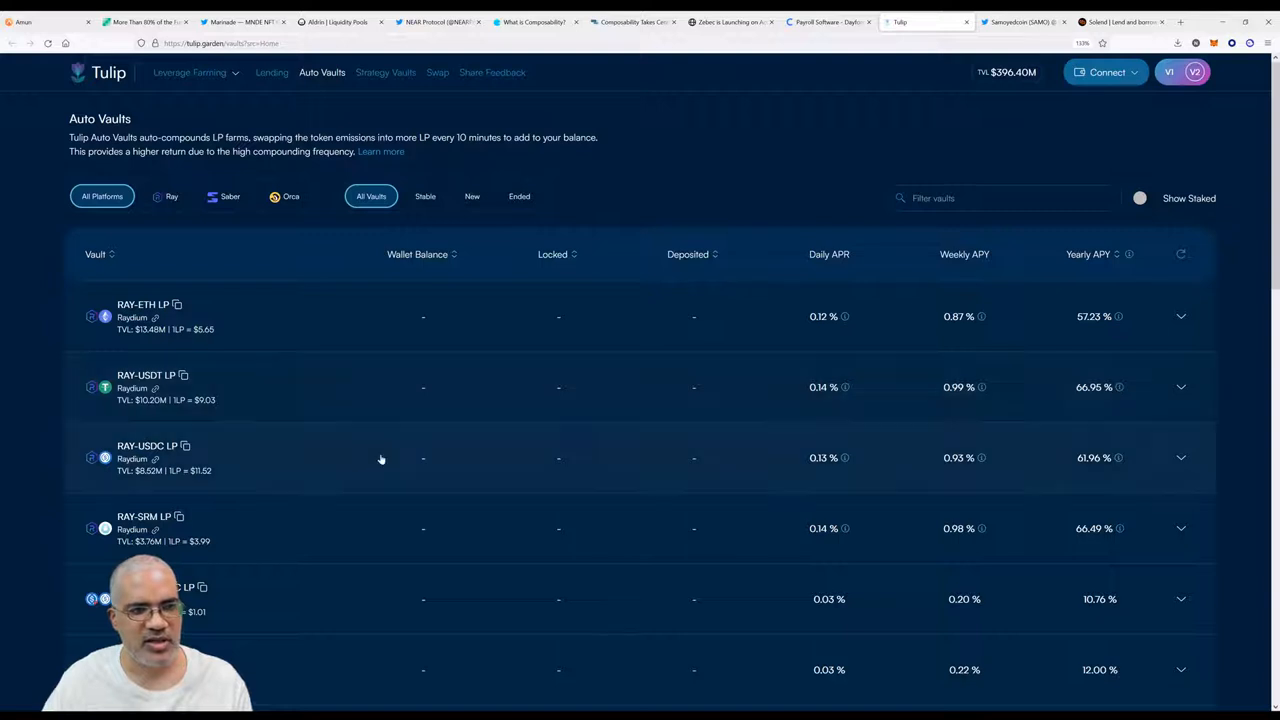
mouse_move(1078, 120)
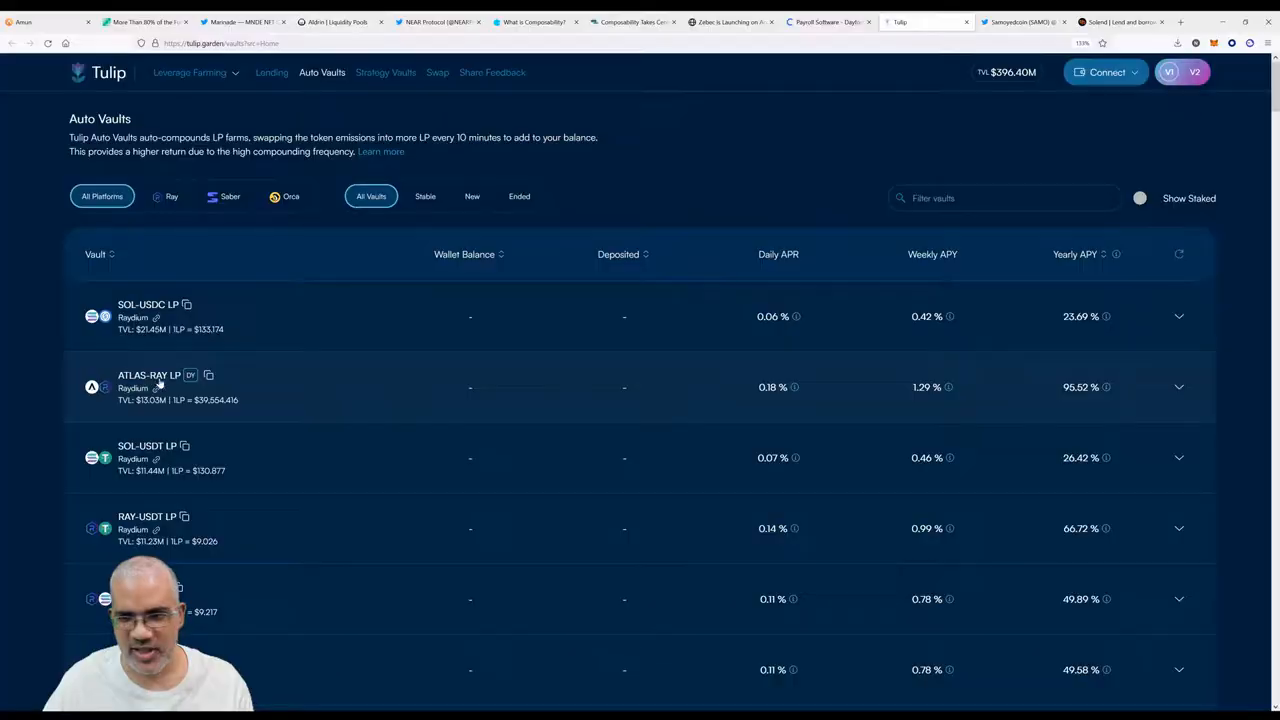
mouse_move(772, 408)
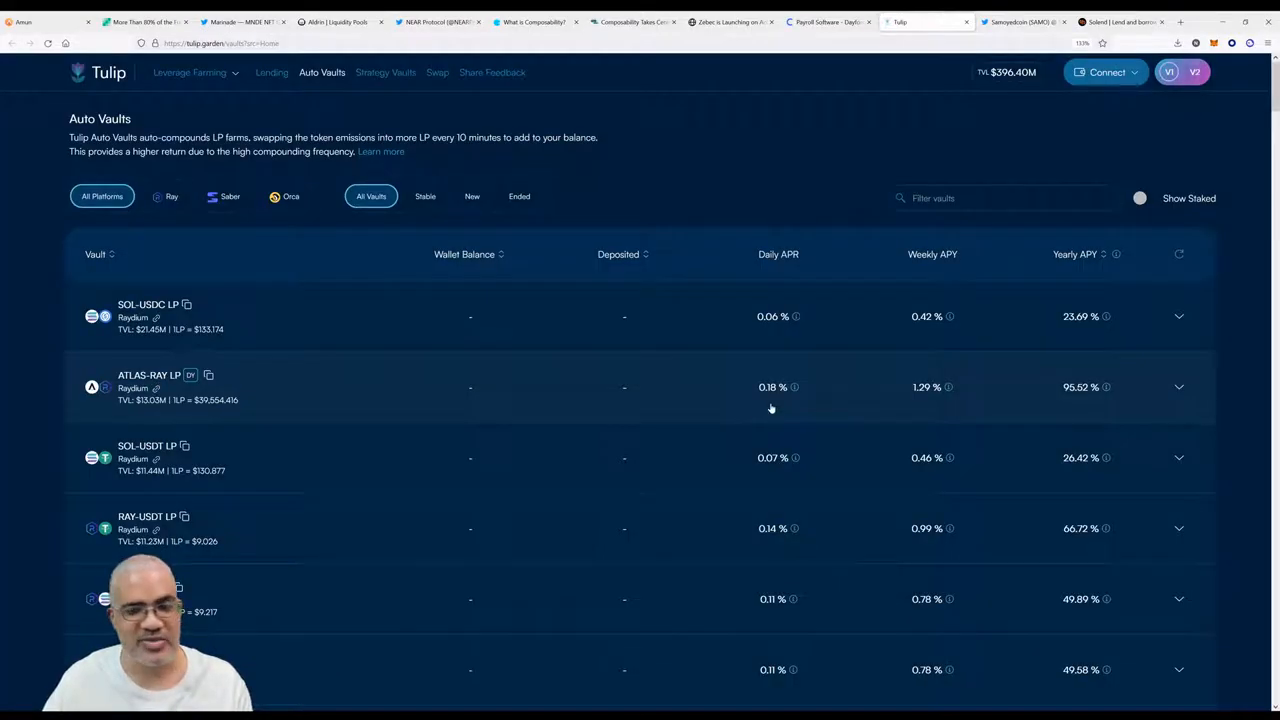
mouse_move(1016, 408)
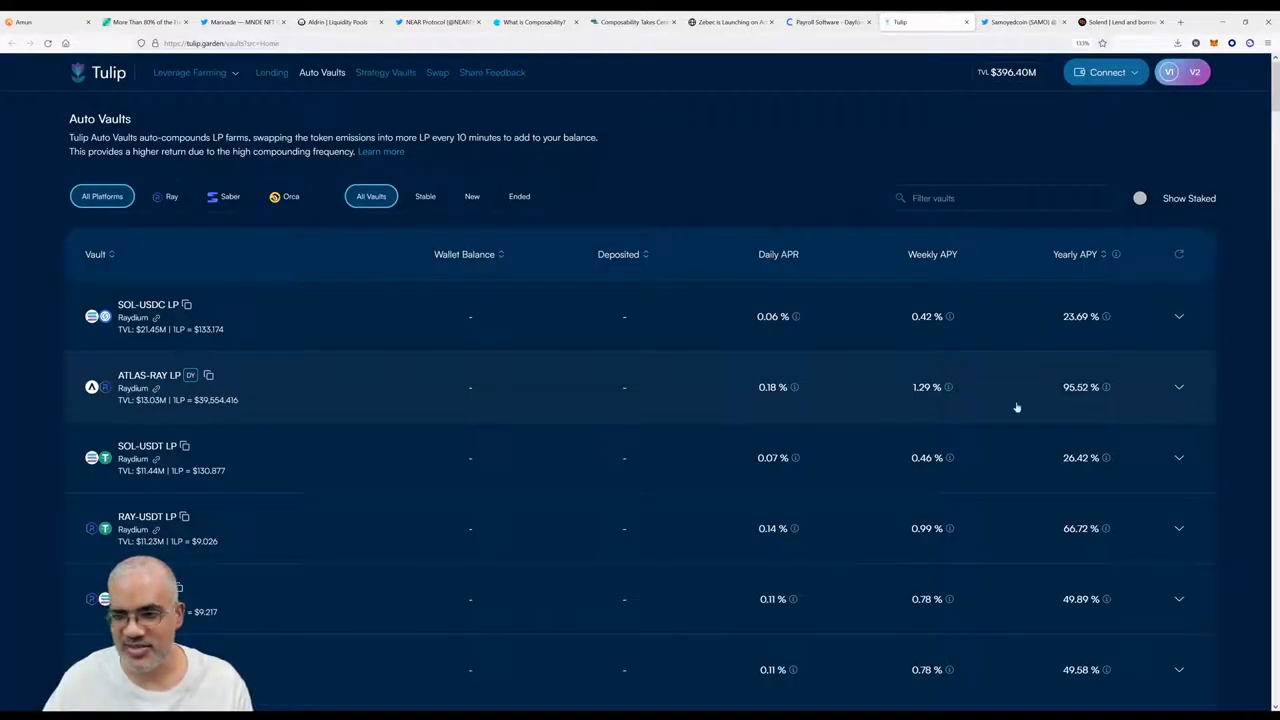
mouse_move(1088, 414)
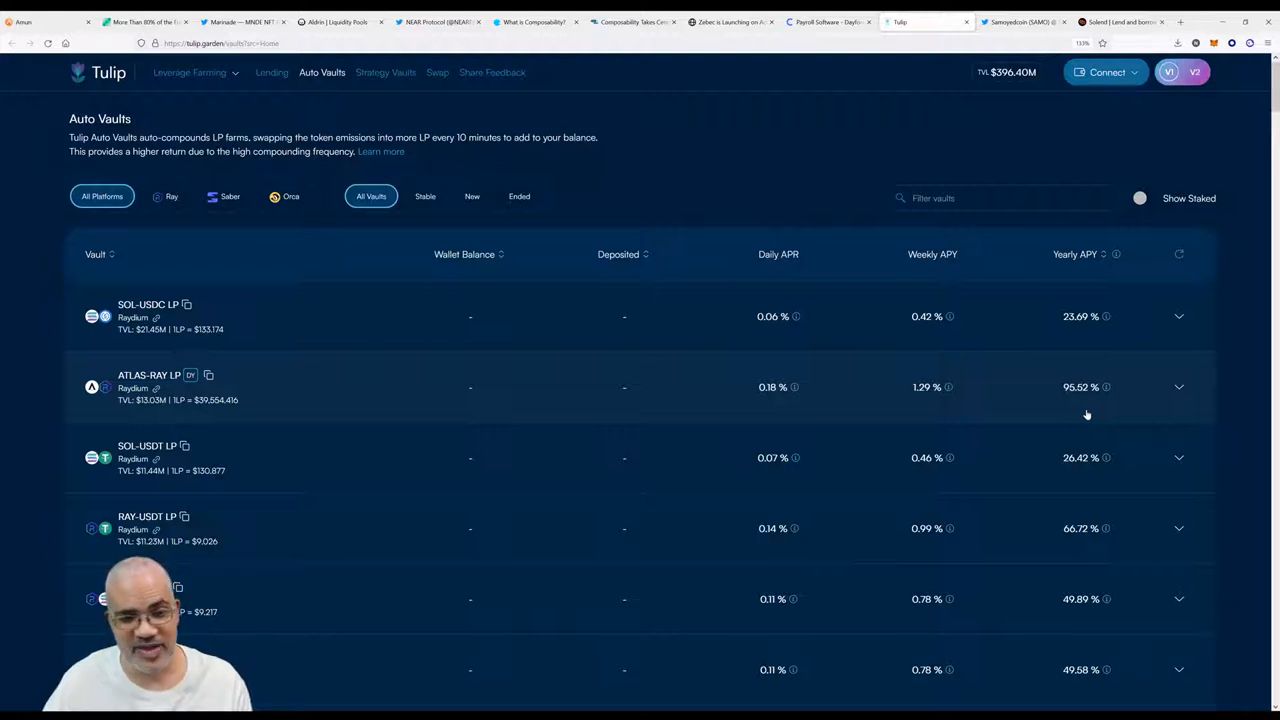
Browse the vault list's yearly APYs down through POLIS-RAY, SAMO-RAY, GENE-USDC and GENE-RAY, then return to the top.
scroll("down", 3)
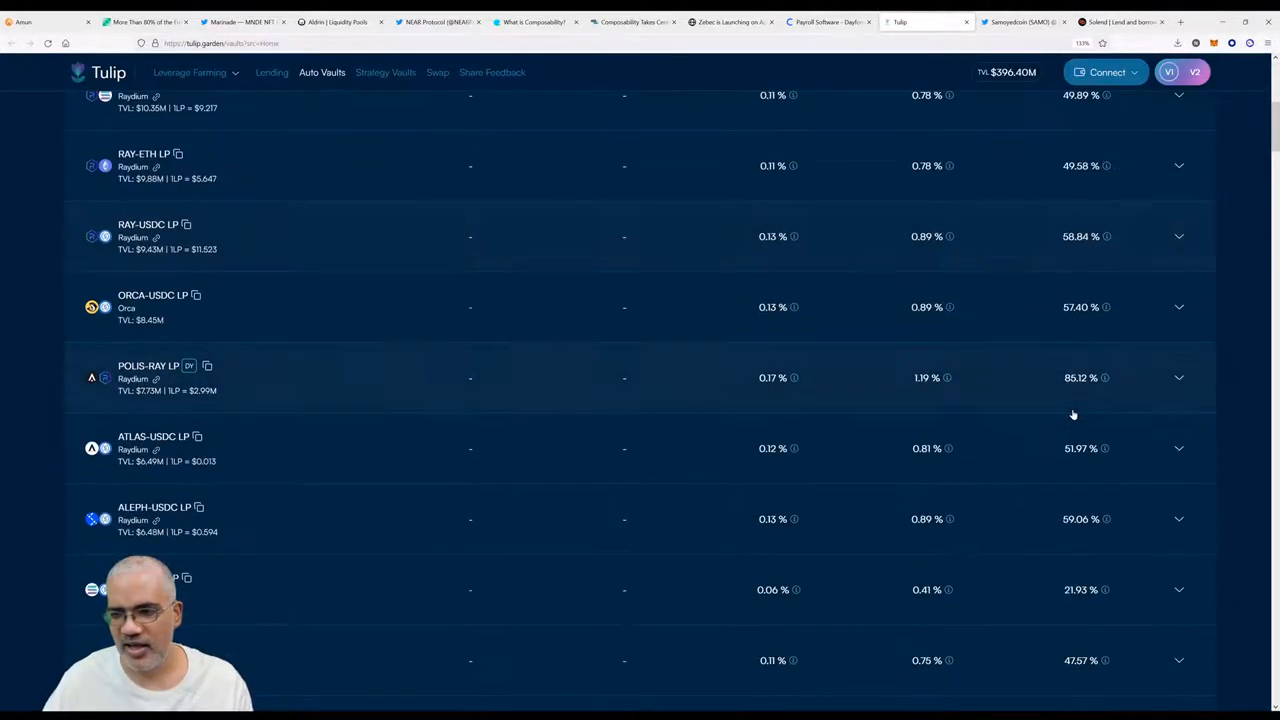
scroll("down", 3)
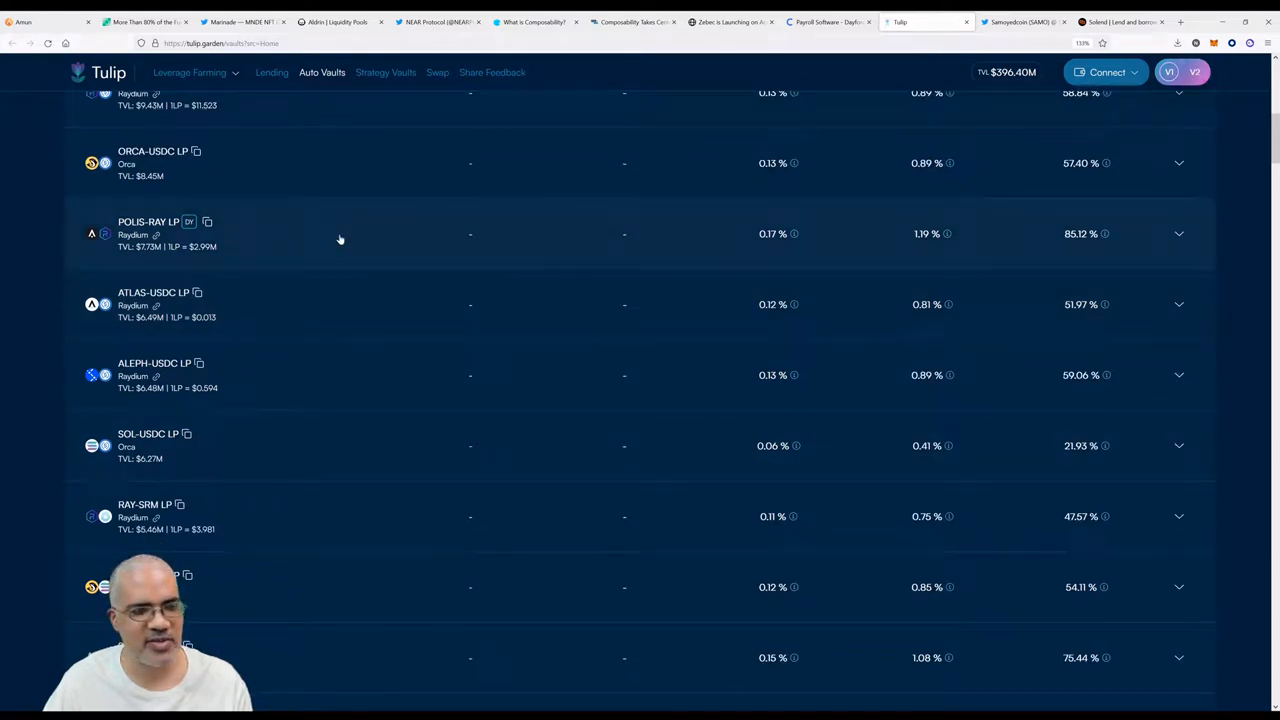
scroll("down", 3)
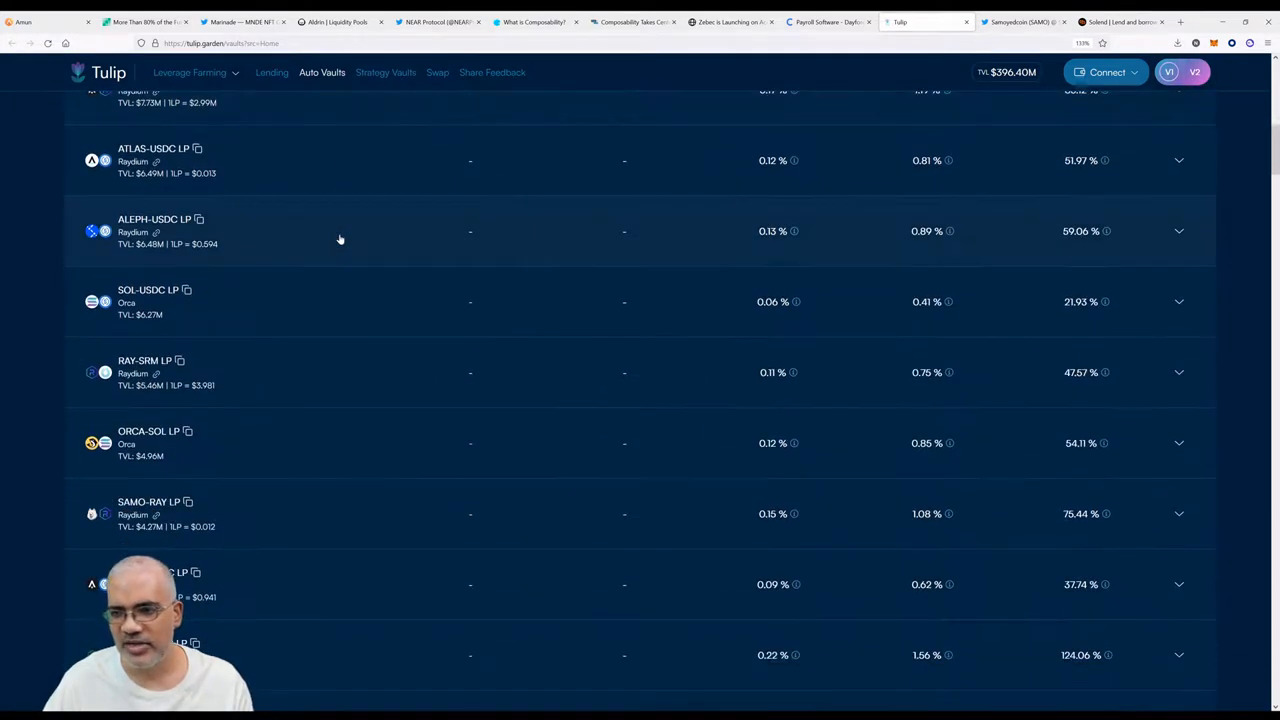
scroll("down", 3)
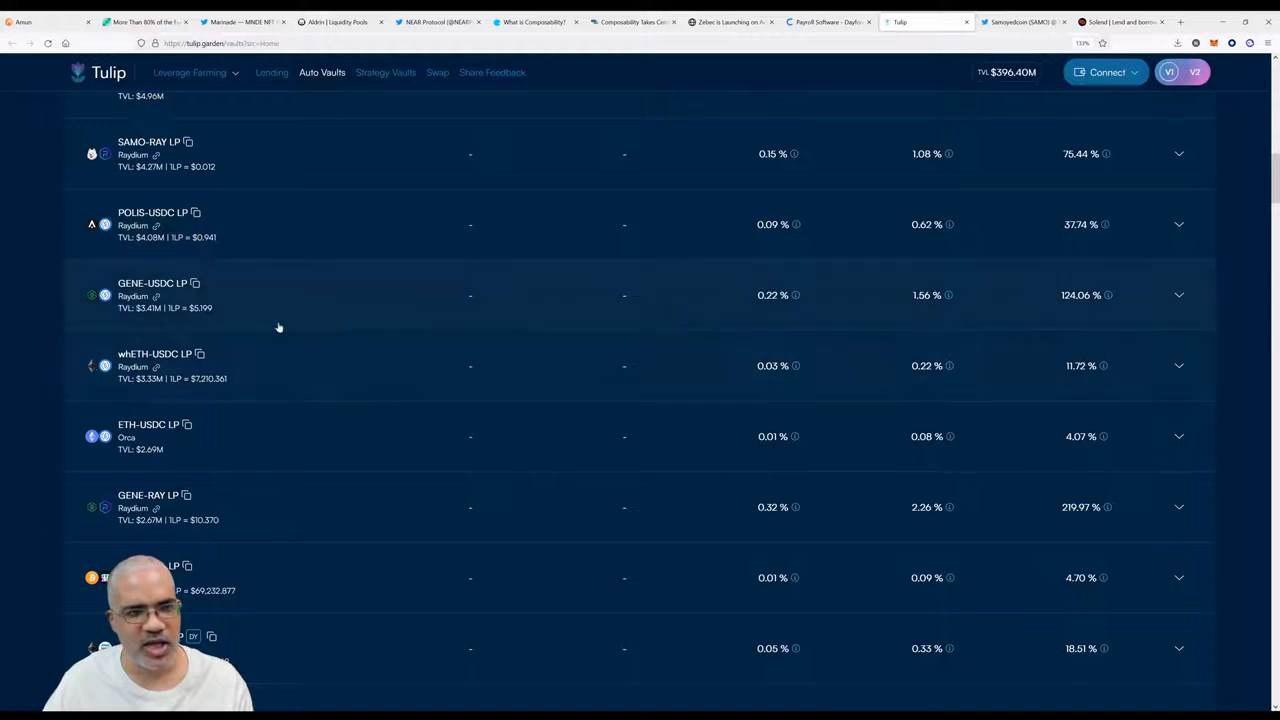
mouse_move(278, 300)
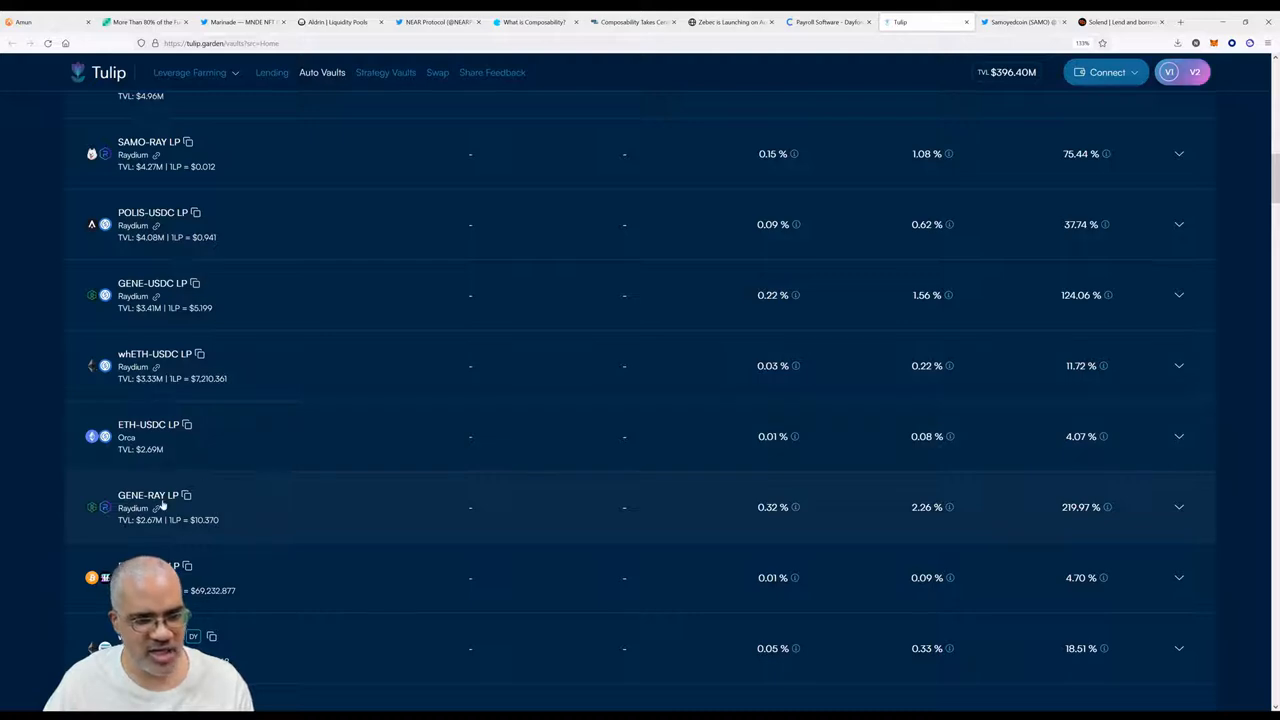
scroll("up", 3)
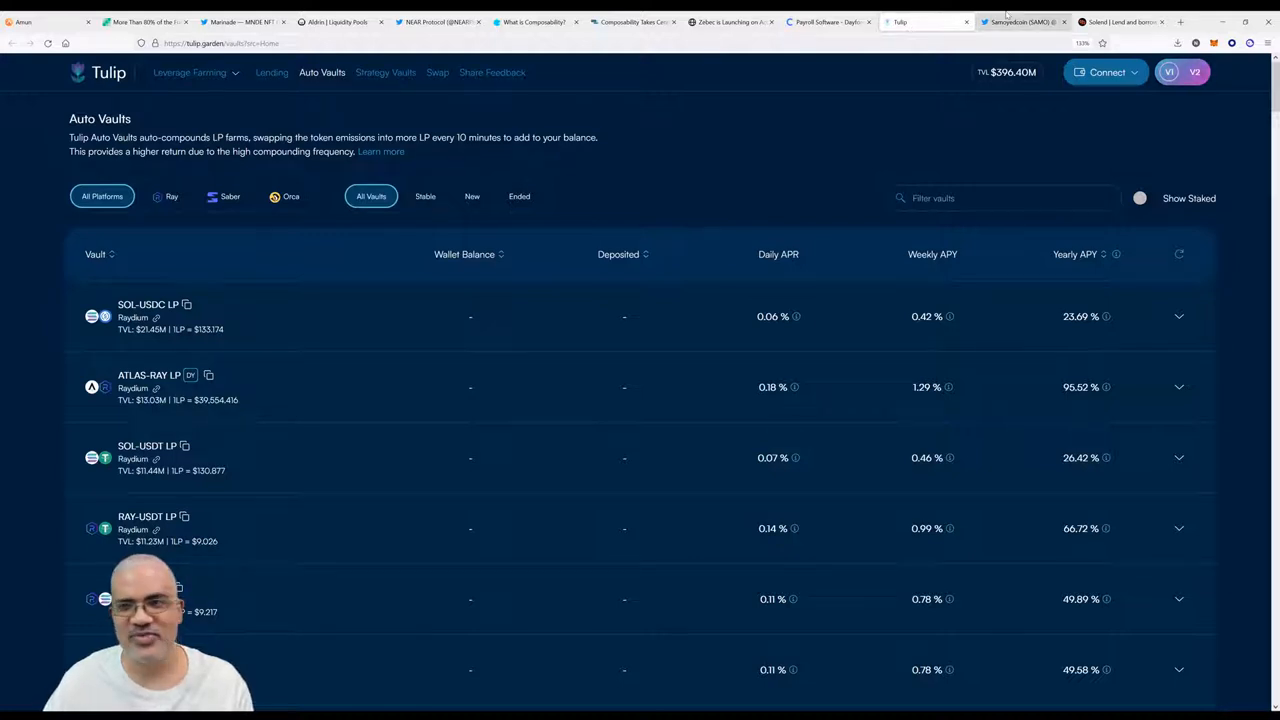
Switch to Samoyedcoin's Dog Pool tweet and follow its bit.ly link to Solend's Dog Pool.
left_click(1022, 22)
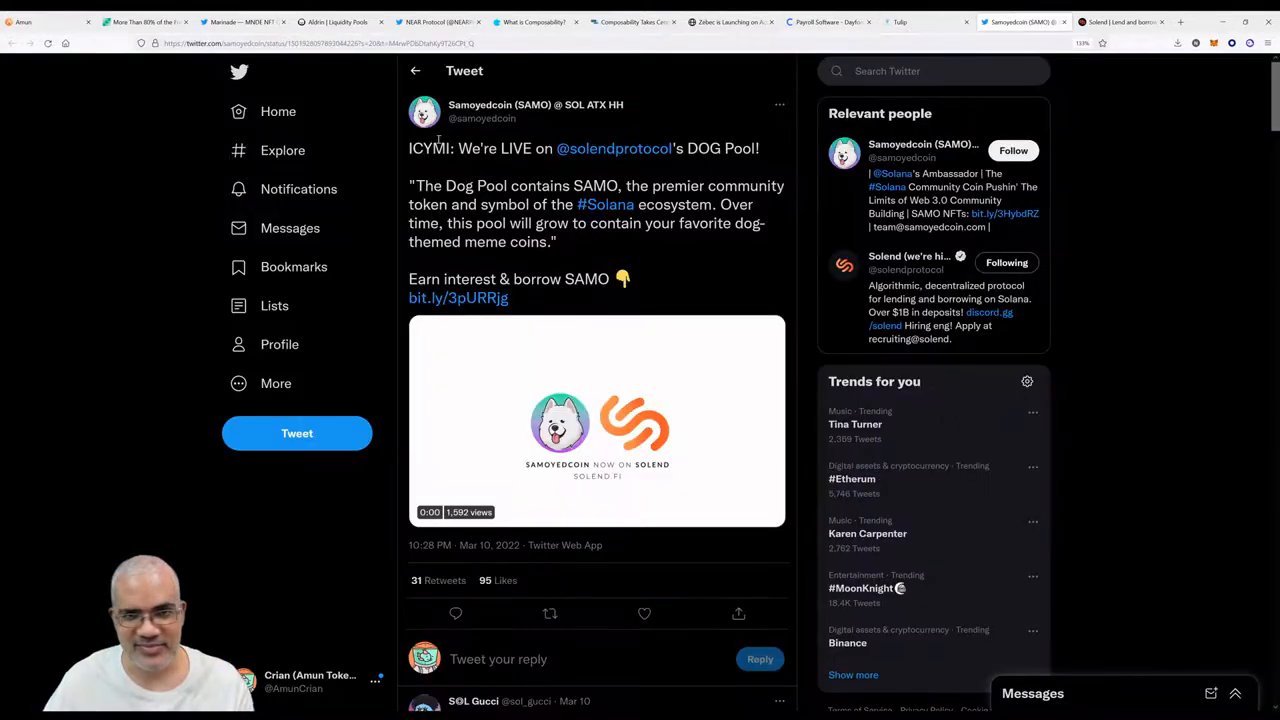
left_click(596, 420)
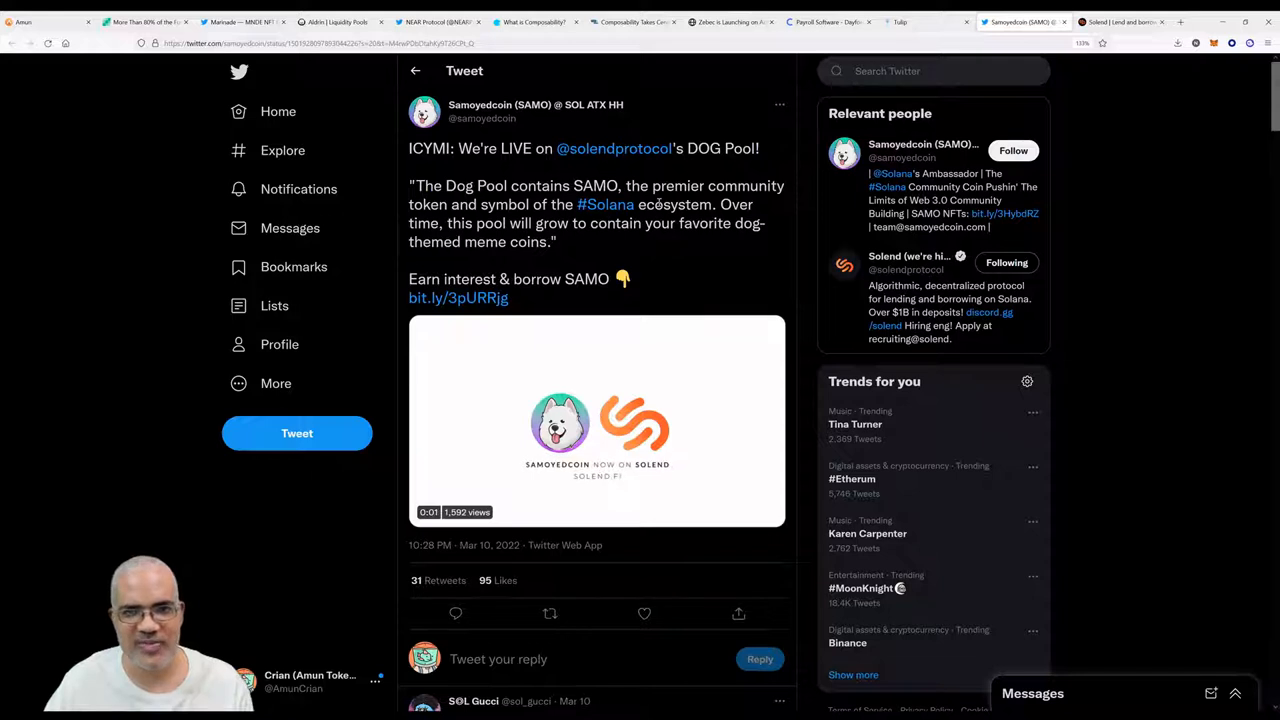
left_click(596, 420)
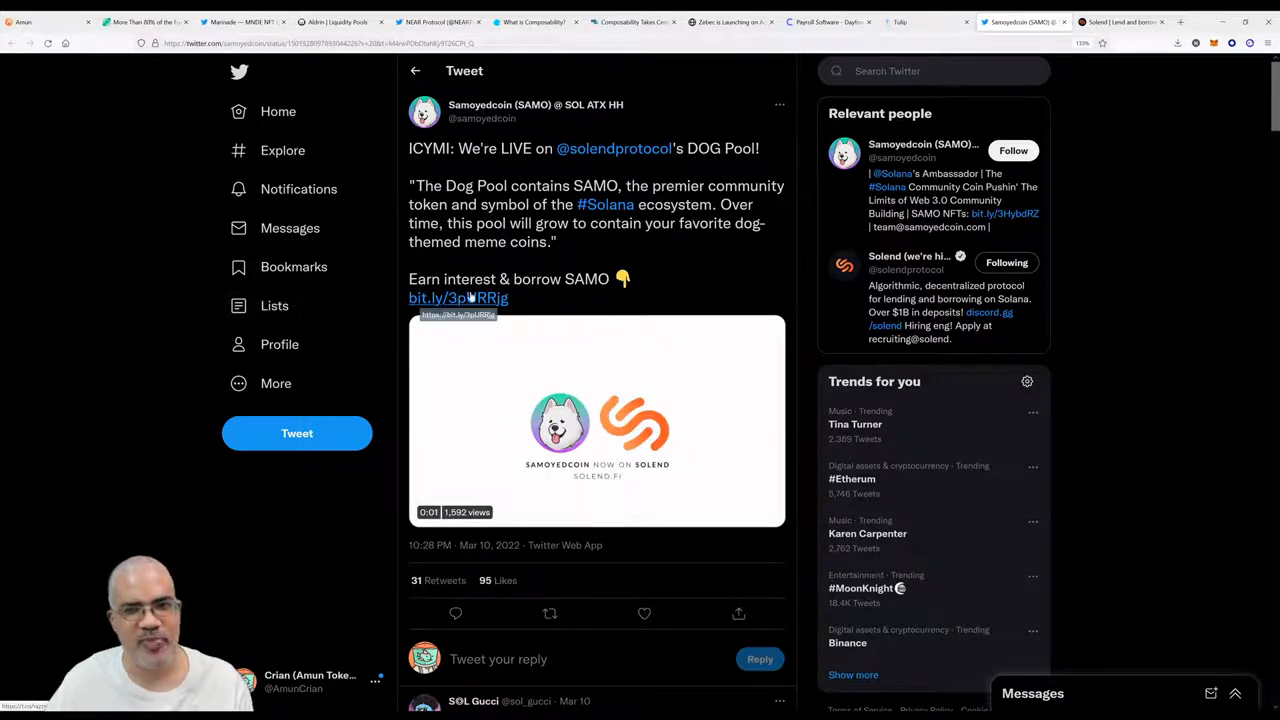
left_click(596, 420)
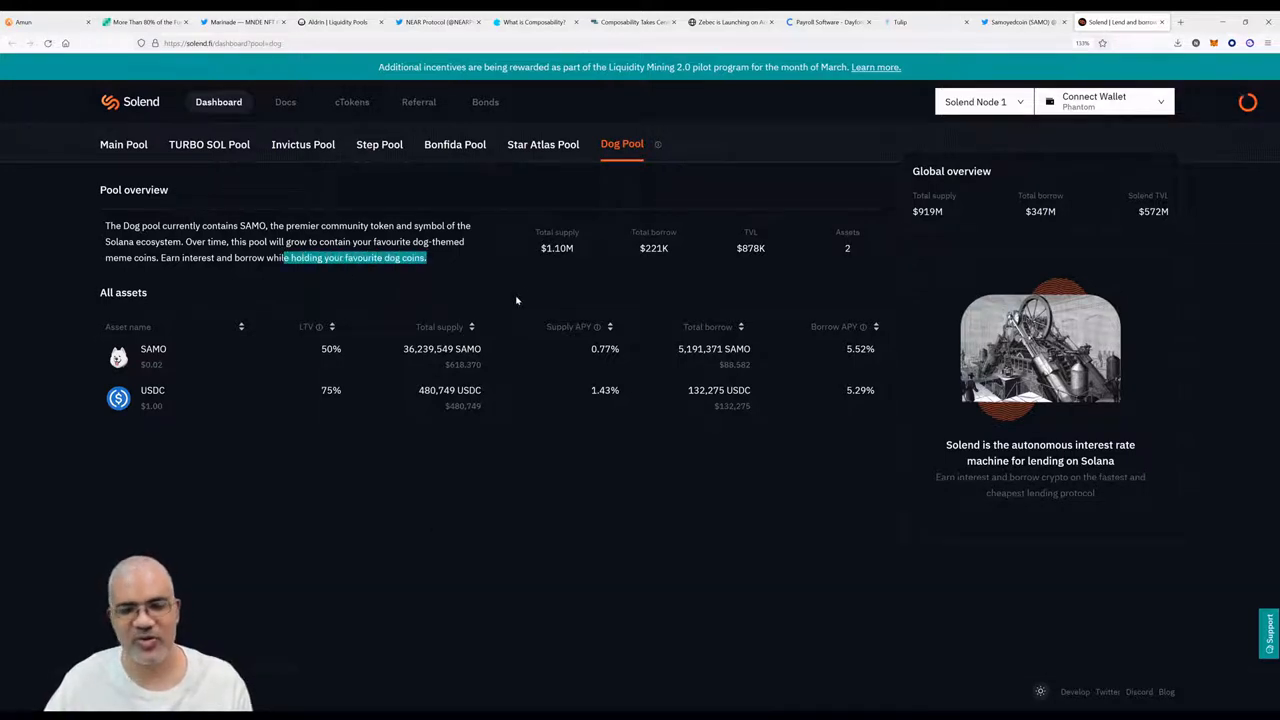
mouse_move(504, 296)
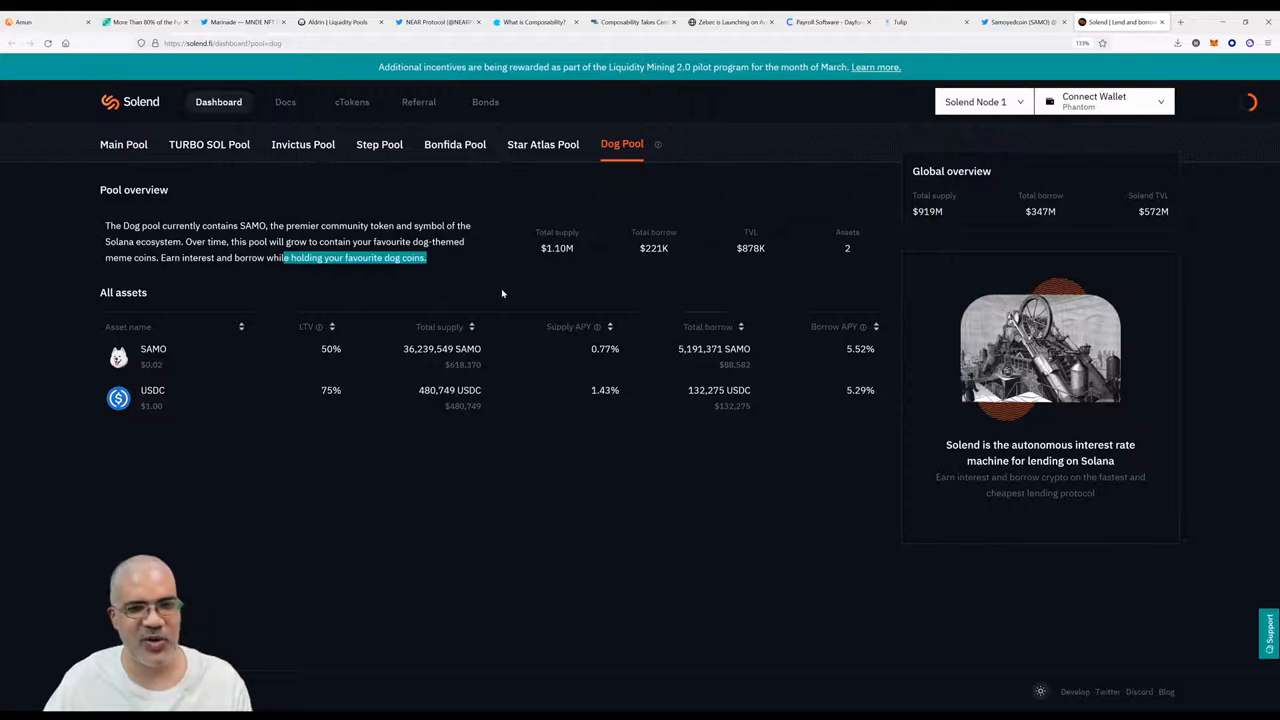
mouse_move(518, 296)
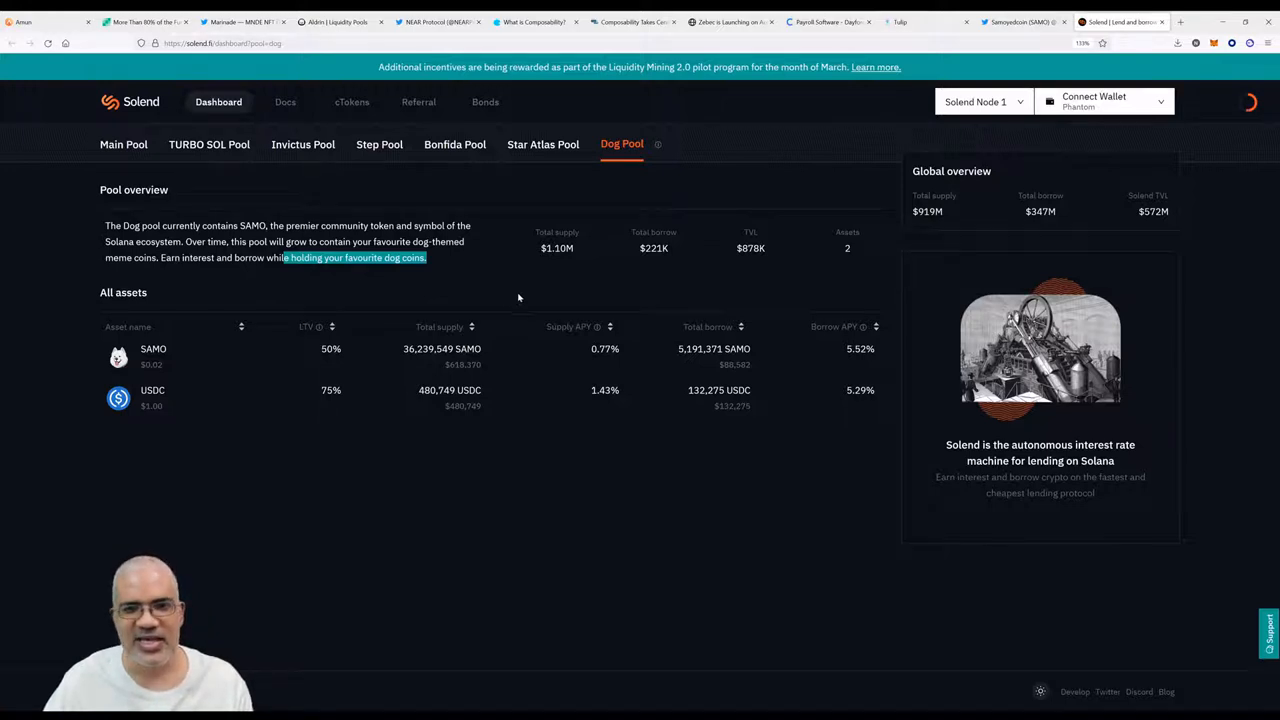
mouse_move(564, 374)
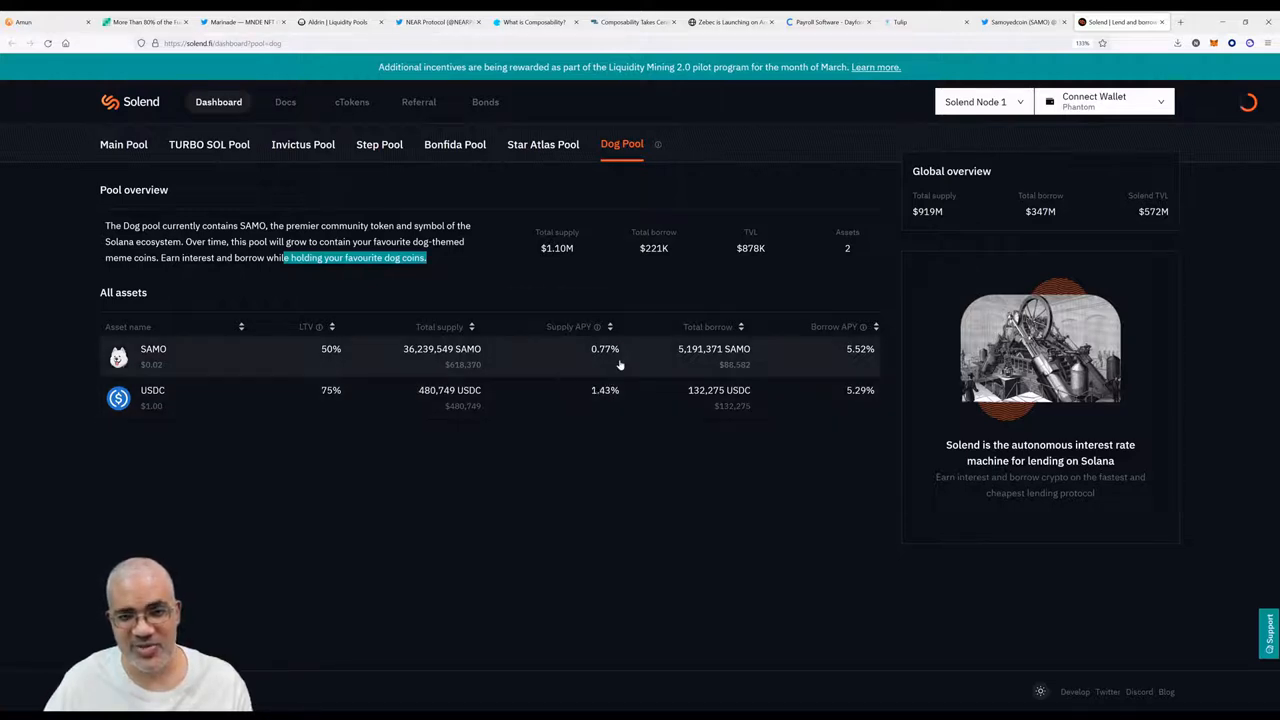
mouse_move(558, 380)
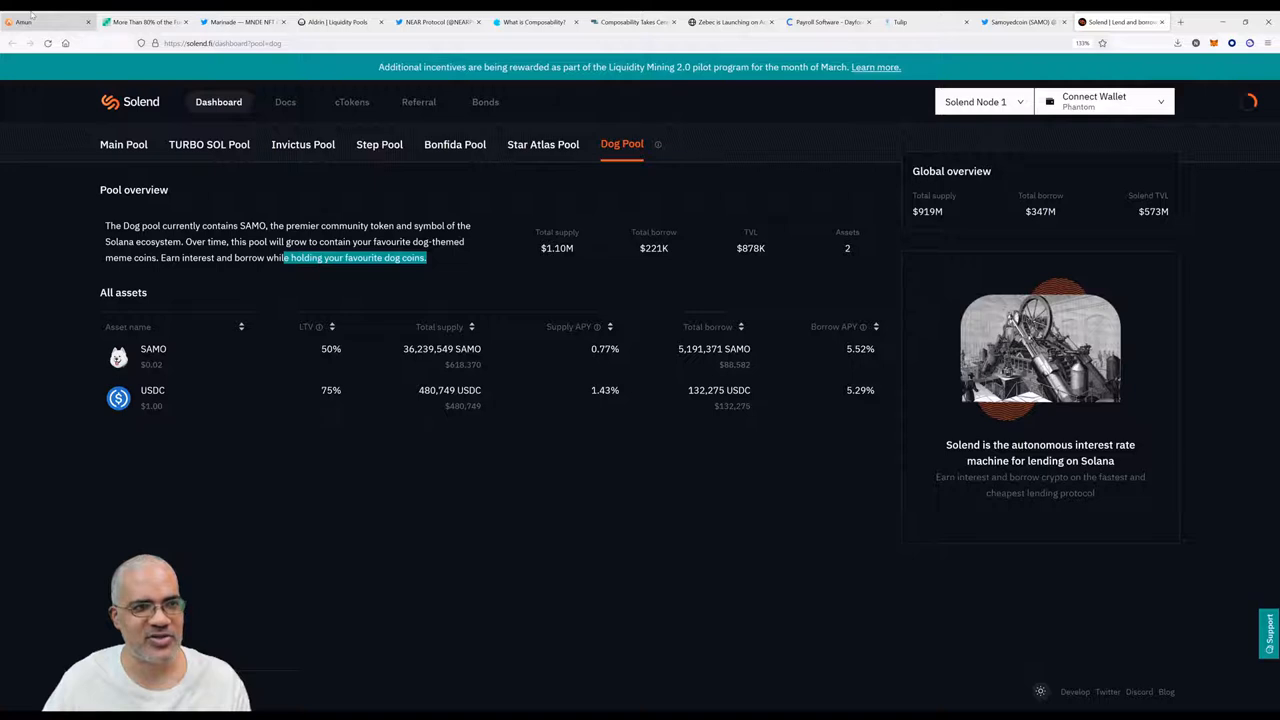
After reading the Dog Pool tab, switch to Amun's SOLI index page at $4.57.
left_click(44, 20)
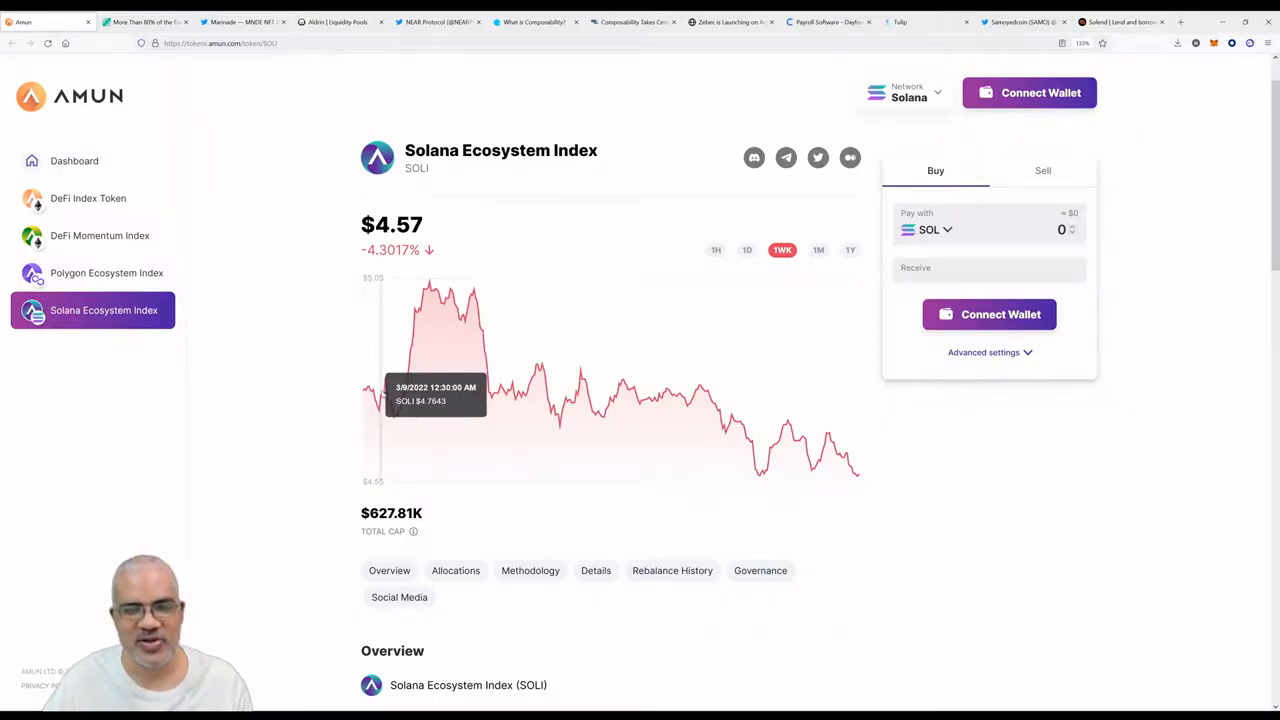
mouse_move(838, 444)
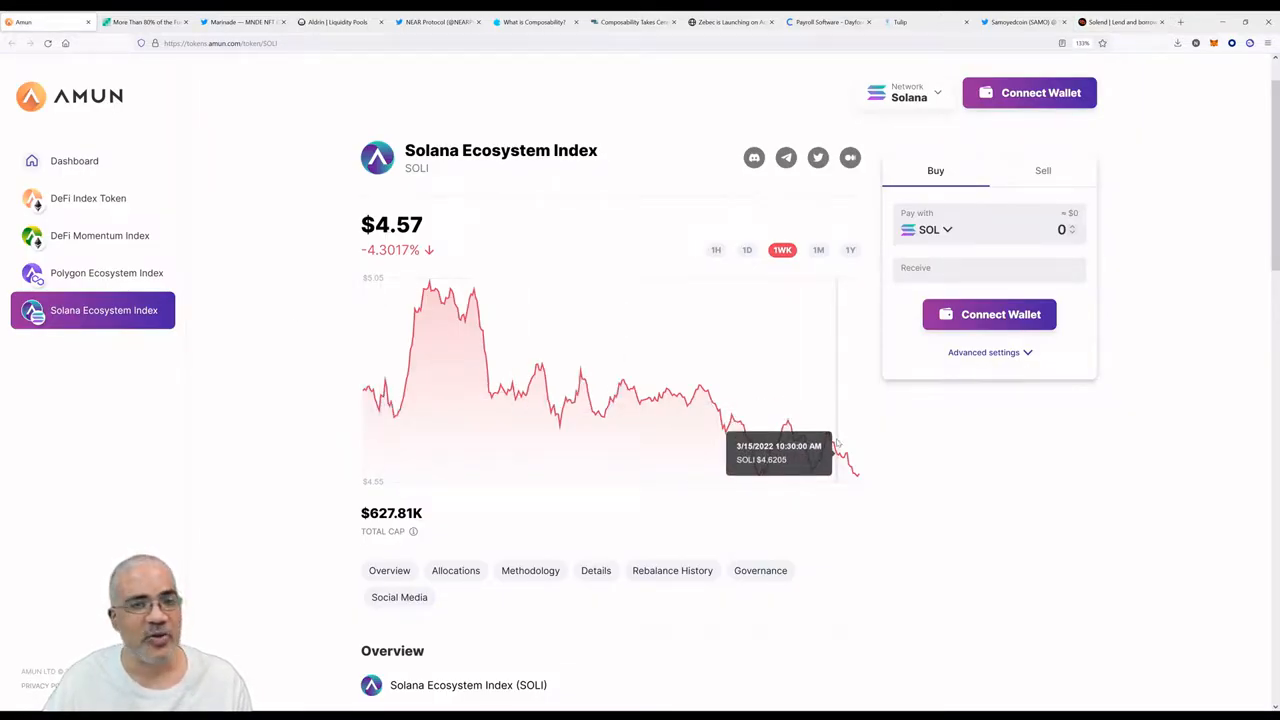
mouse_move(836, 440)
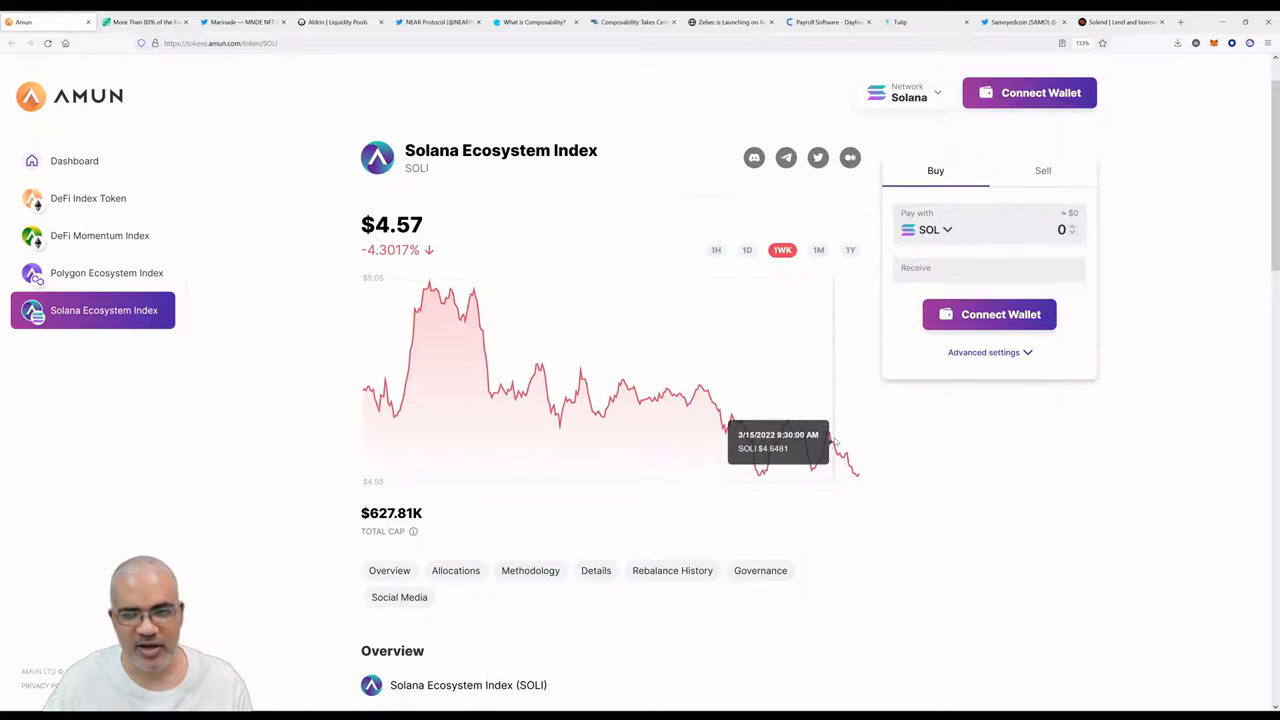